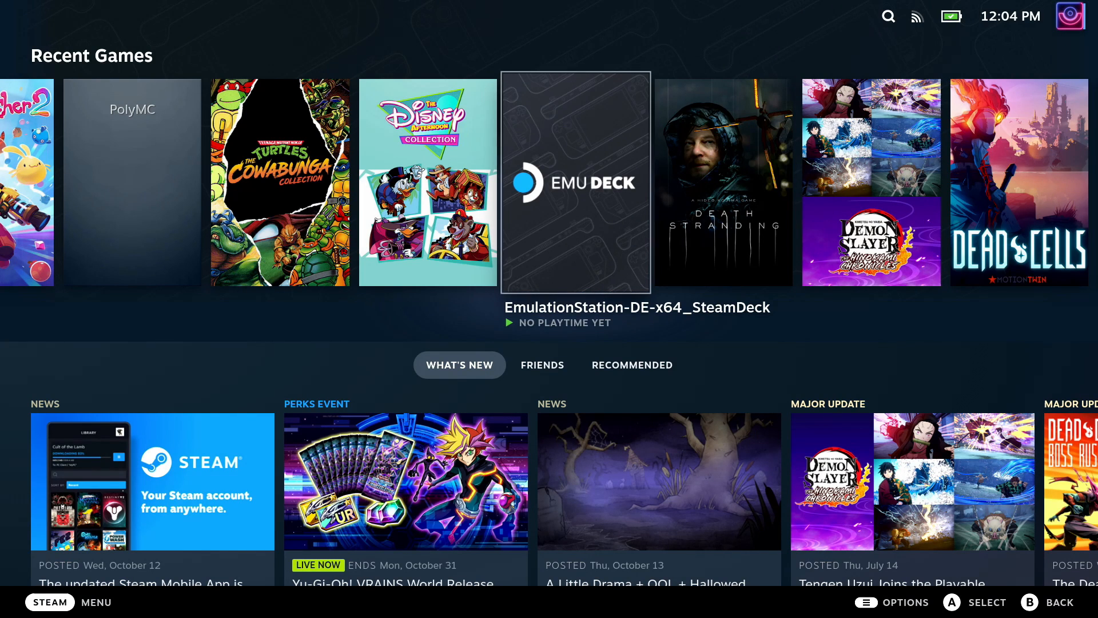
Browse the Gaming Mode library, then briefly view the Steam Settings and return home
scroll(left, 3)
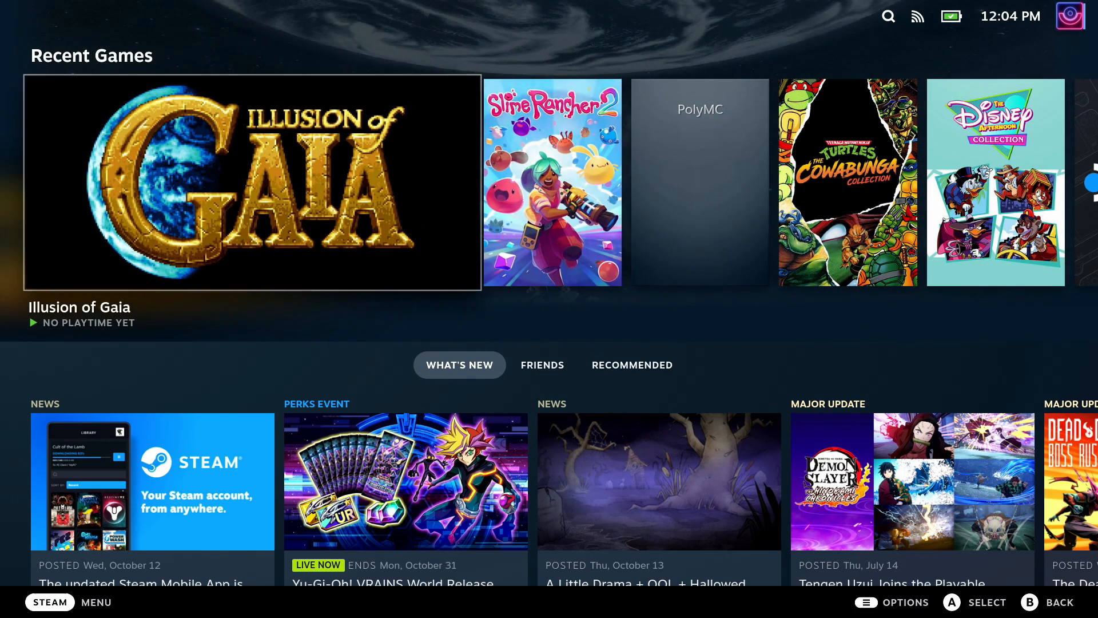
scroll(down, 3)
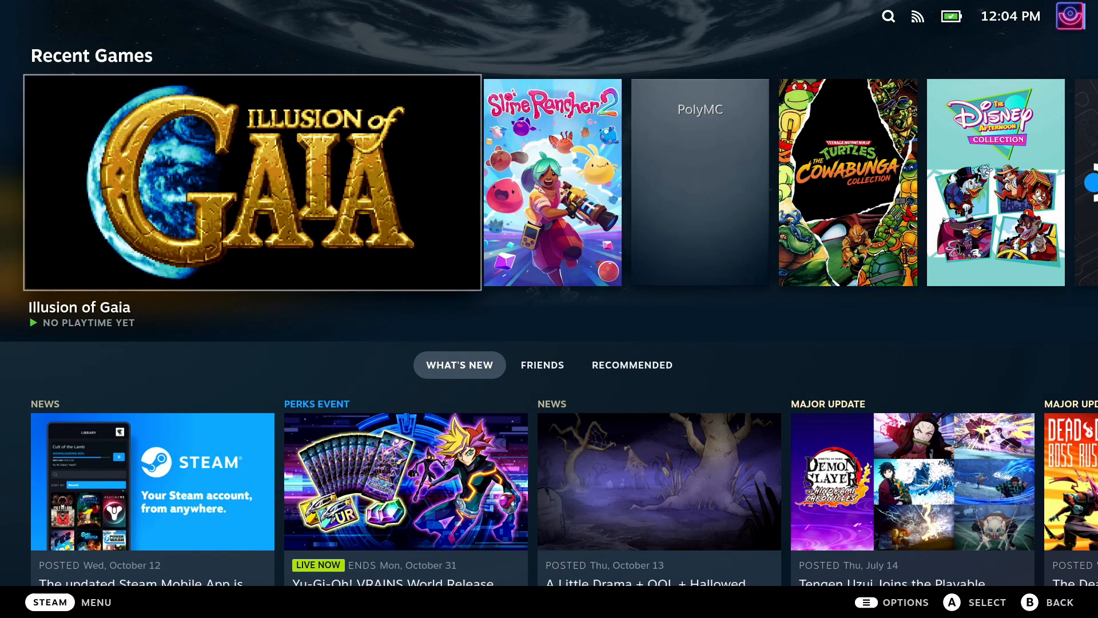
scroll(down, 3)
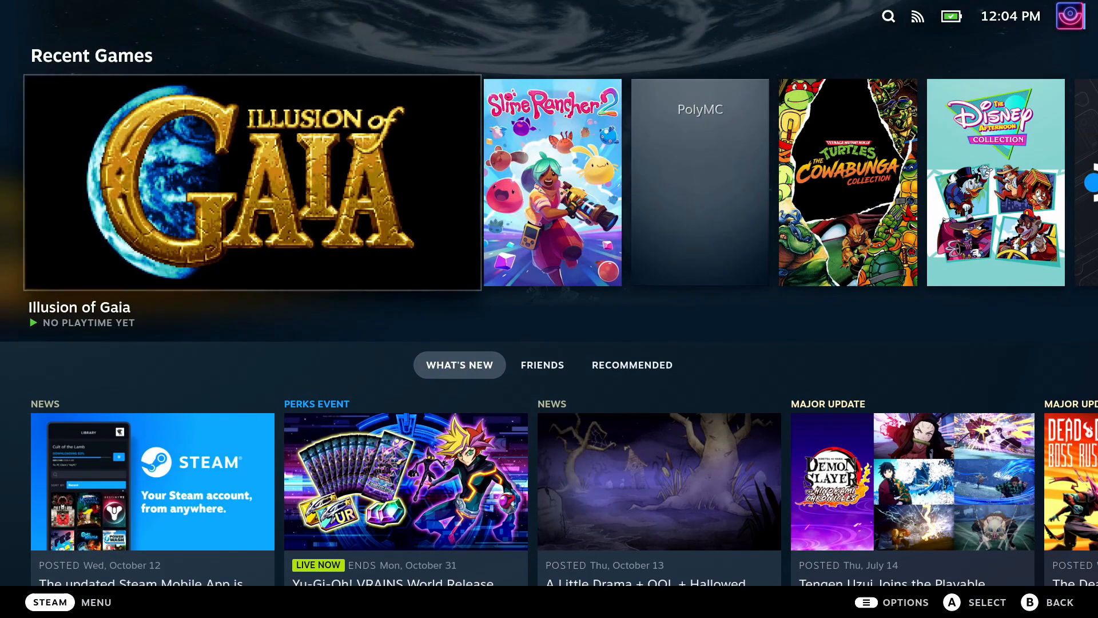
scroll(right, 3)
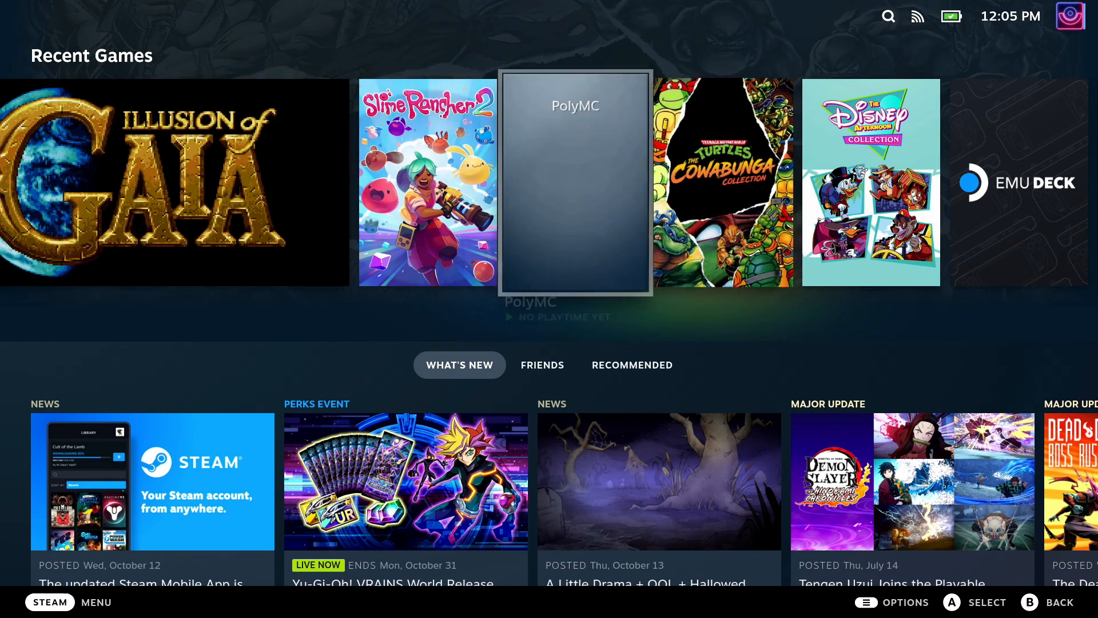
scroll(left, 3)
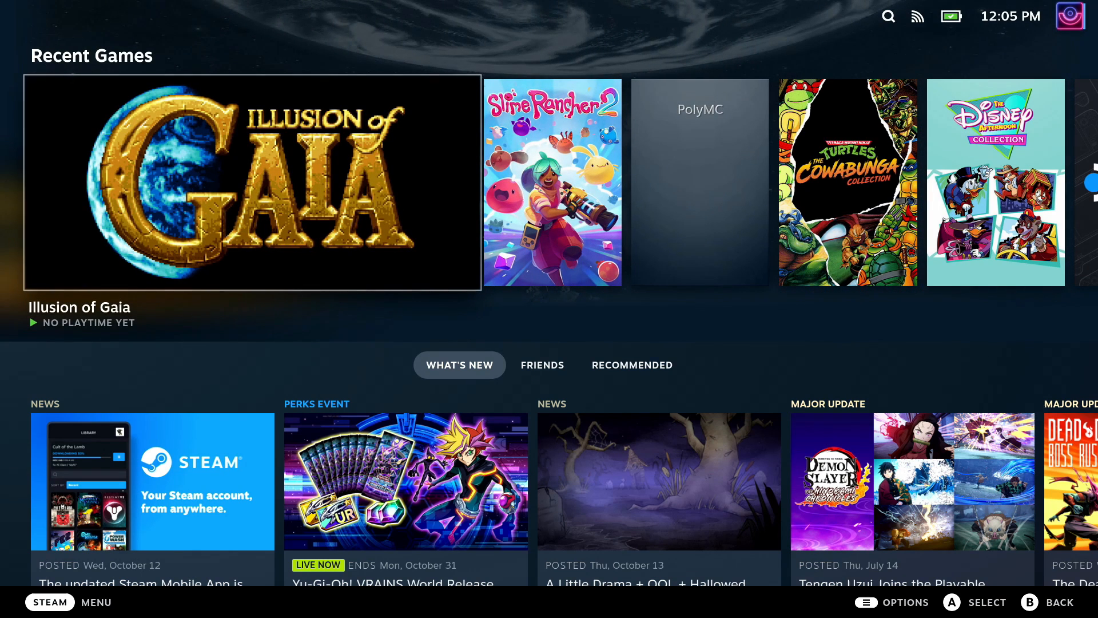
click(50, 601)
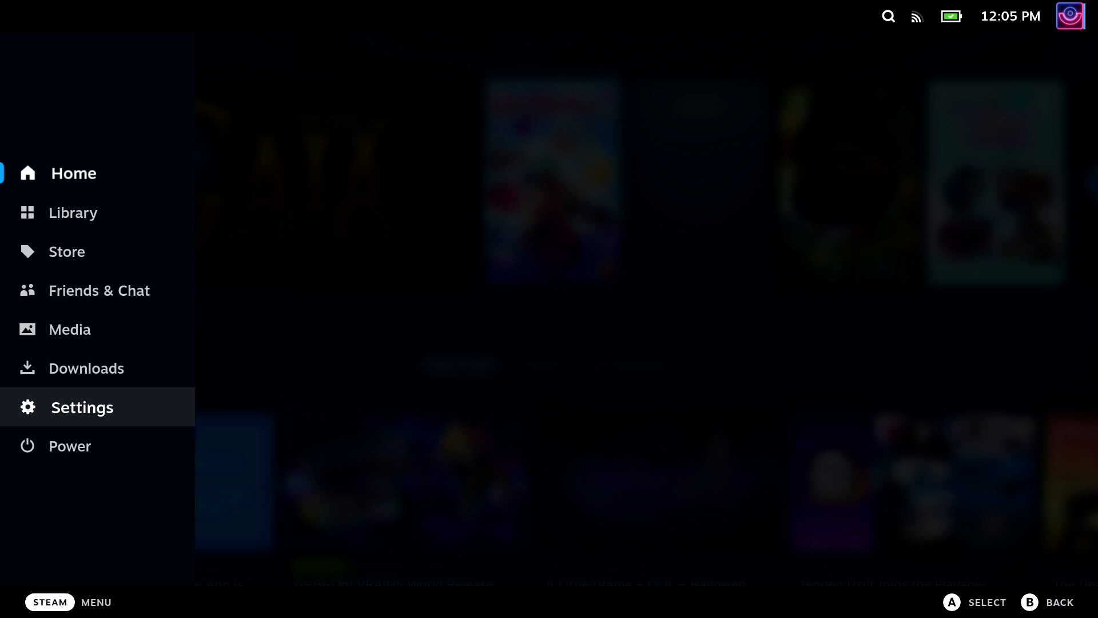
click(82, 407)
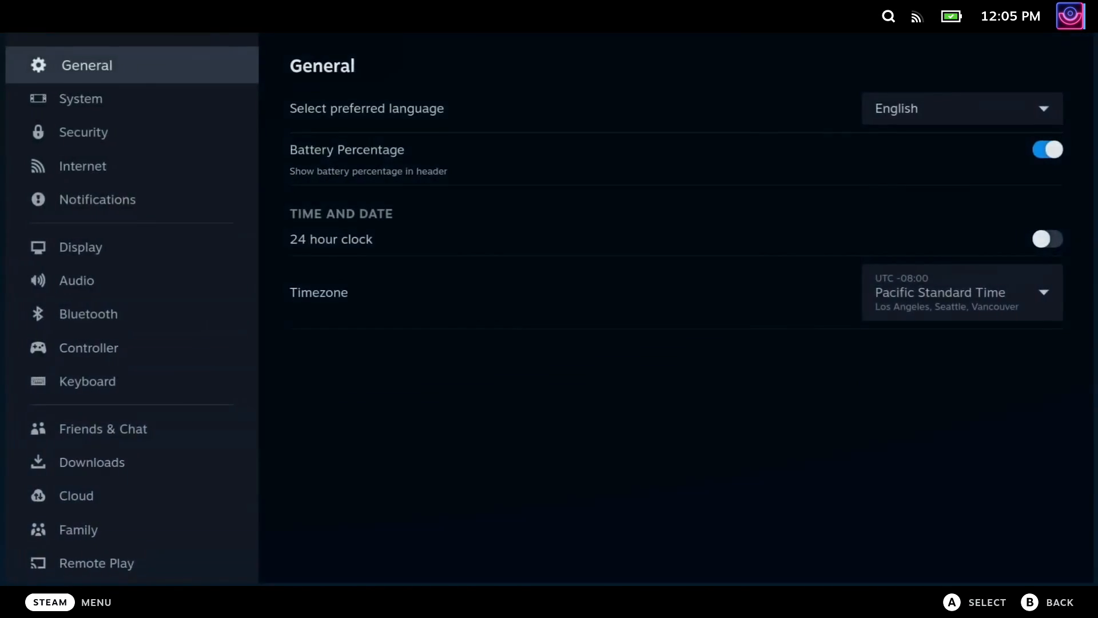
click(80, 99)
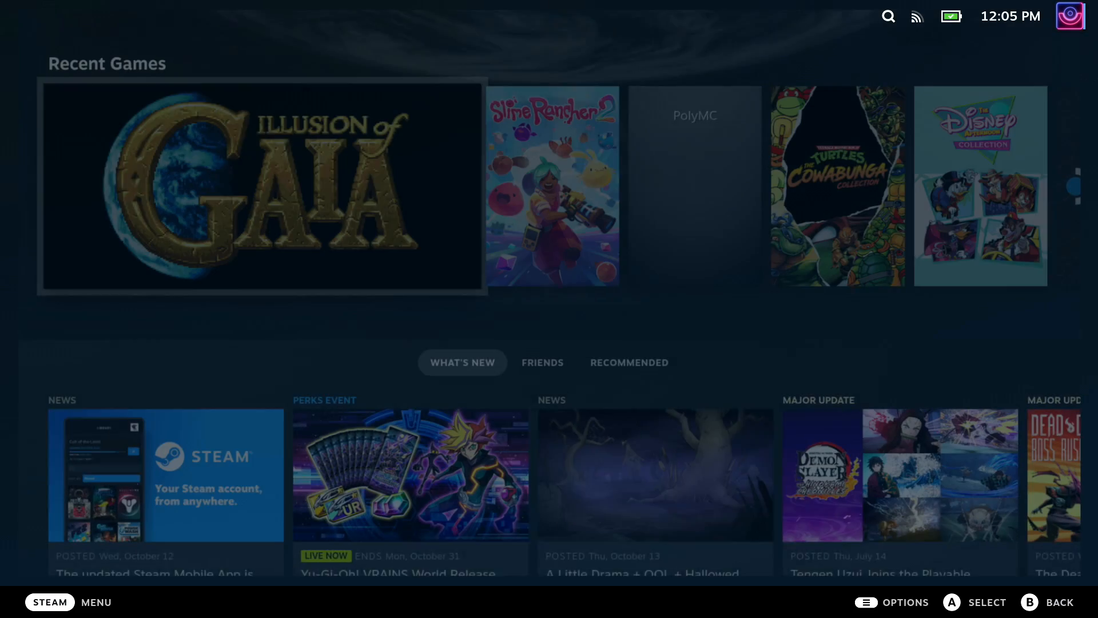
Use the STEAM menu's Power options to switch to the desktop
click(49, 602)
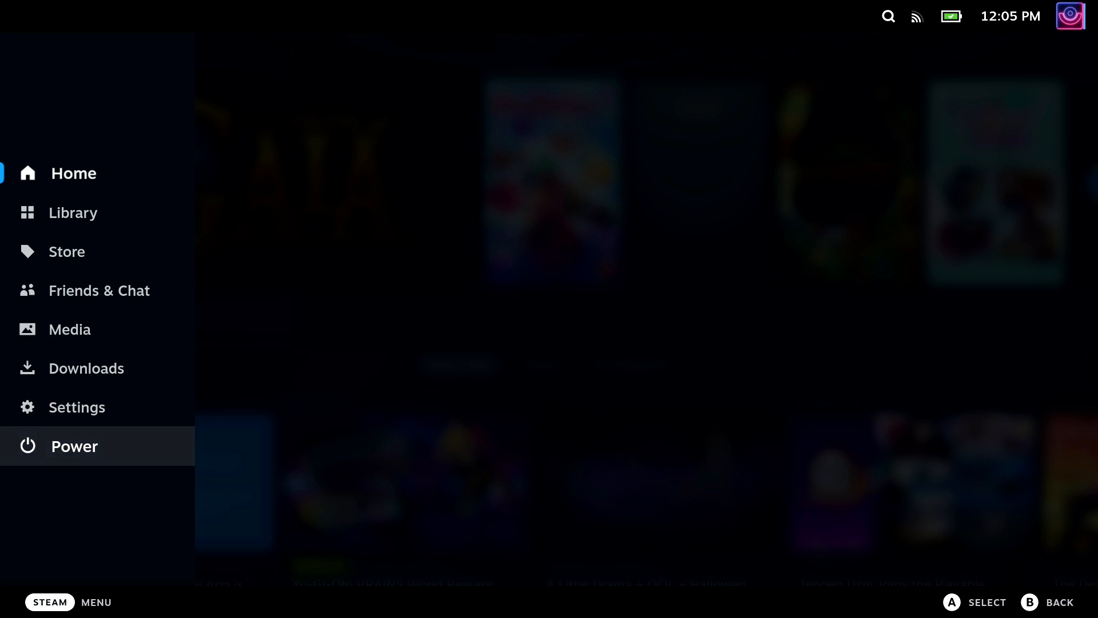
click(73, 446)
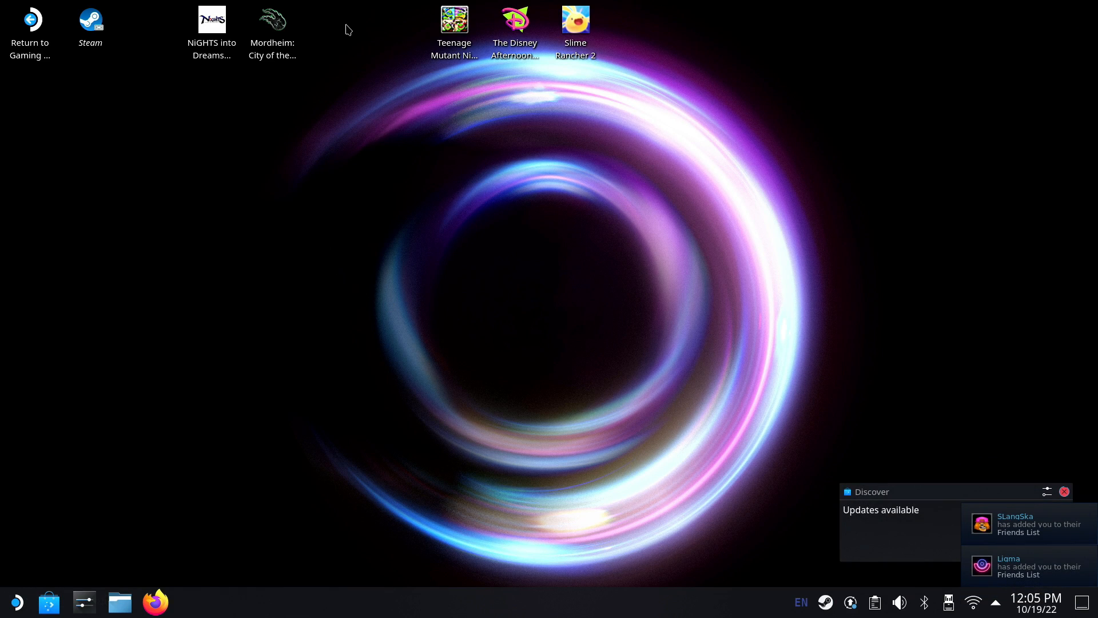
Dismiss the Discover updates notification on the KDE desktop
click(514, 21)
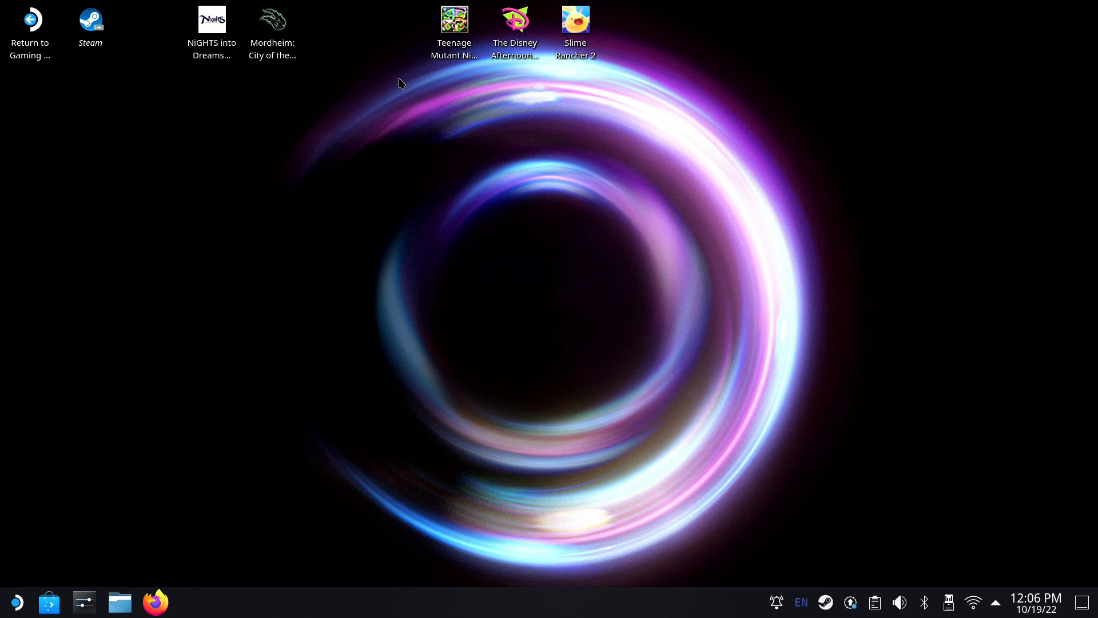
mouse_move(152, 371)
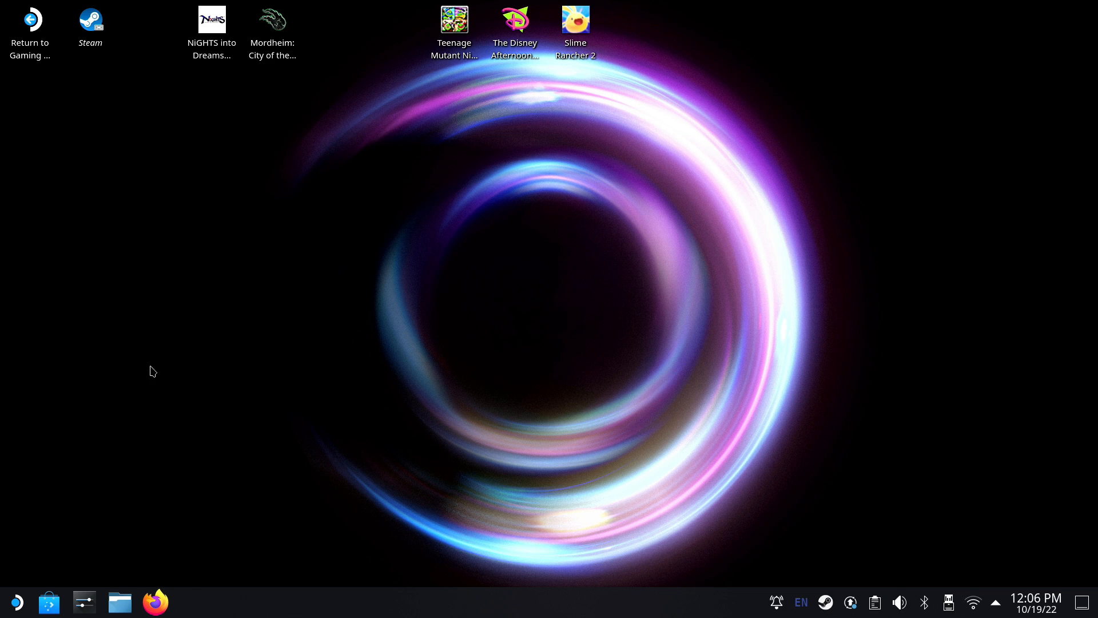
mouse_move(138, 587)
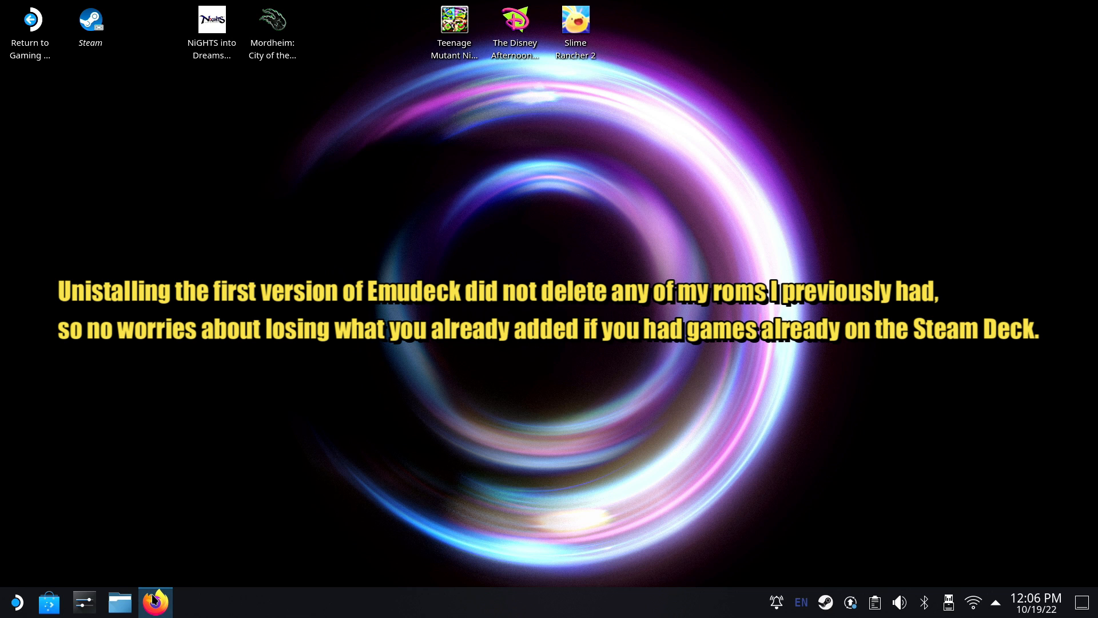
Download the EmuDeck installer from emudeck.com and acknowledge the run-from-desktop reminder
click(155, 602)
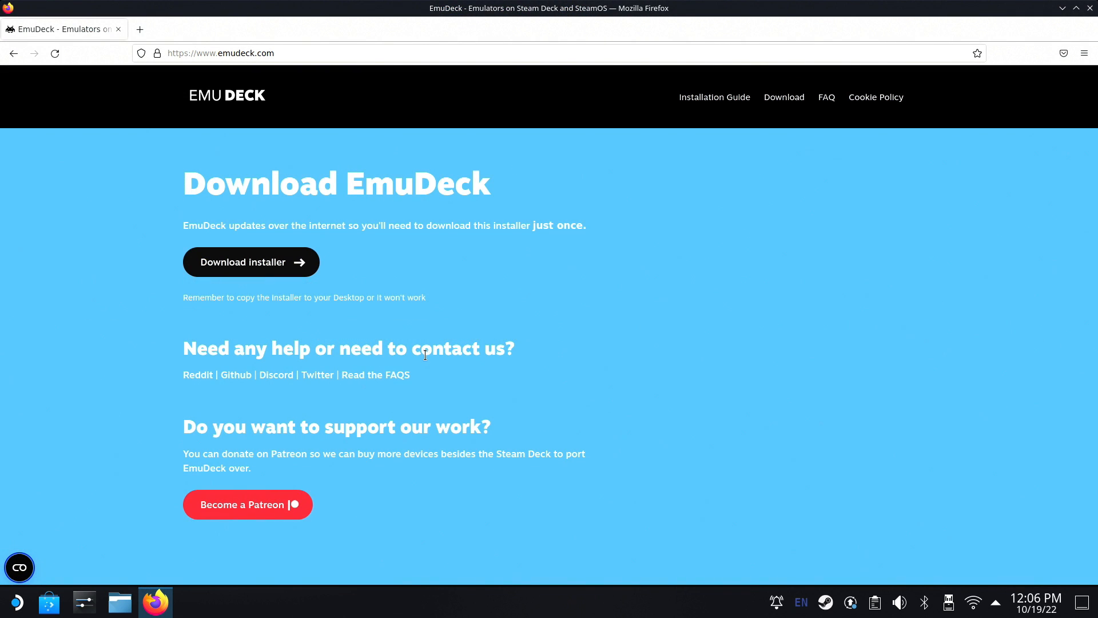
mouse_move(250, 261)
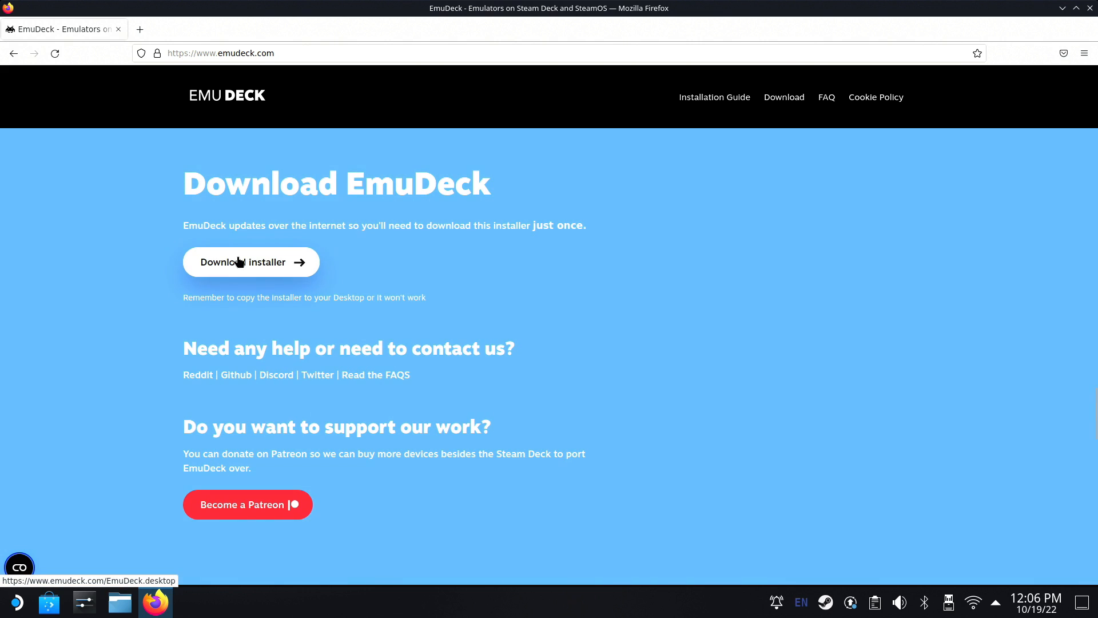
click(243, 261)
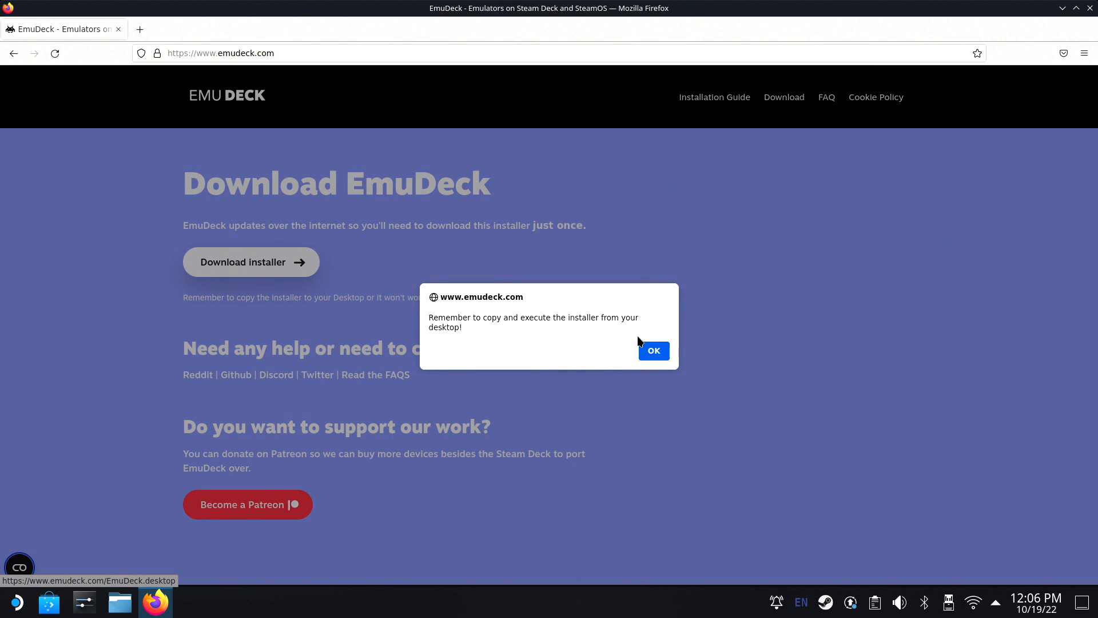
click(652, 351)
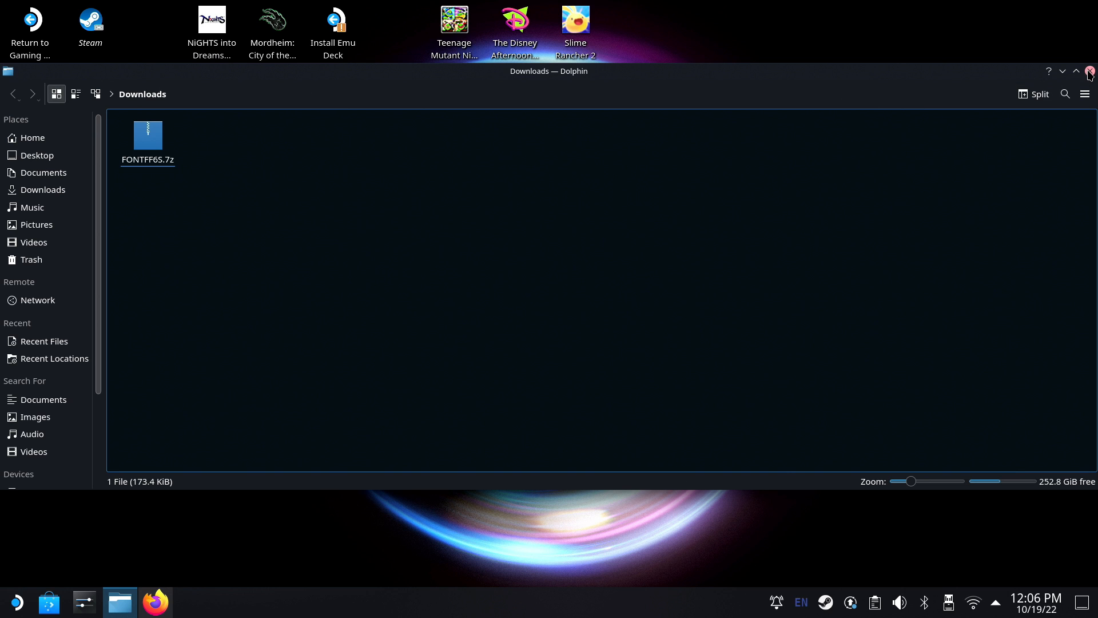
Close the Downloads window and launch Install EmuDeck from the desktop, allowing it to start
click(1090, 71)
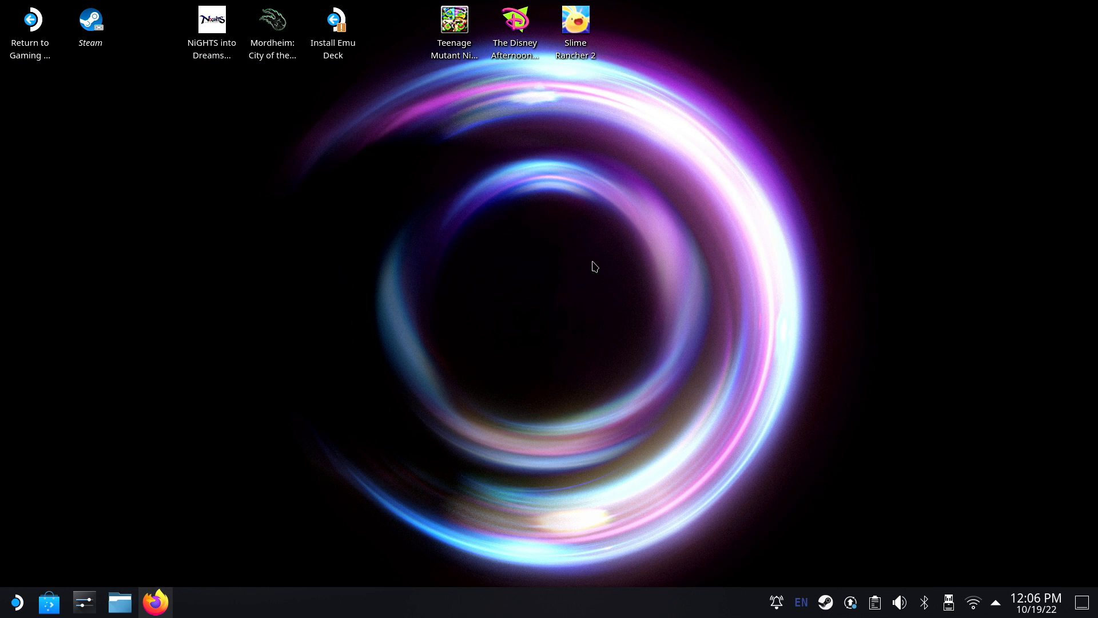
mouse_move(394, 197)
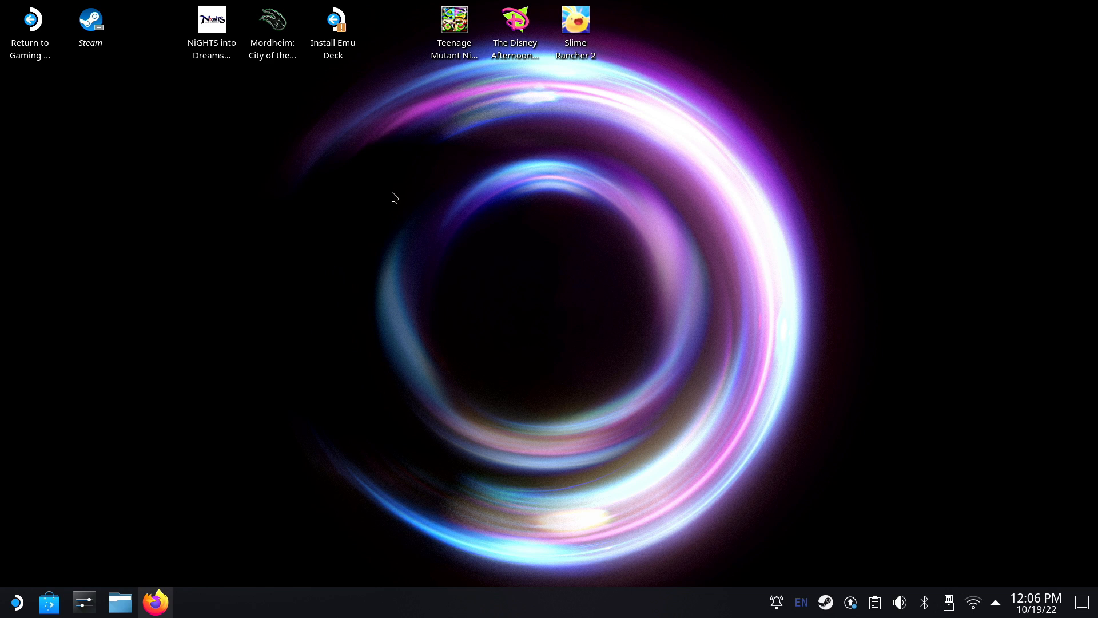
mouse_move(345, 88)
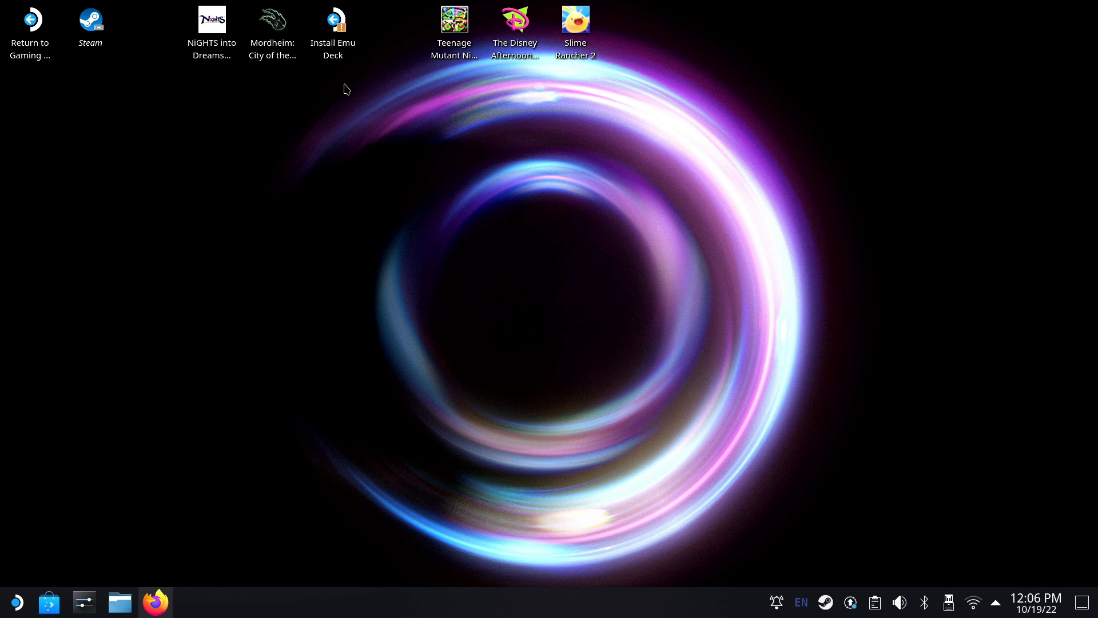
click(333, 28)
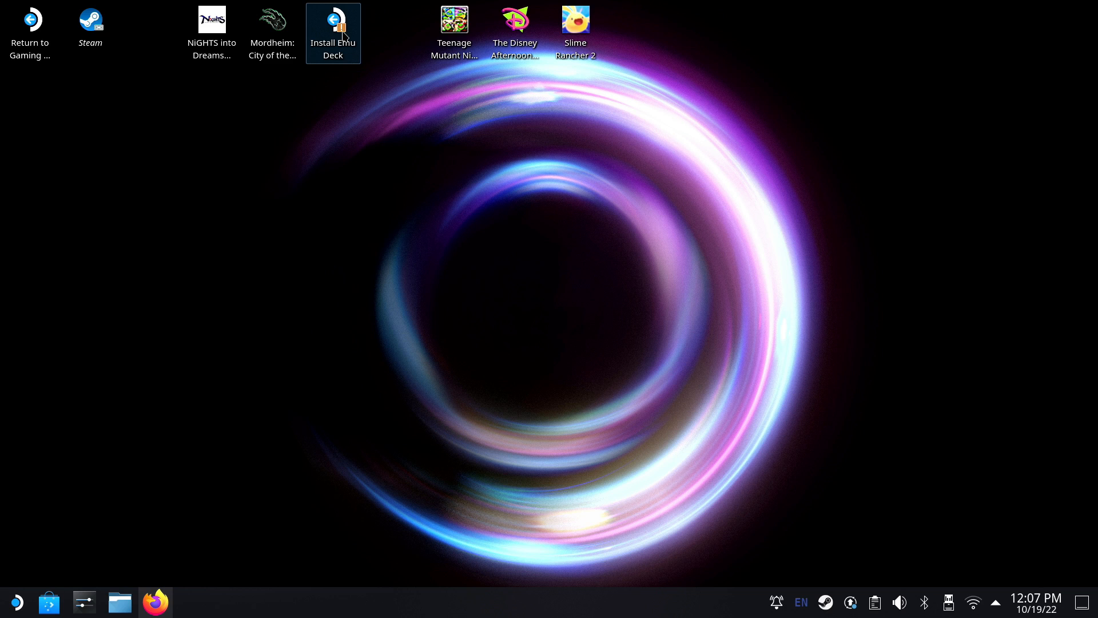
double_click(332, 33)
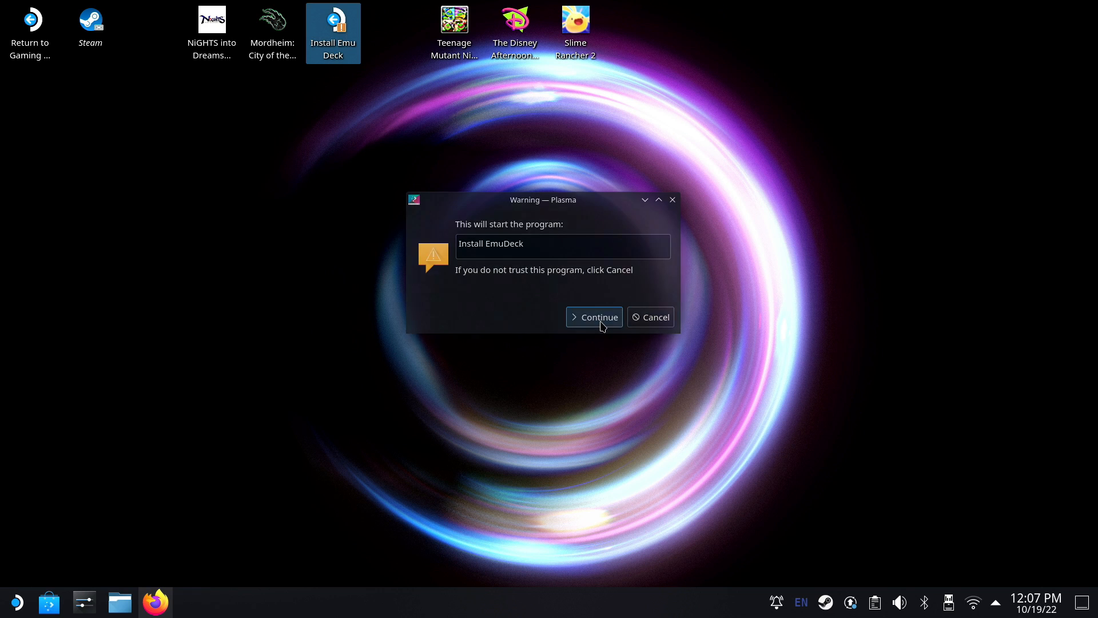
click(594, 317)
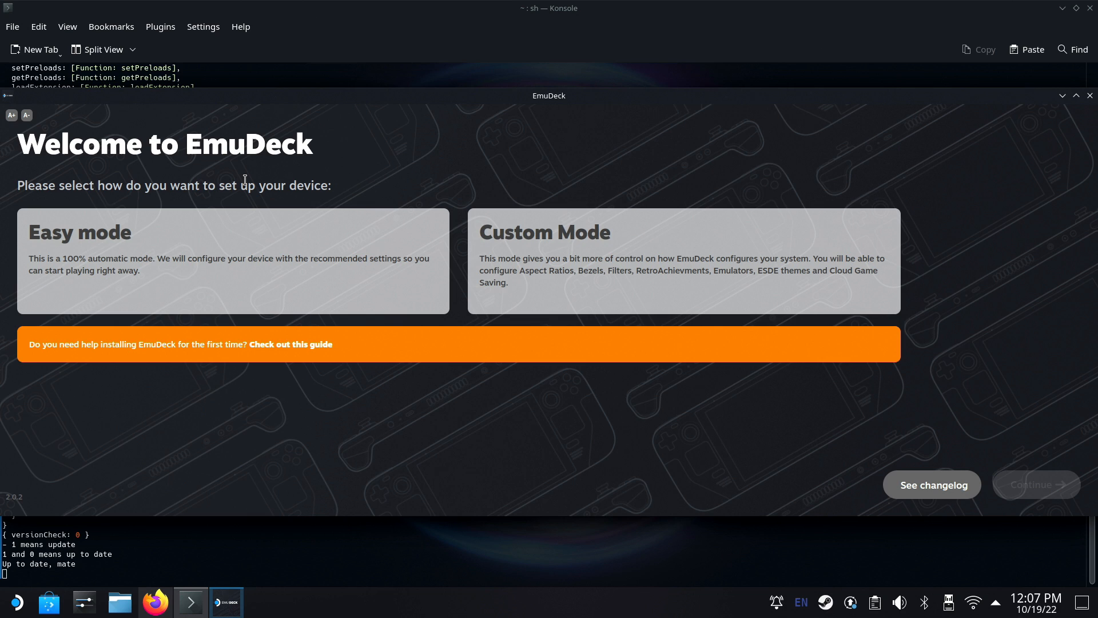
mouse_move(349, 204)
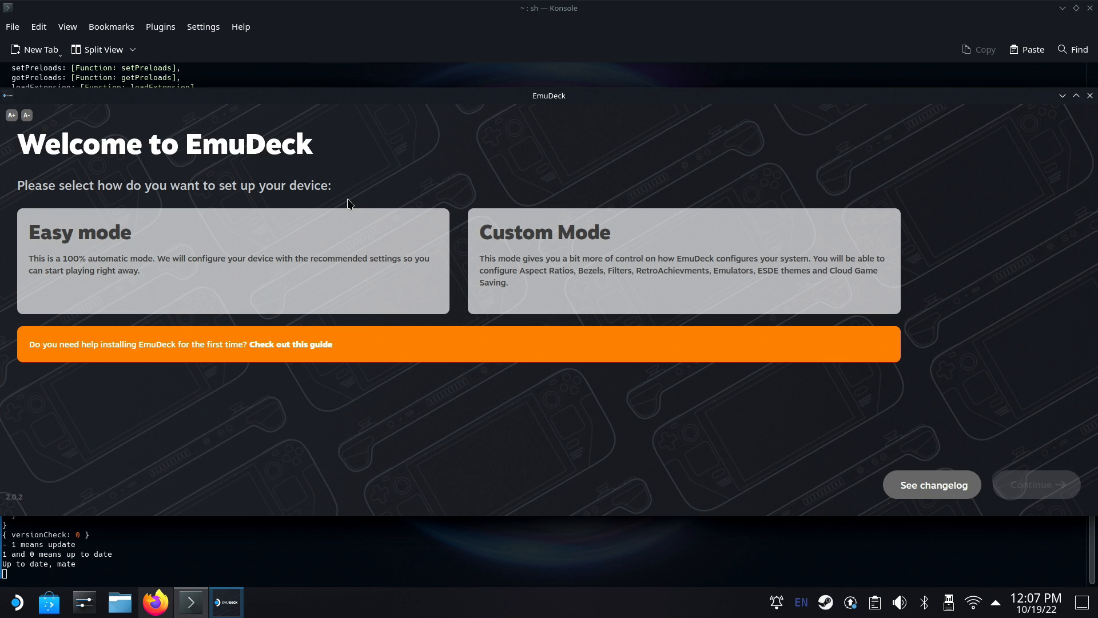
mouse_move(382, 178)
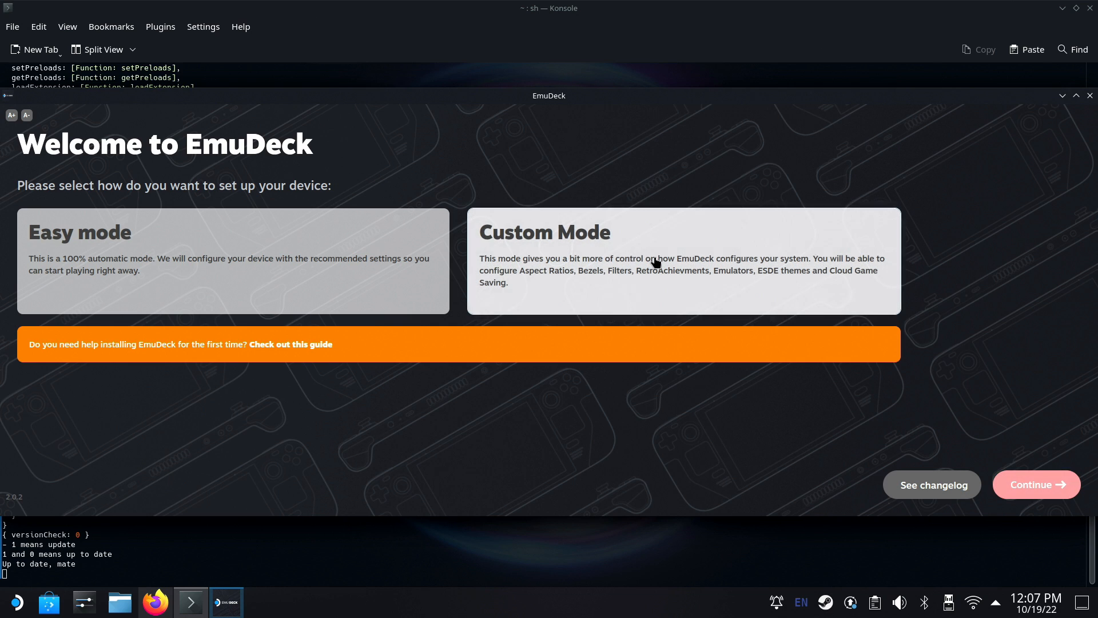
Choose Custom Mode on the EmuDeck welcome screen and continue
click(683, 261)
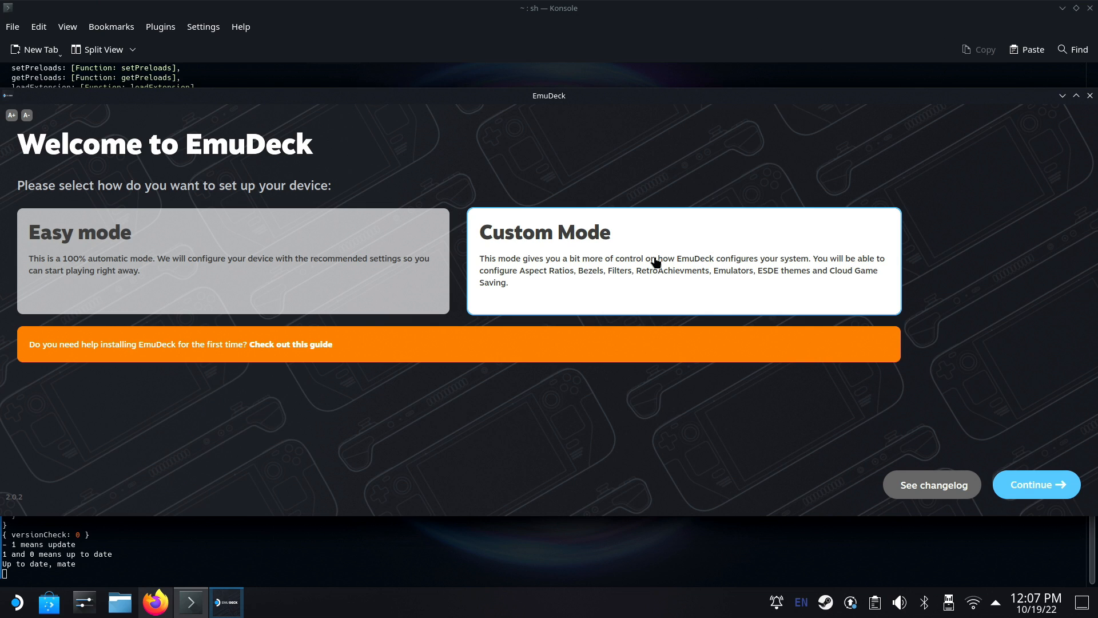
mouse_move(1057, 384)
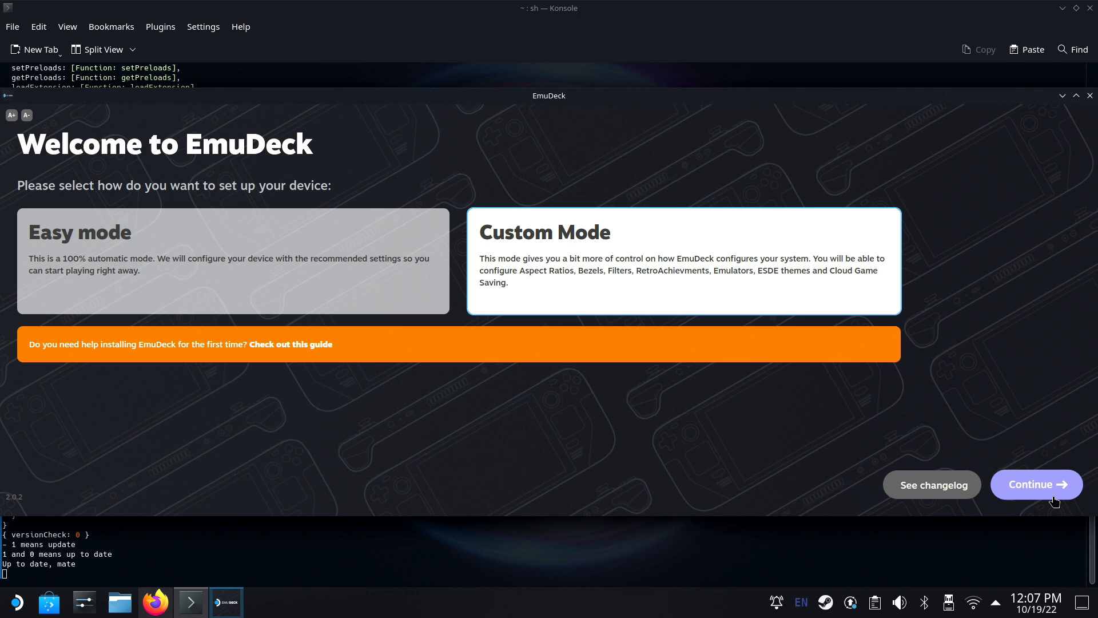
click(1036, 484)
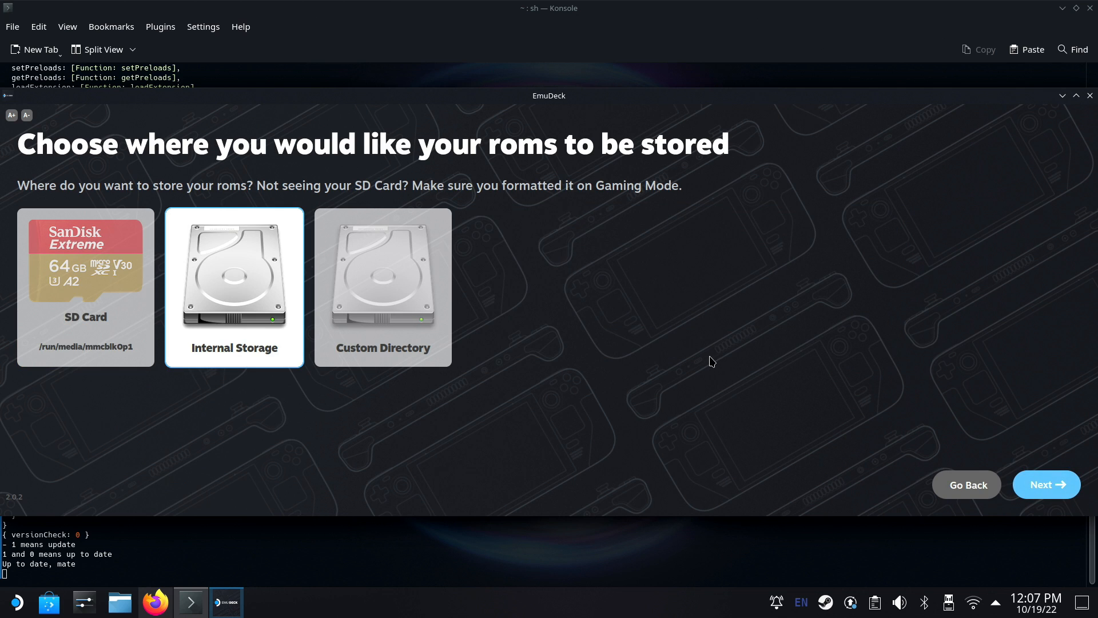
mouse_move(284, 370)
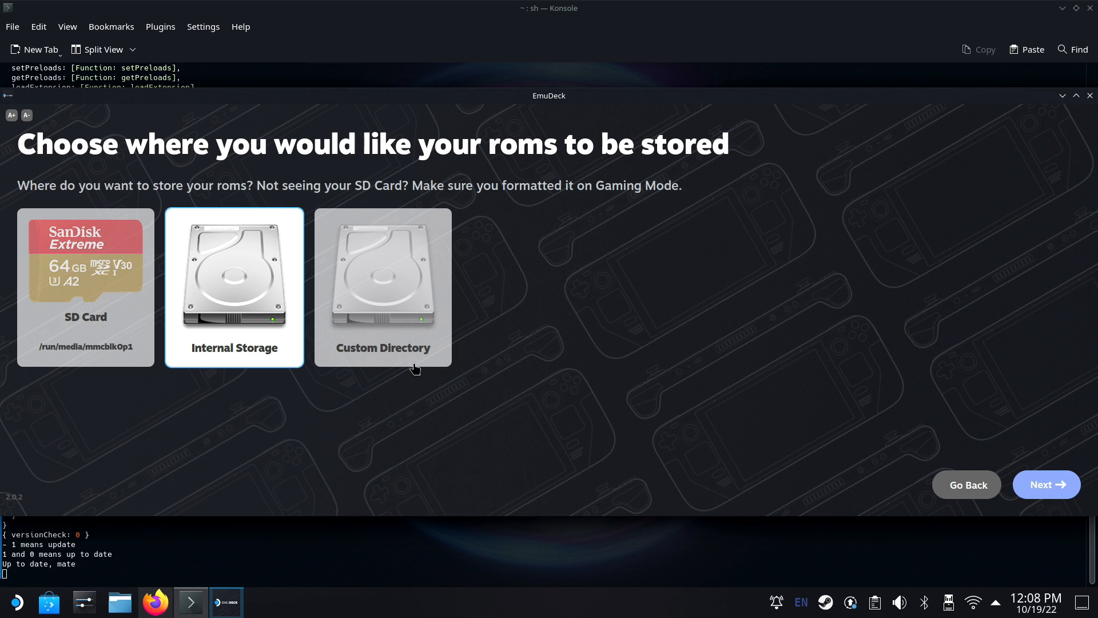
mouse_move(323, 394)
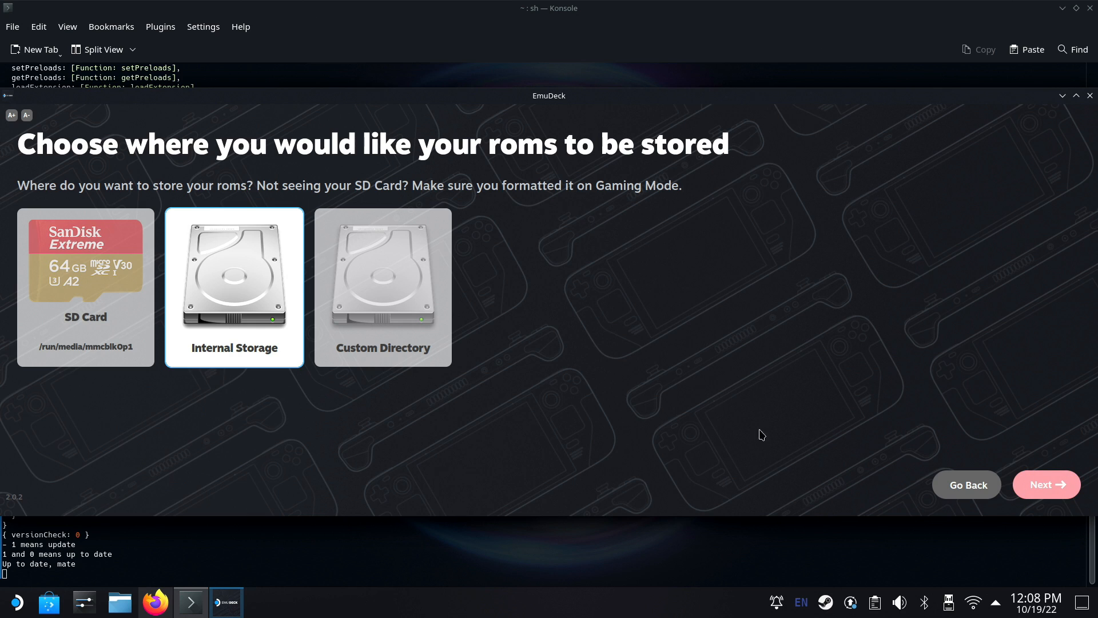
mouse_move(52, 314)
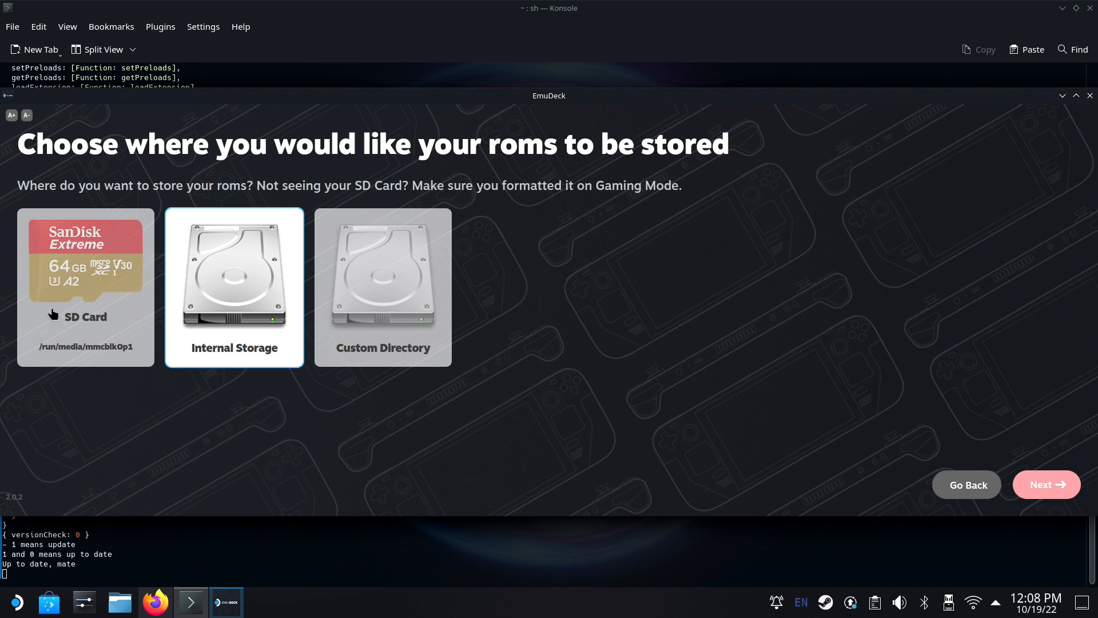
Select Internal Storage for ROMs after trying SD Card, and move to device selection
click(86, 287)
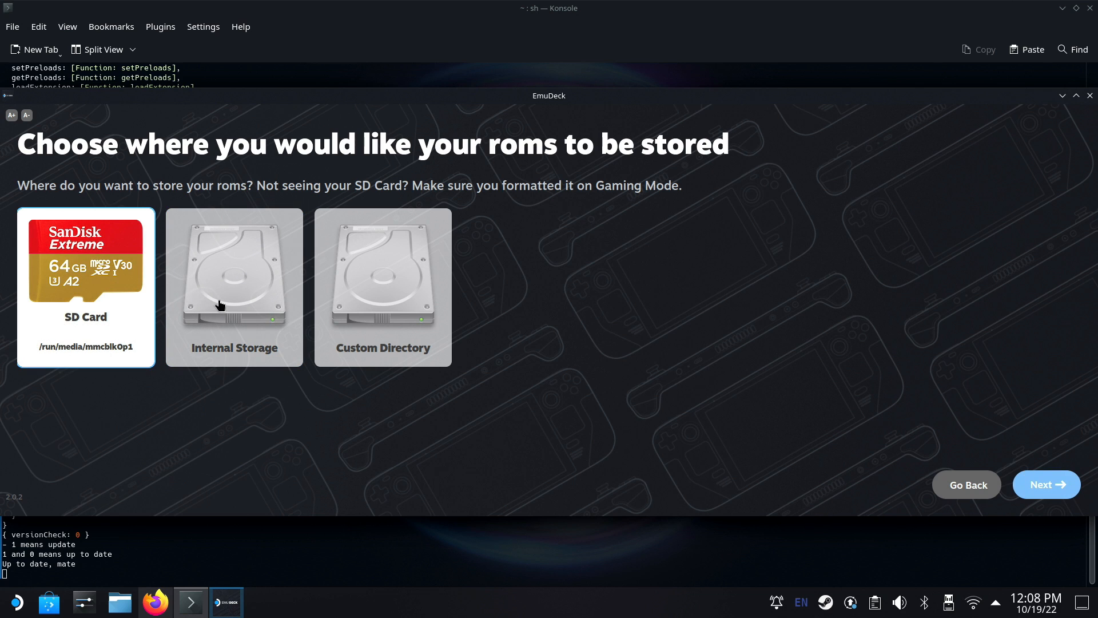
click(234, 287)
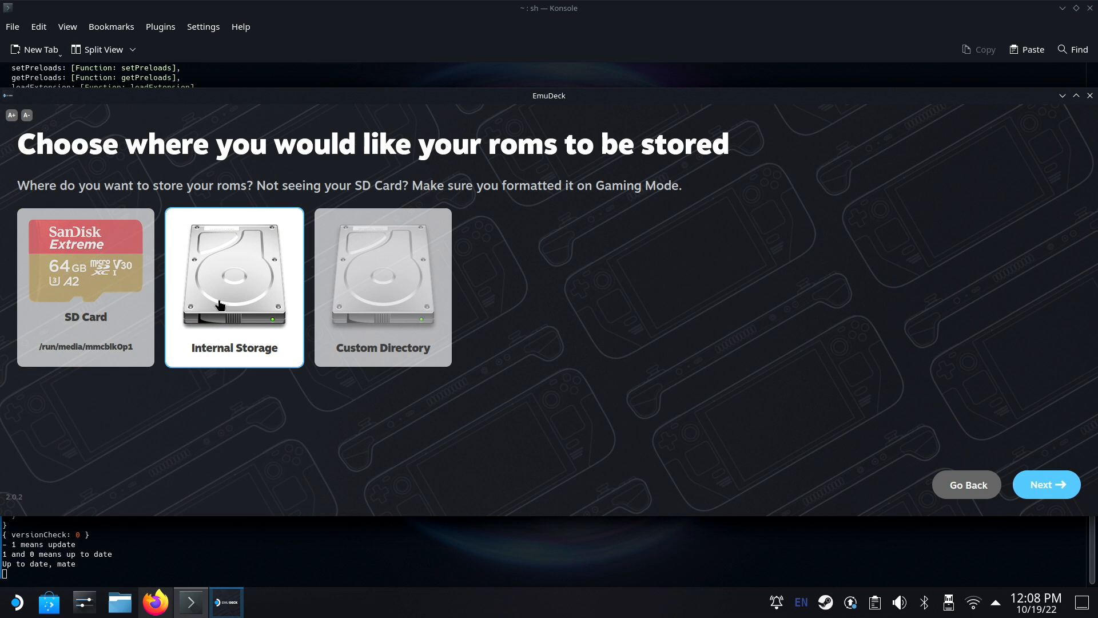
mouse_move(1021, 470)
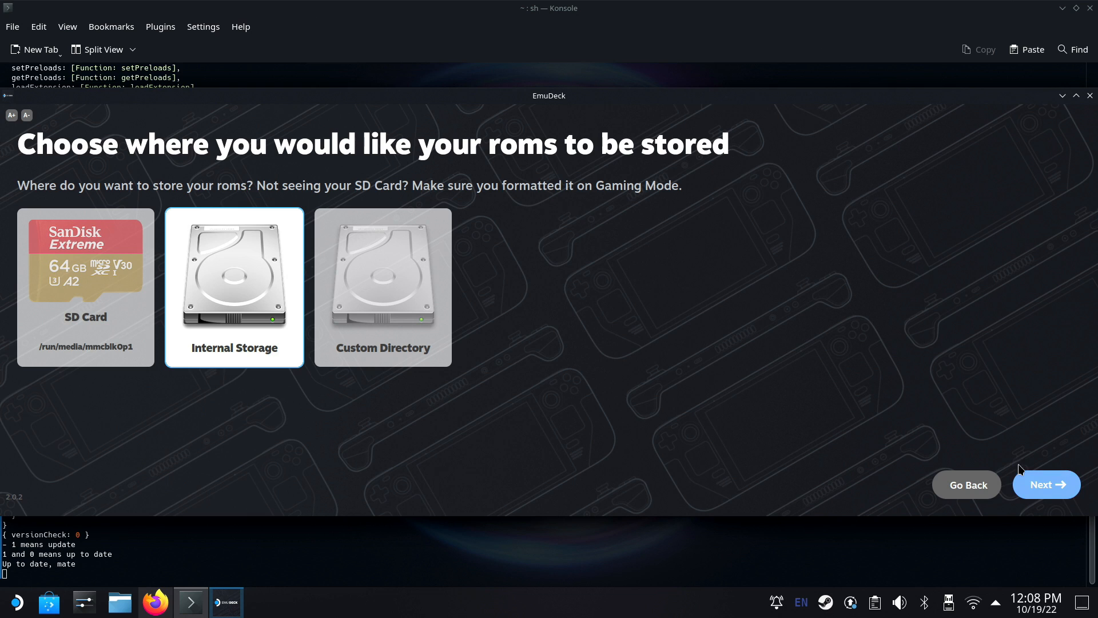
click(1046, 484)
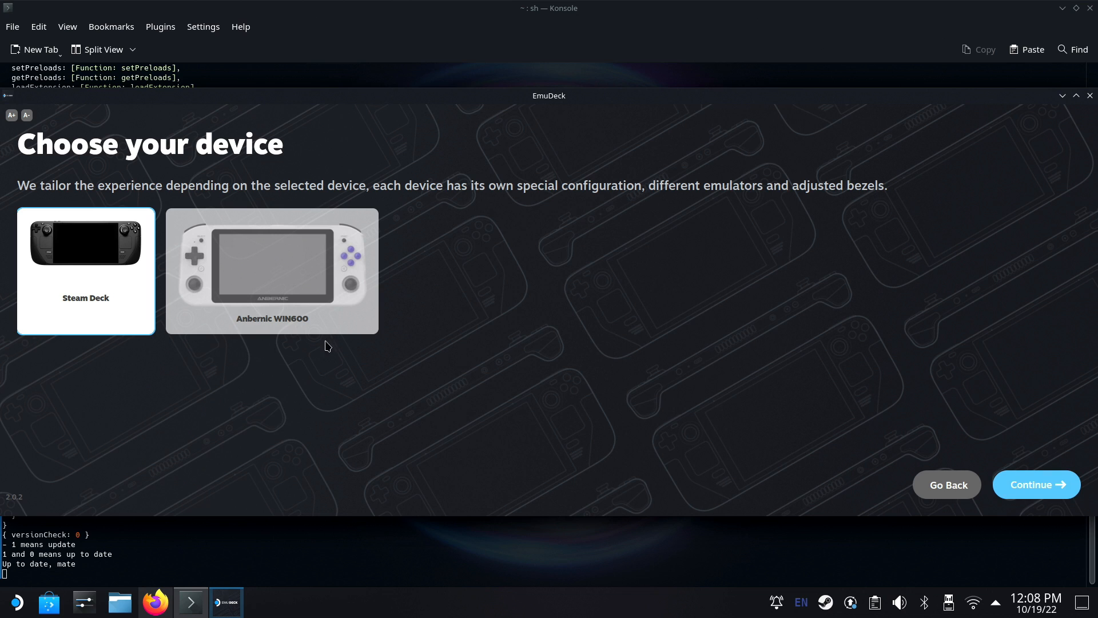
mouse_move(197, 365)
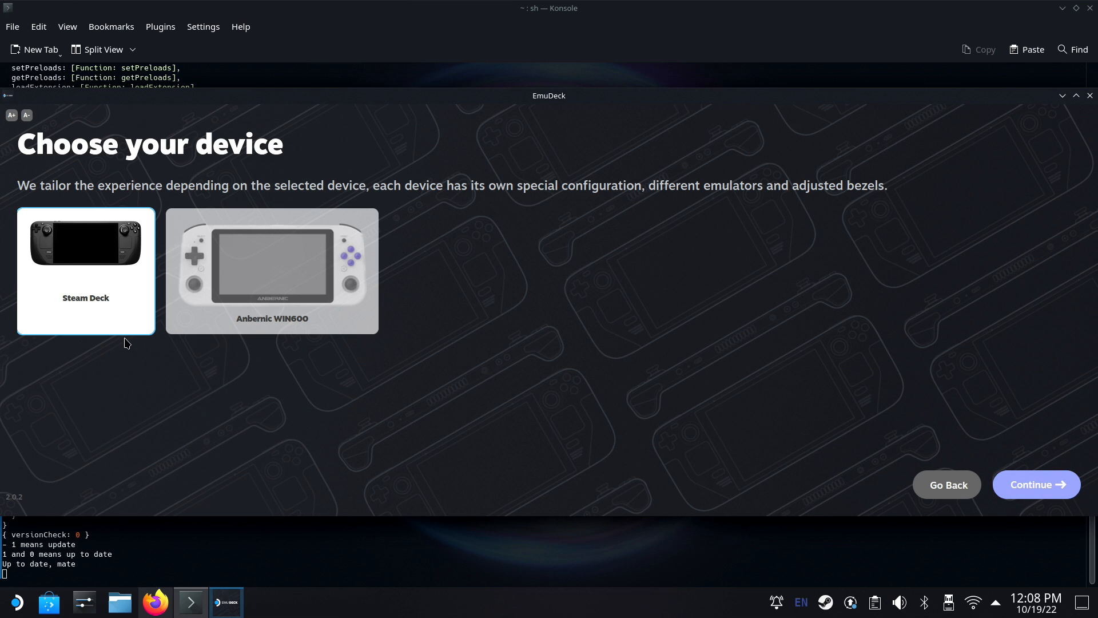
mouse_move(1043, 483)
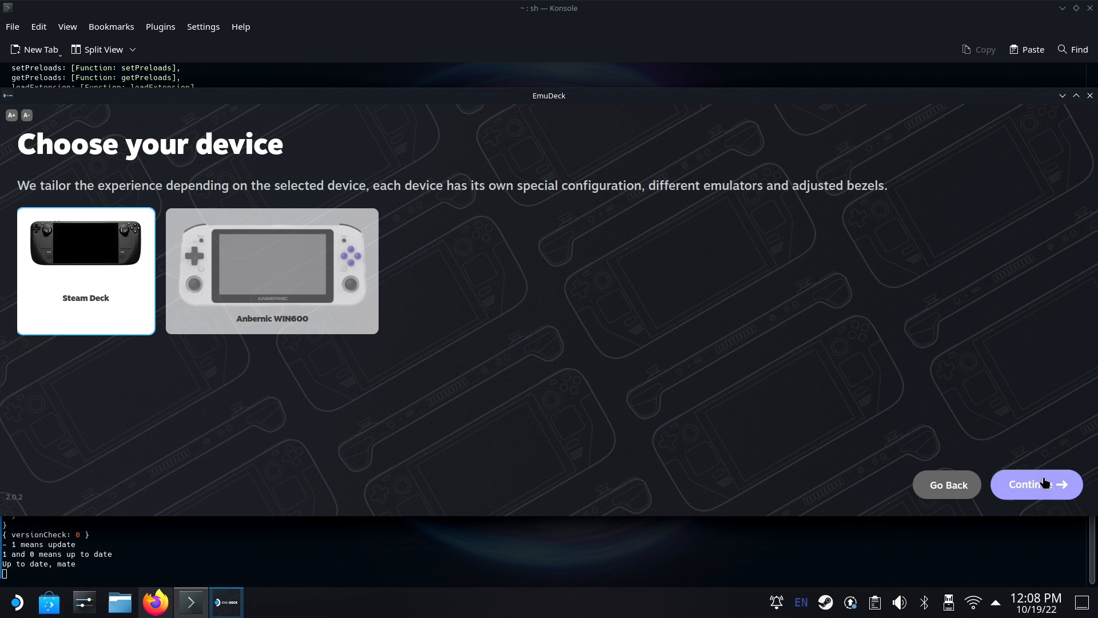
Confirm Steam Deck as the device, adjust the emulator grid, and accept the emulator selection
click(1036, 484)
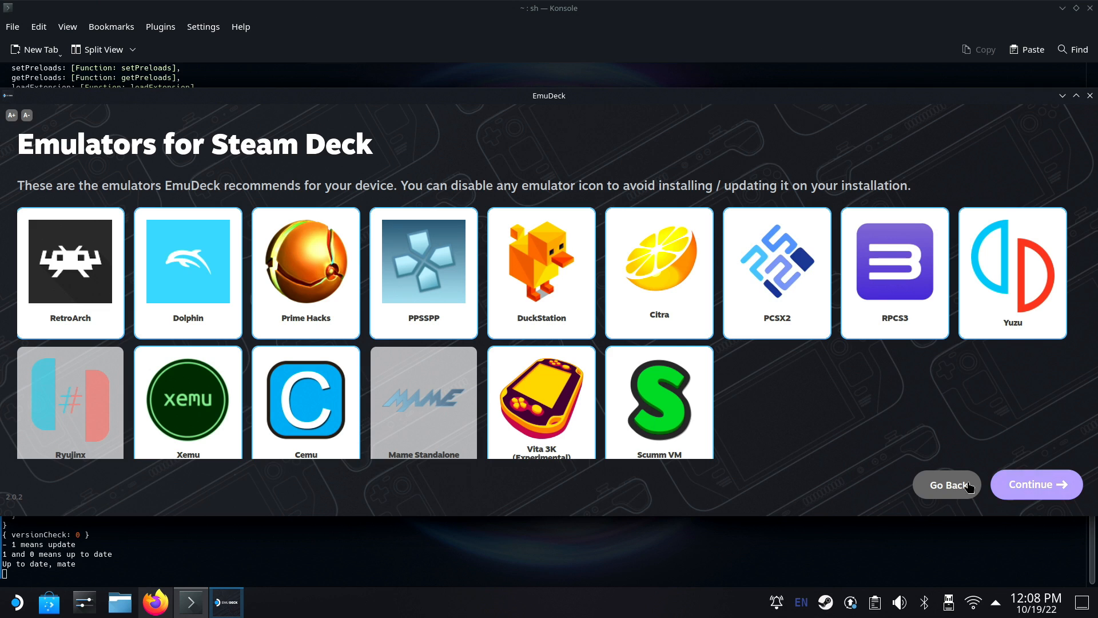
click(1011, 272)
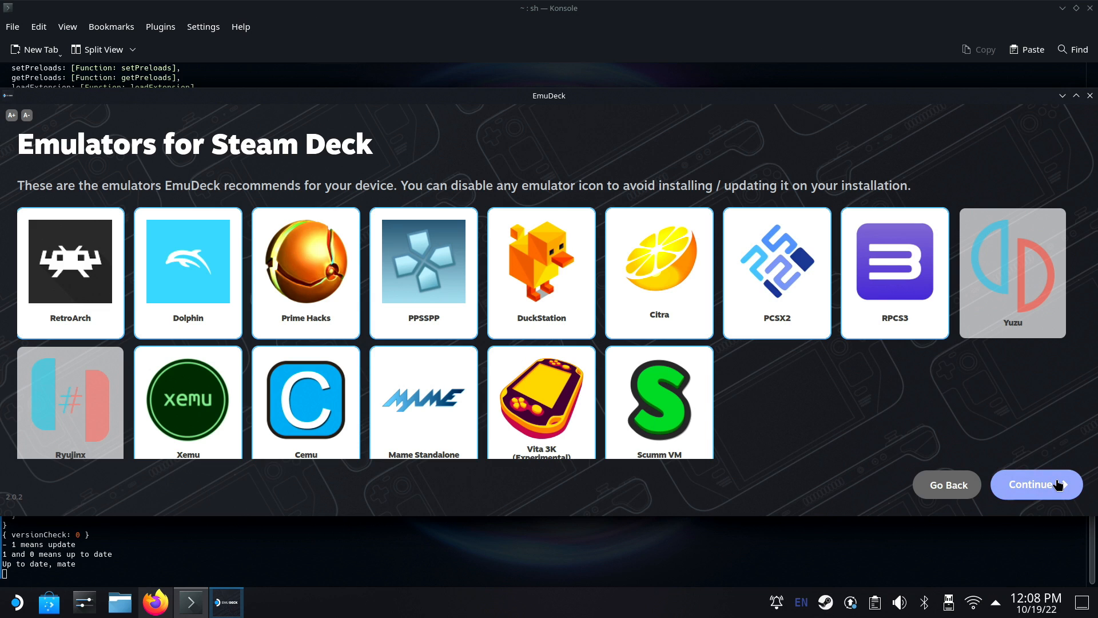
click(1036, 484)
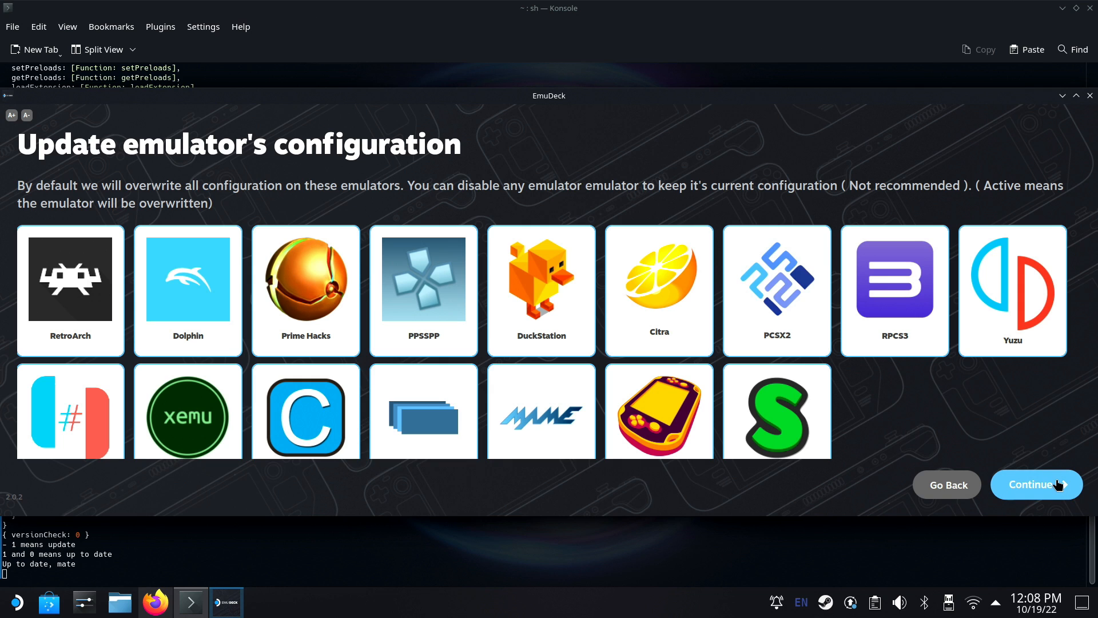
Keep all emulator configurations set to overwrite and skip RetroAchievements setup
click(1035, 484)
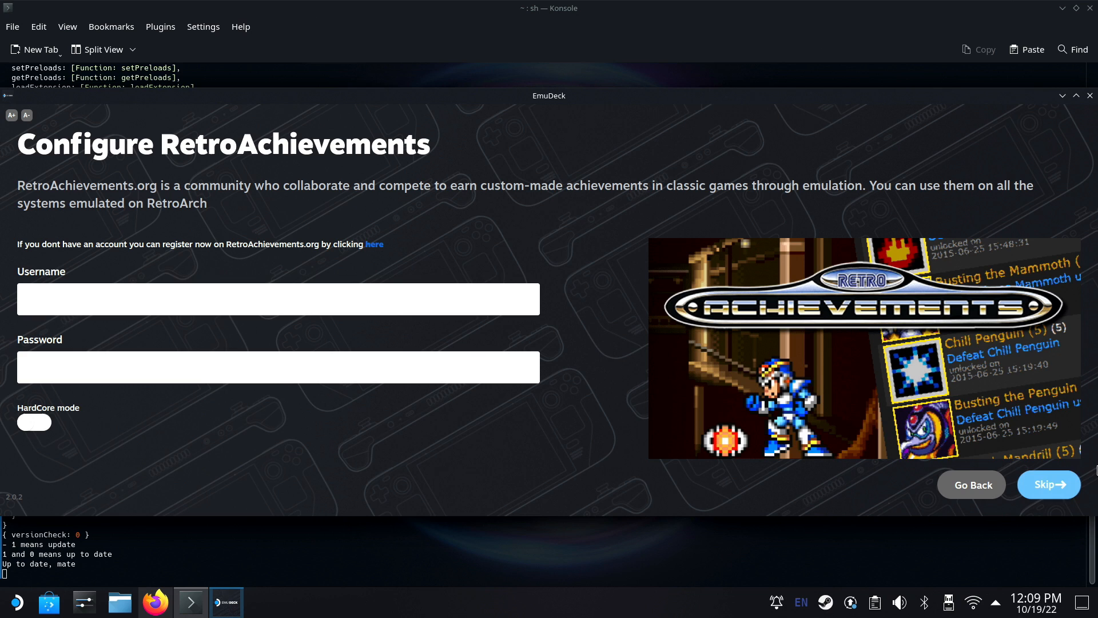
mouse_move(1054, 483)
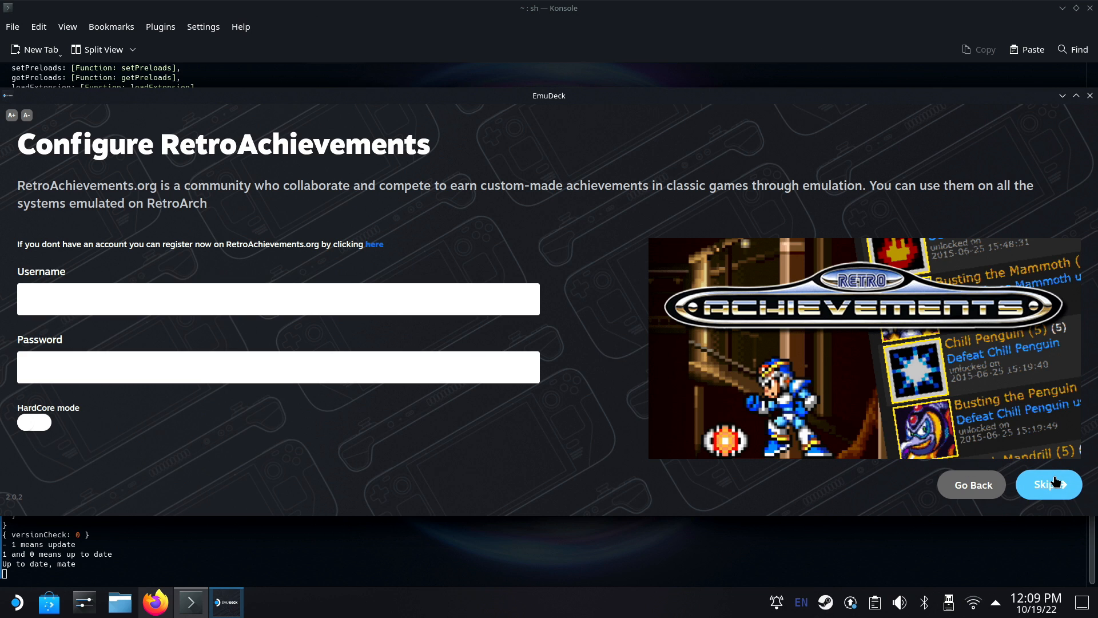
click(1047, 484)
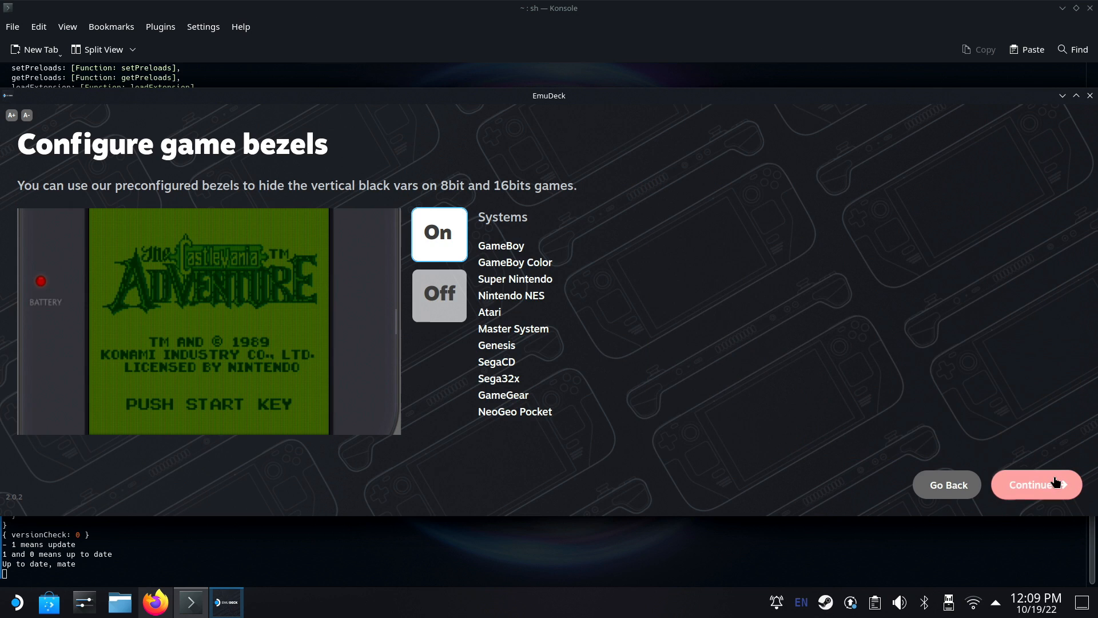
mouse_move(775, 277)
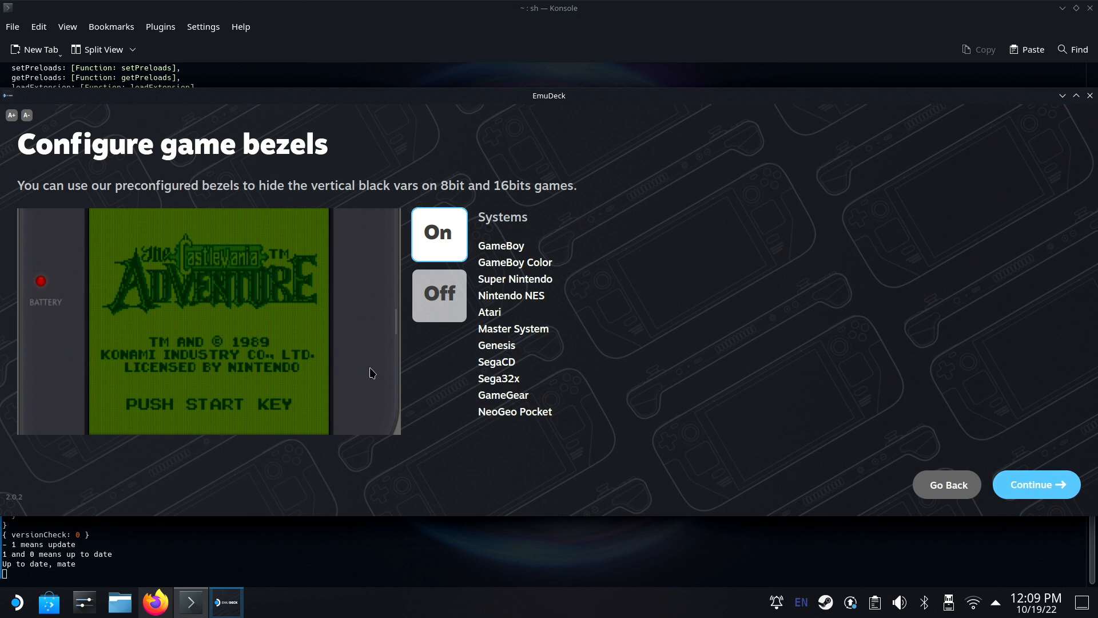
mouse_move(448, 212)
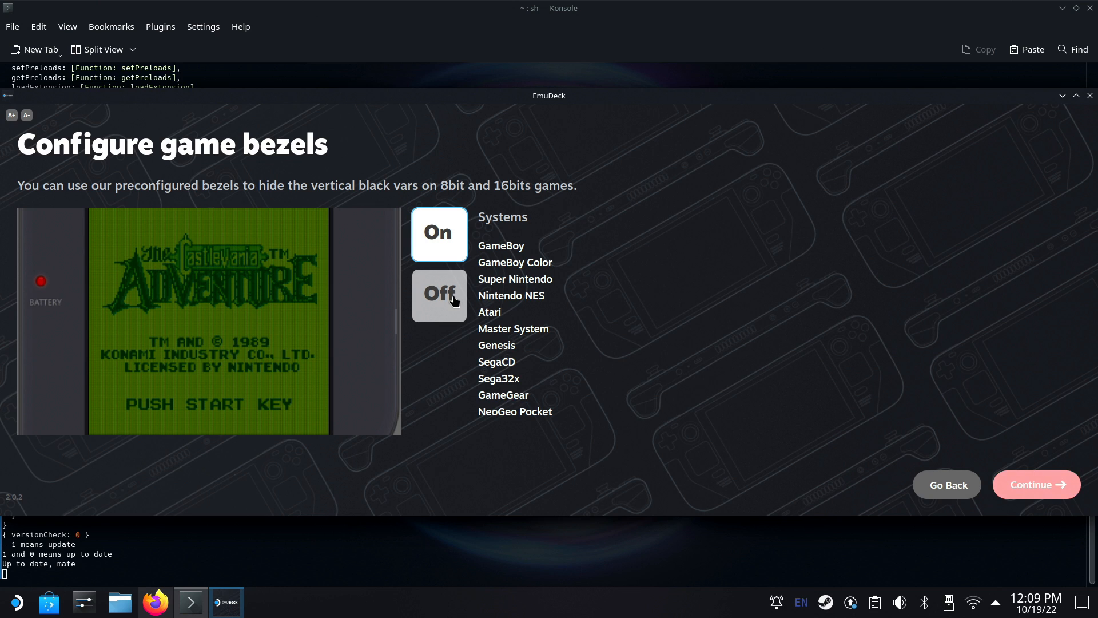
Preview bezels off, leave them on for classic 8/16-bit systems, and continue
click(438, 294)
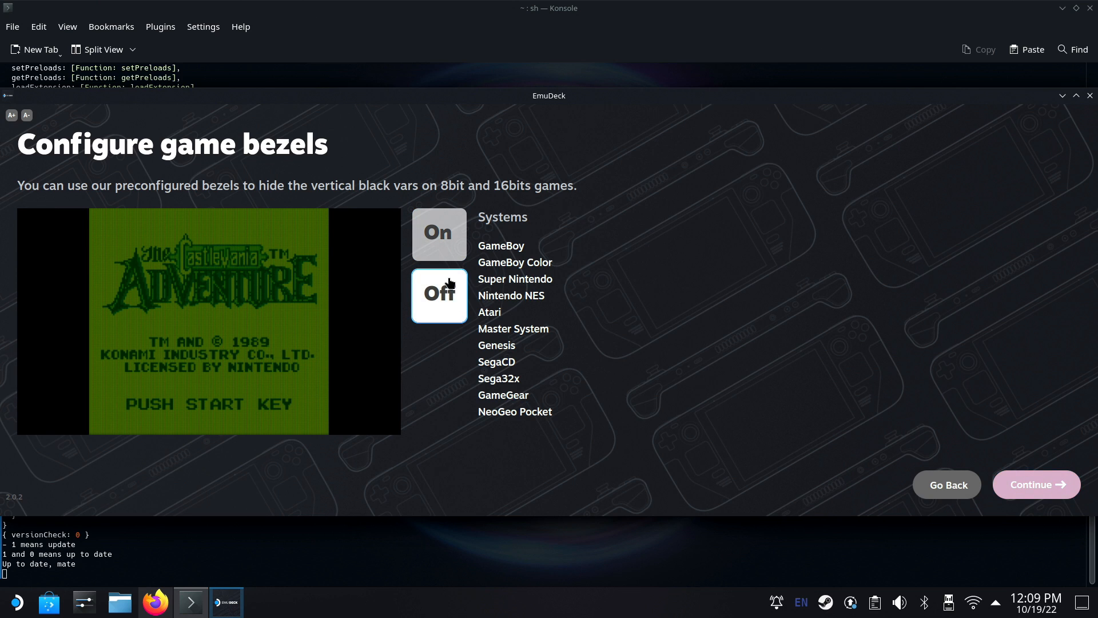
click(438, 234)
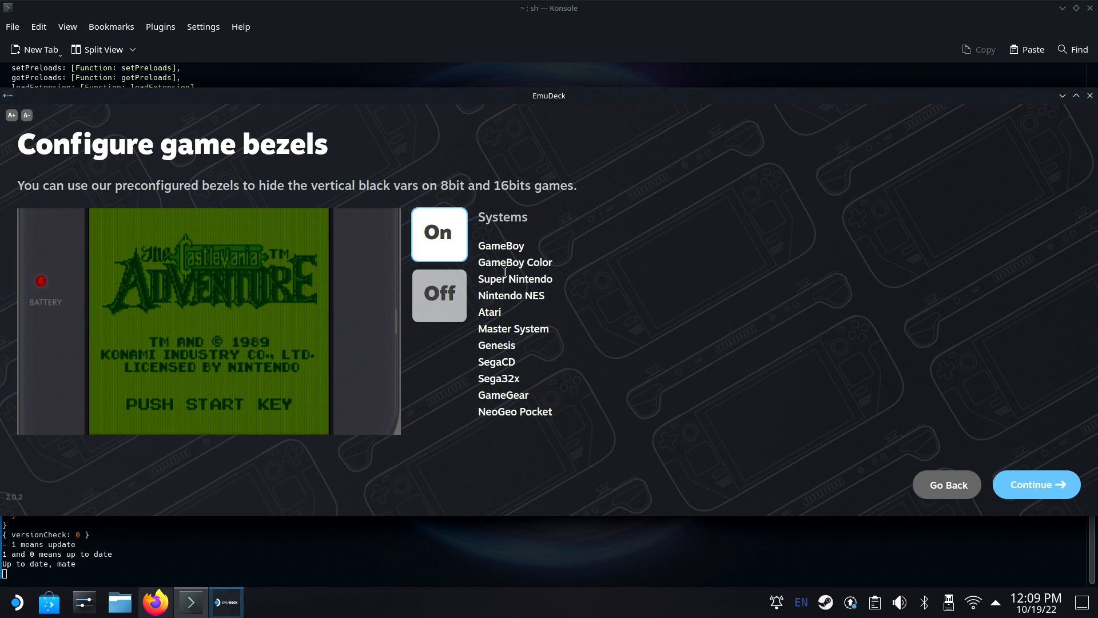
mouse_move(851, 376)
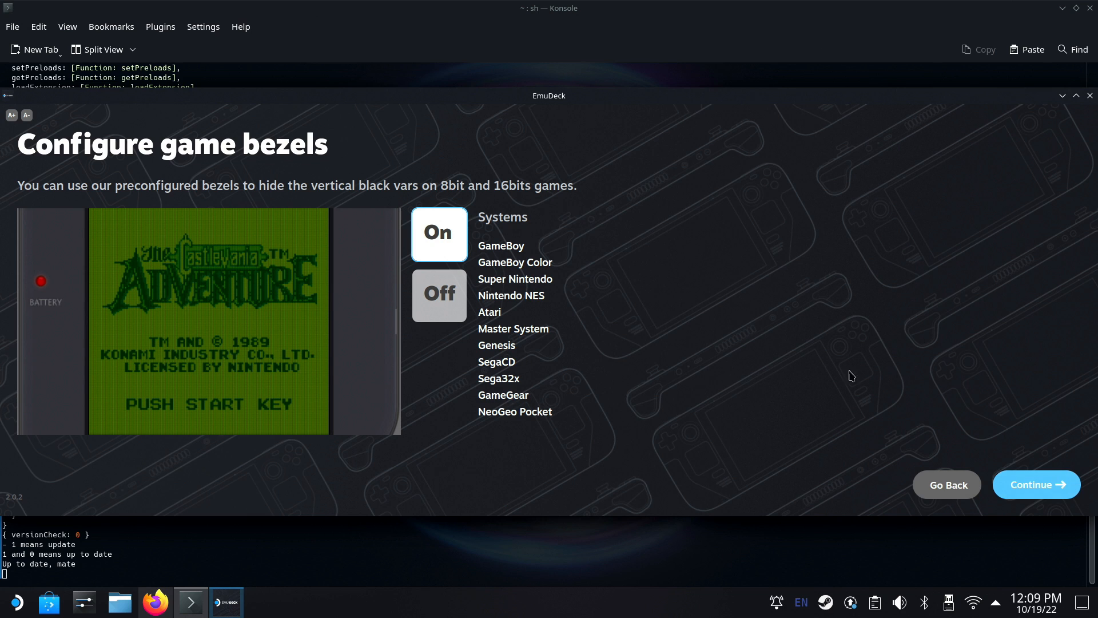
click(1035, 484)
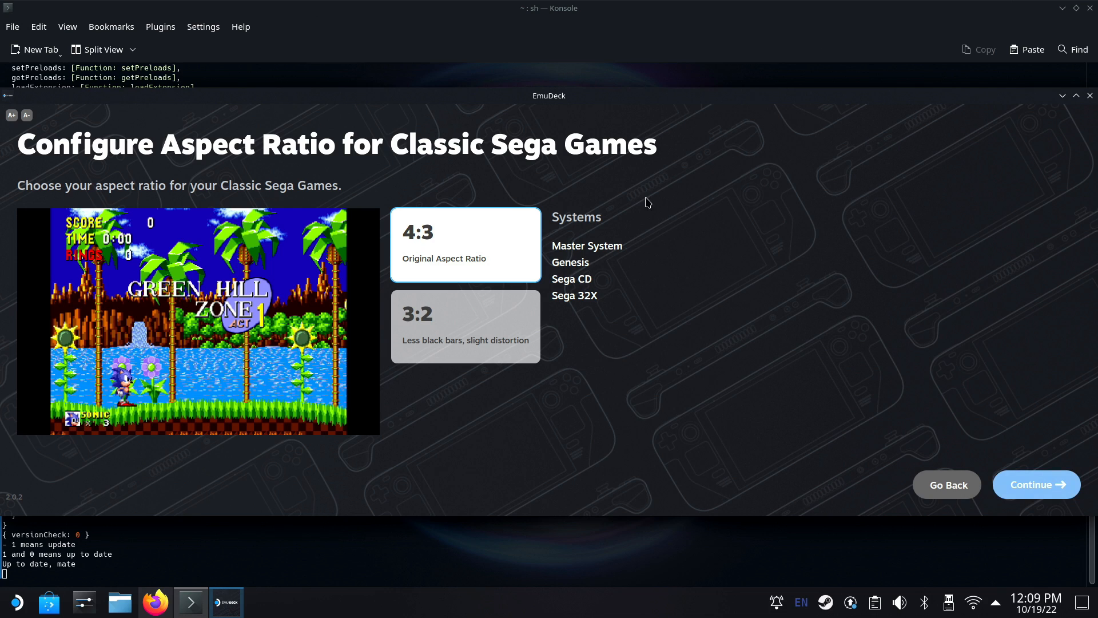
mouse_move(463, 279)
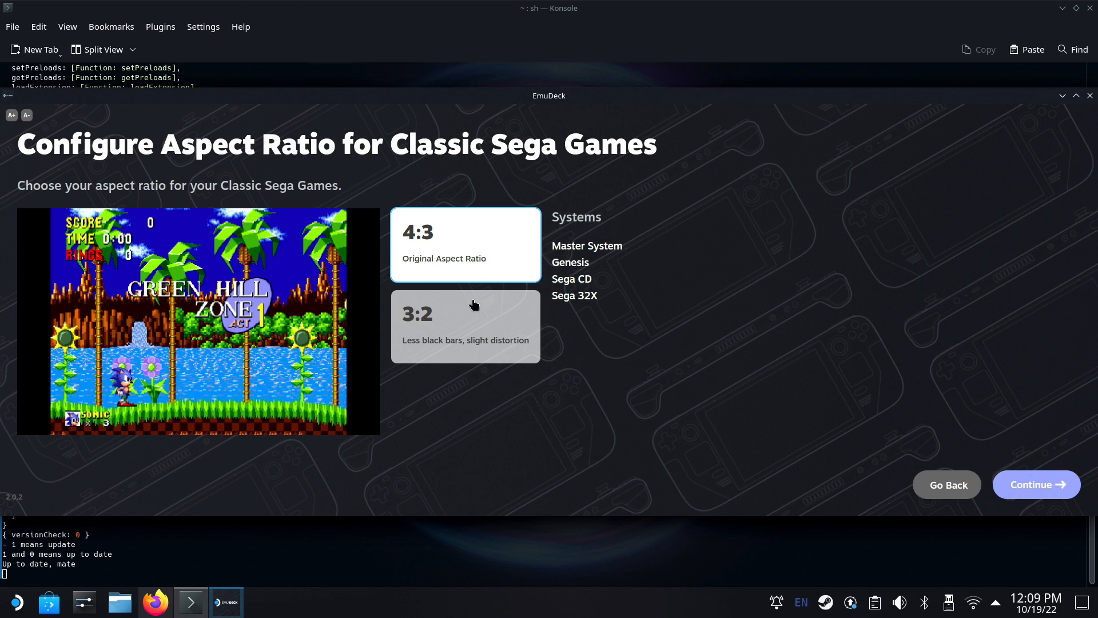
mouse_move(717, 391)
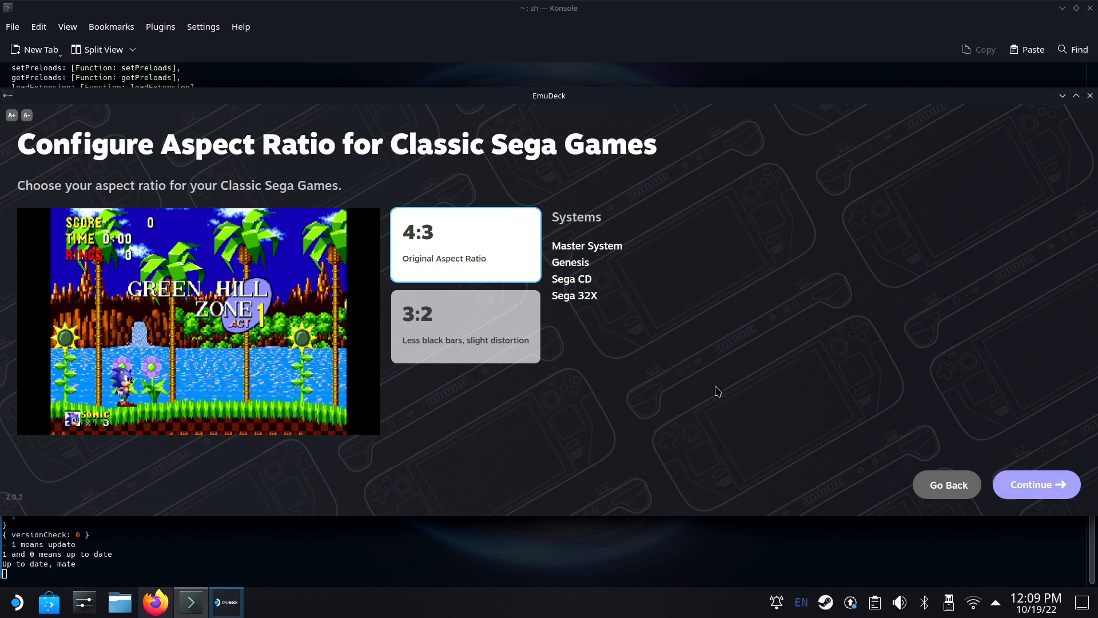
Keep 4:3 for Classic Sega and Super NES games after previewing 3:2, confirming each
click(465, 326)
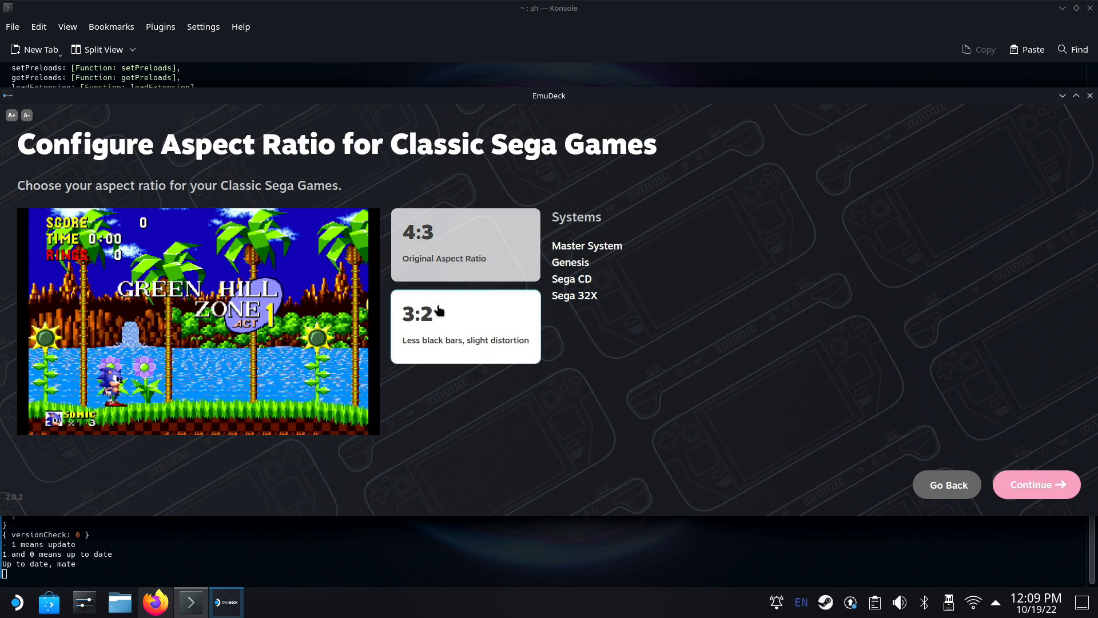
click(466, 243)
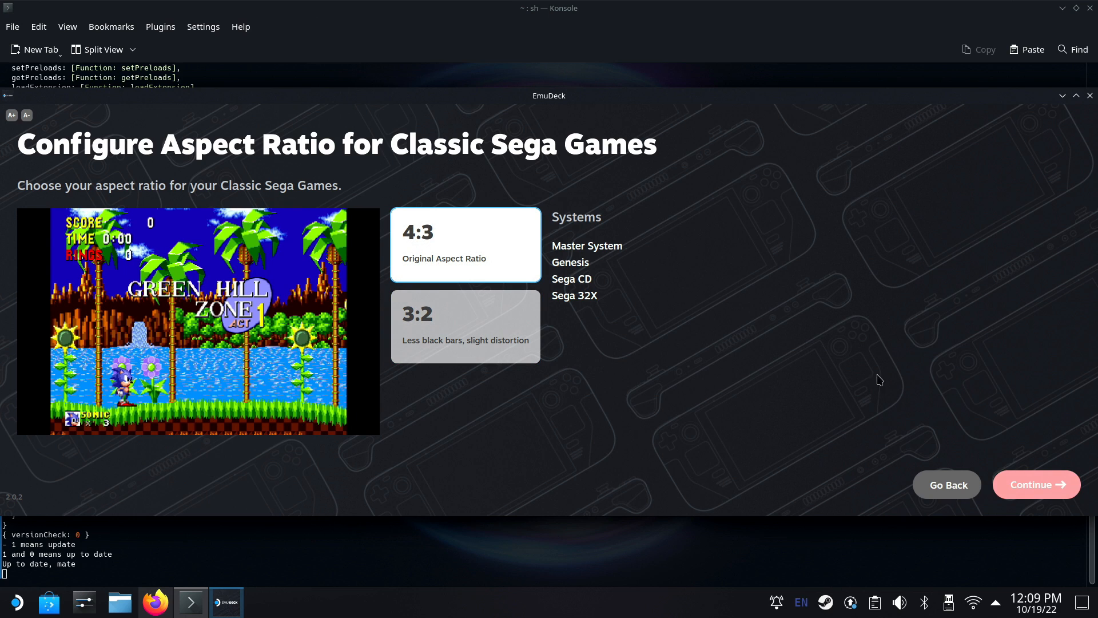
click(1036, 484)
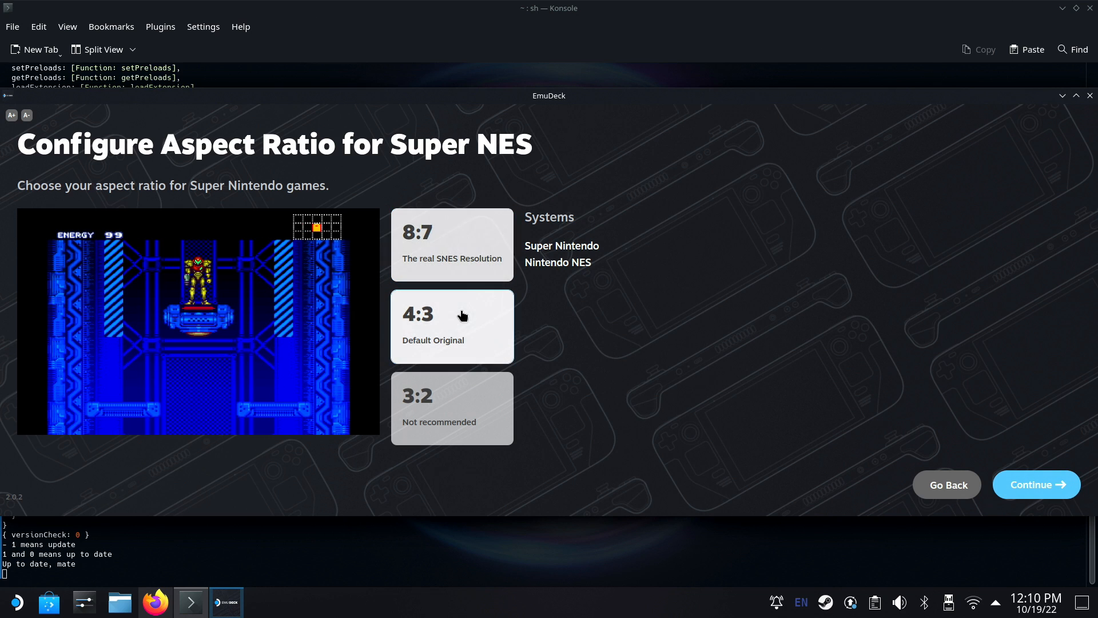
click(452, 408)
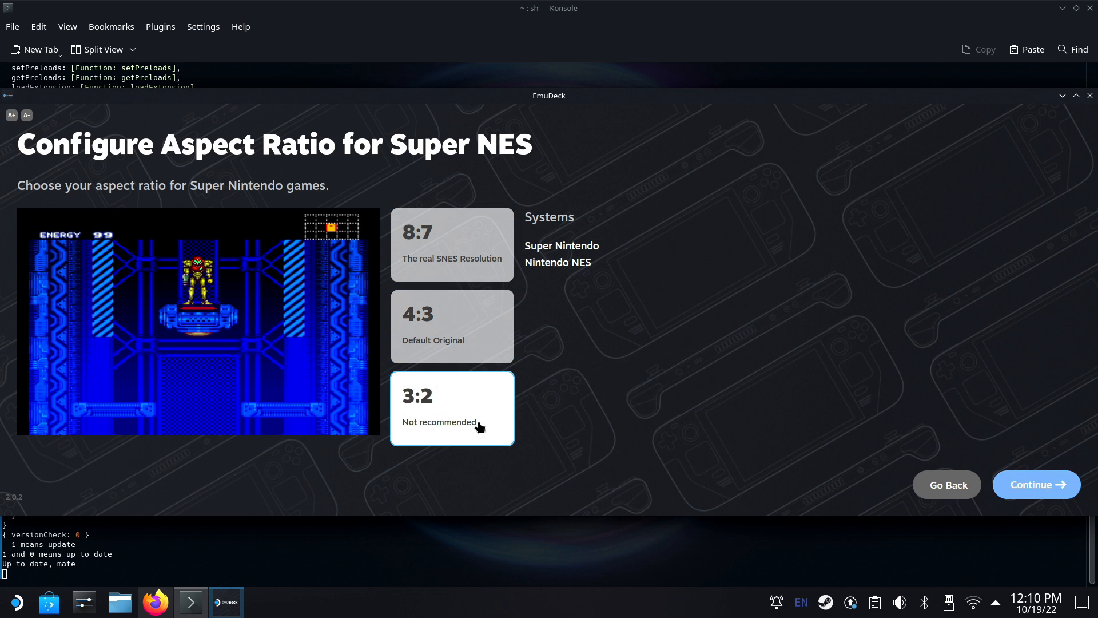
click(450, 326)
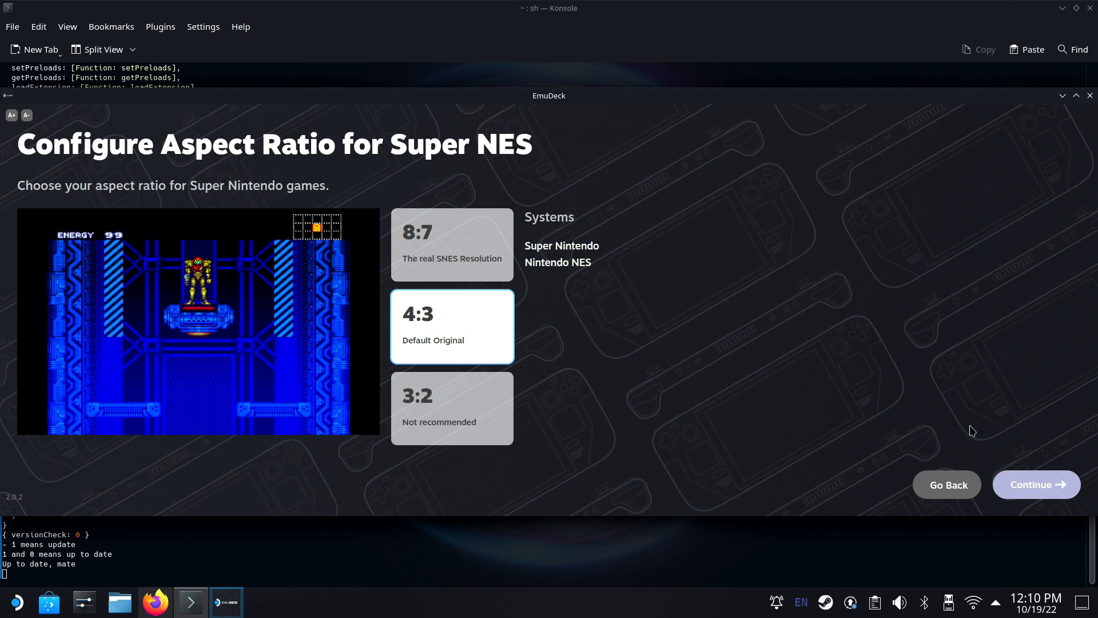
click(1036, 484)
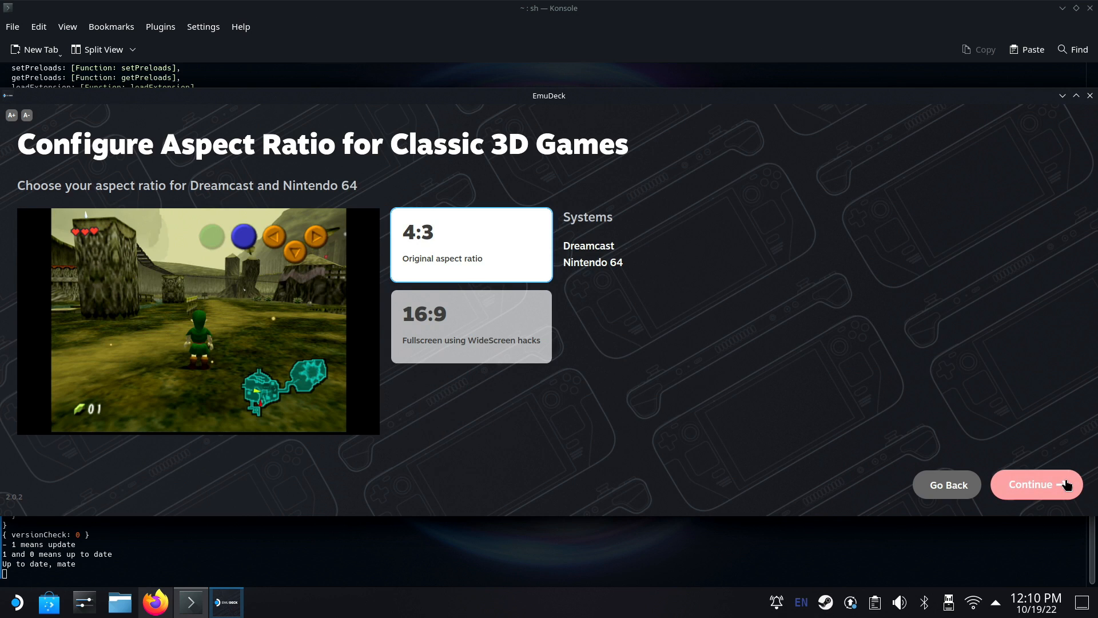
mouse_move(693, 254)
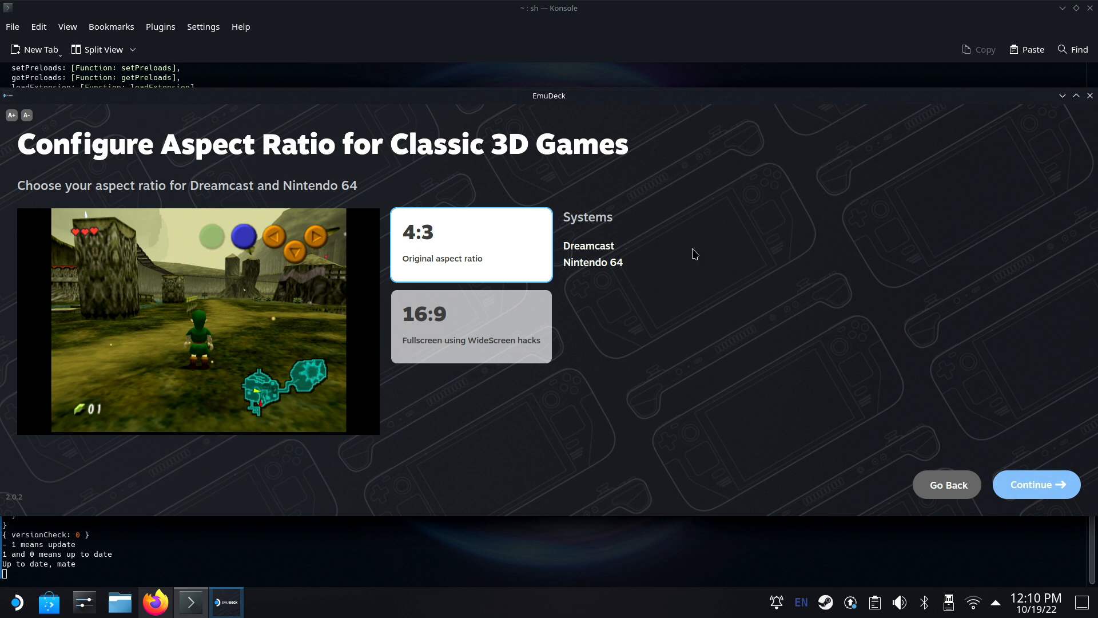
mouse_move(622, 274)
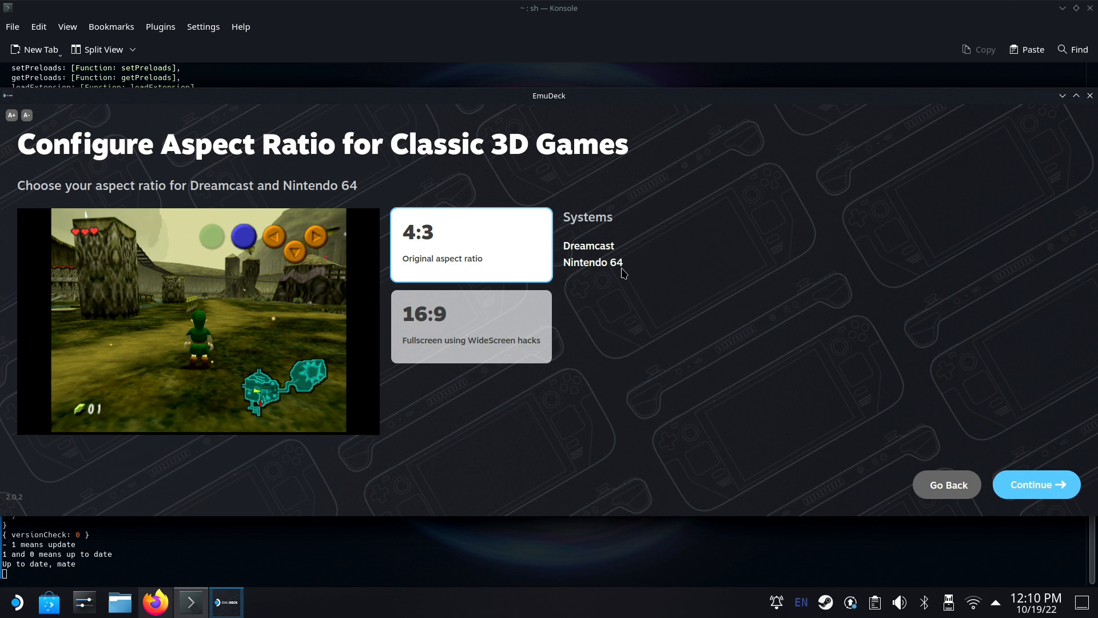
Keep original 4:3 for Dreamcast/N64 and GameCube after trying 16:9, reaching the LCD shader step
click(470, 326)
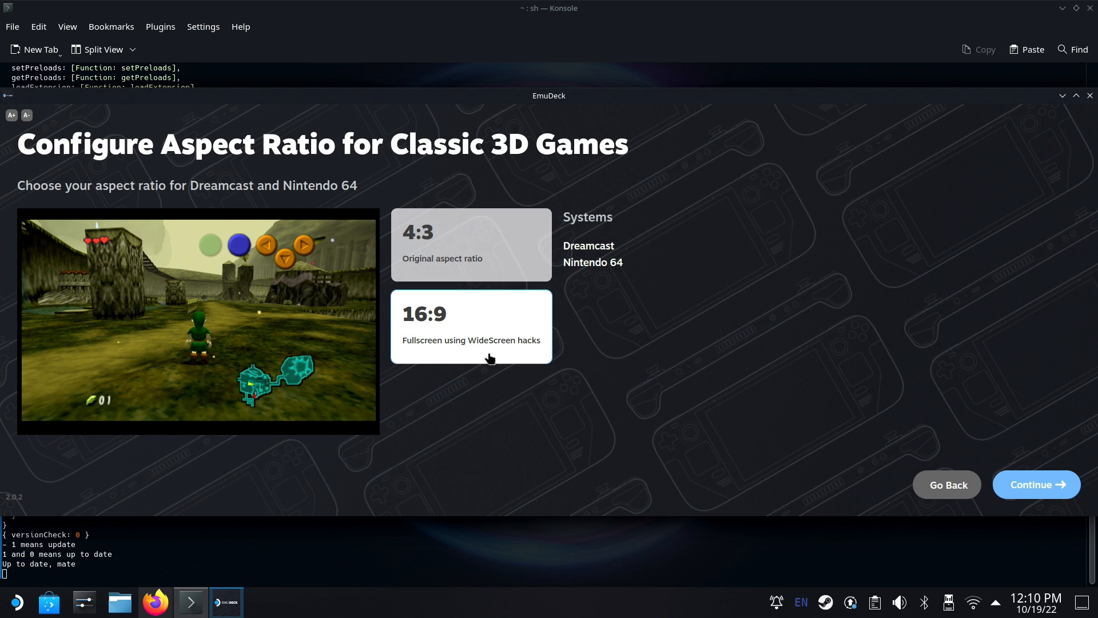
click(470, 326)
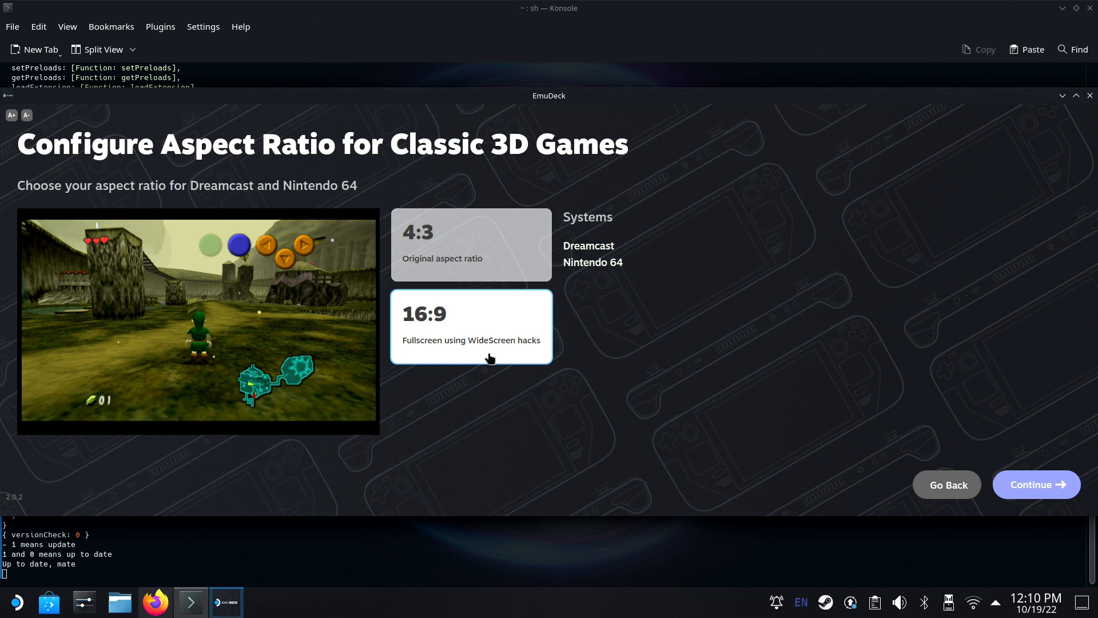
click(470, 244)
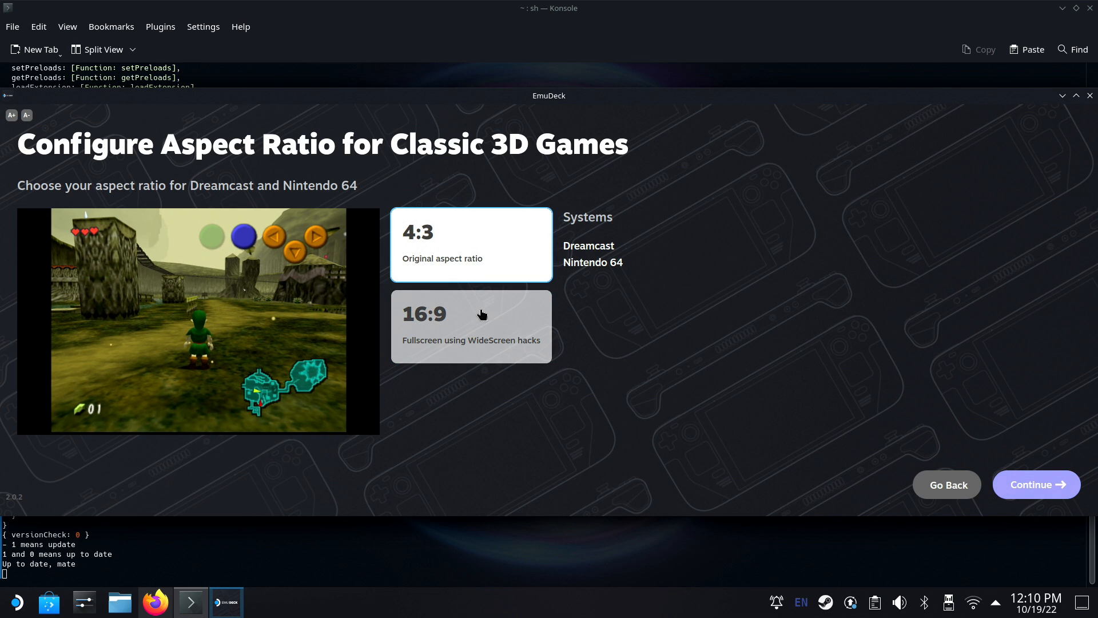
click(470, 326)
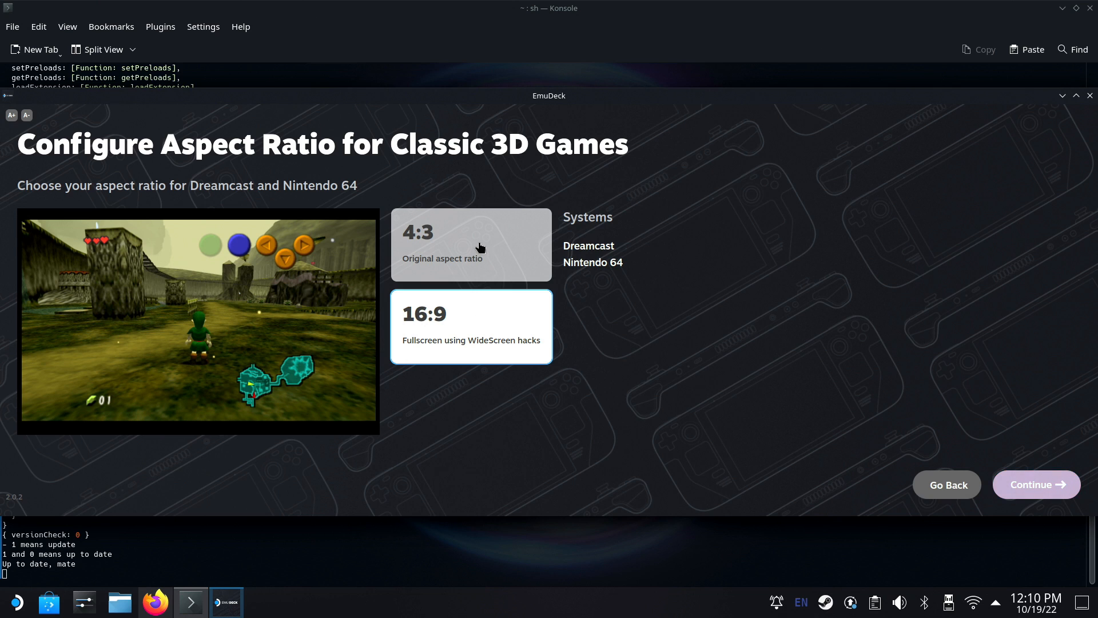
click(470, 244)
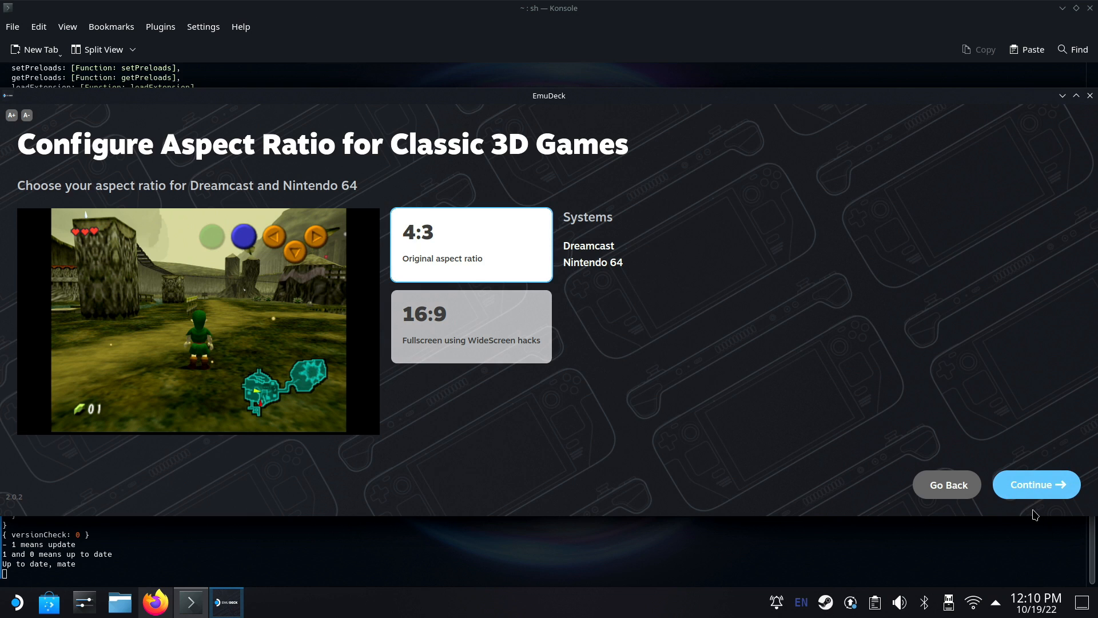
click(1036, 484)
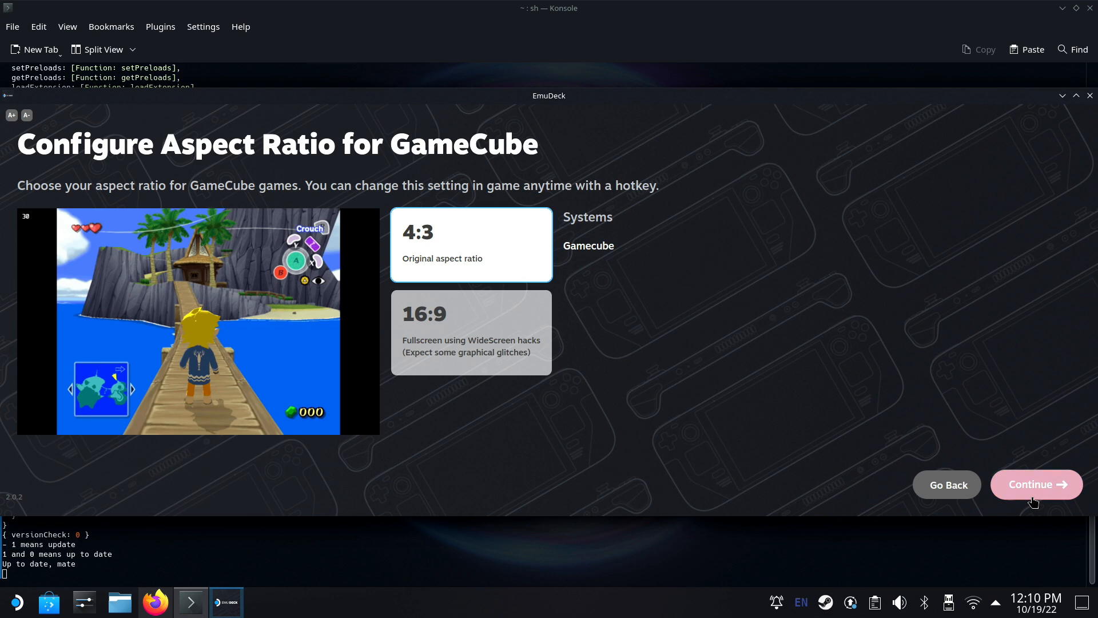
mouse_move(554, 395)
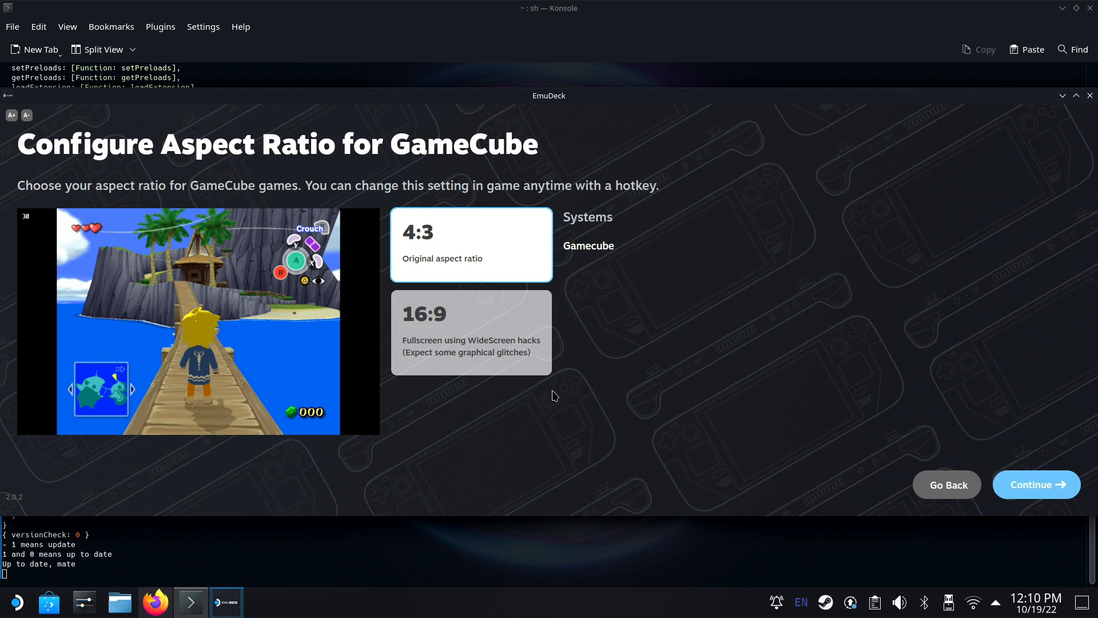
click(470, 331)
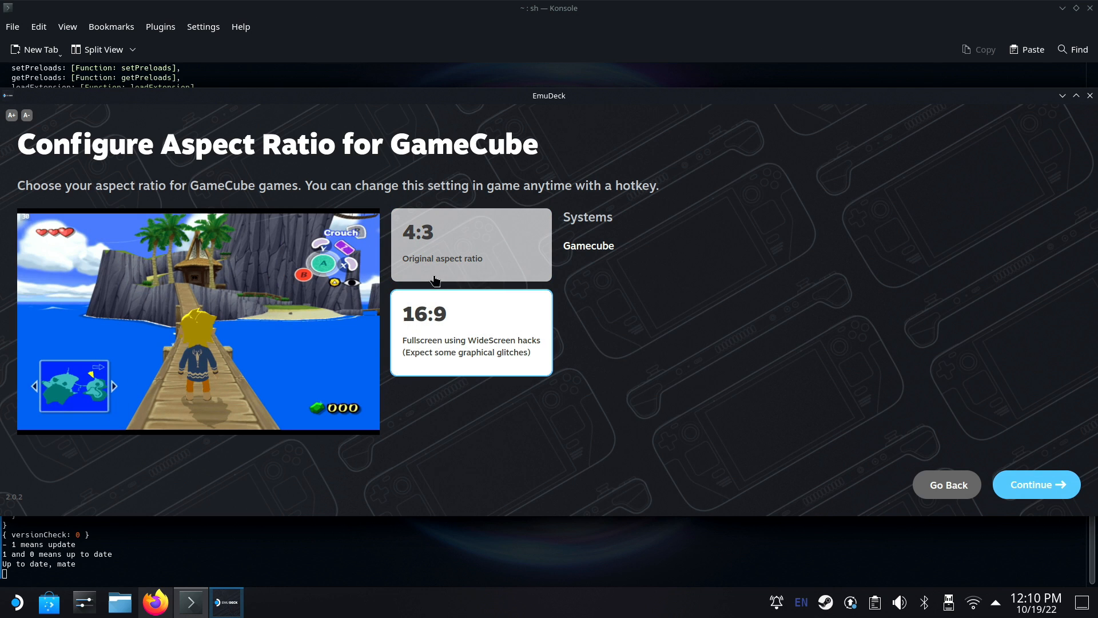
click(470, 244)
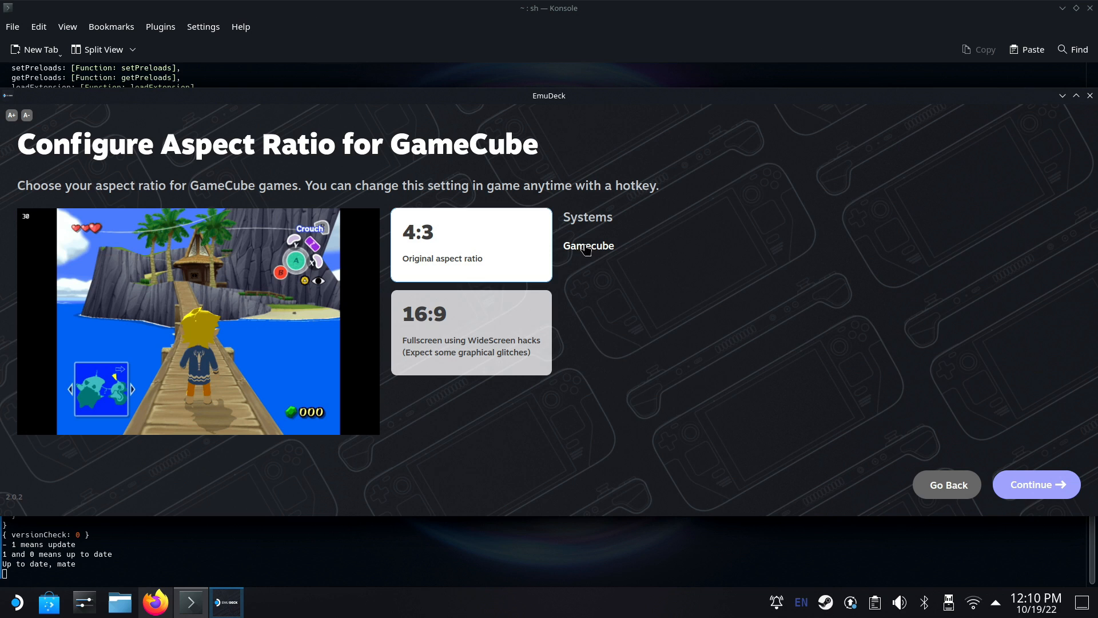
click(1035, 484)
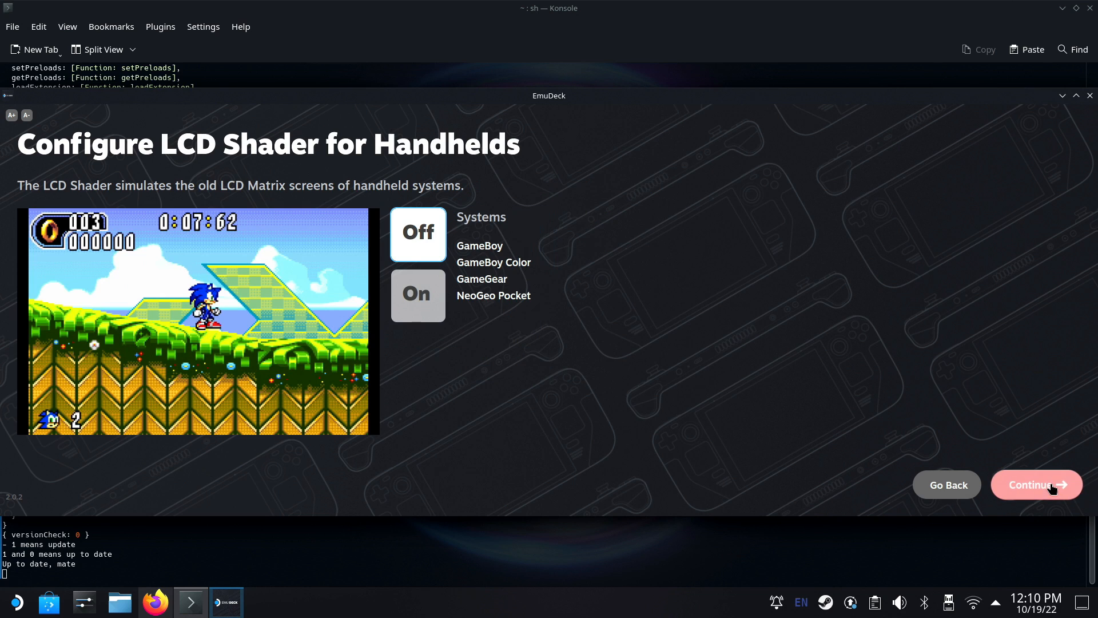
mouse_move(573, 291)
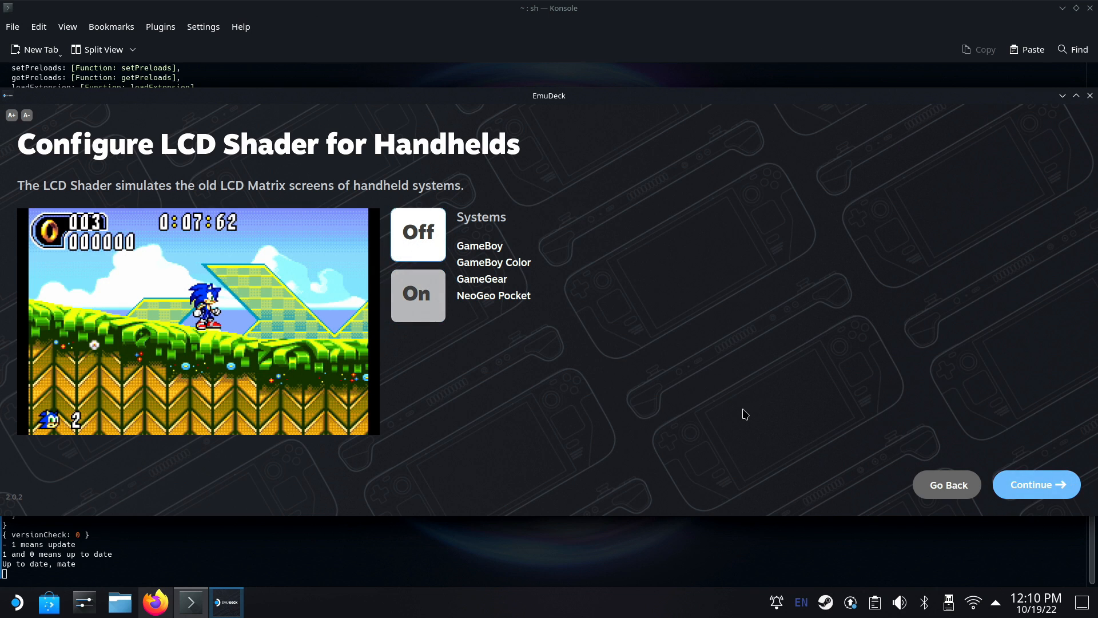
Keep the LCD handheld shader Off and leave the 2D classic games CRT shader Off after trying On
click(1035, 484)
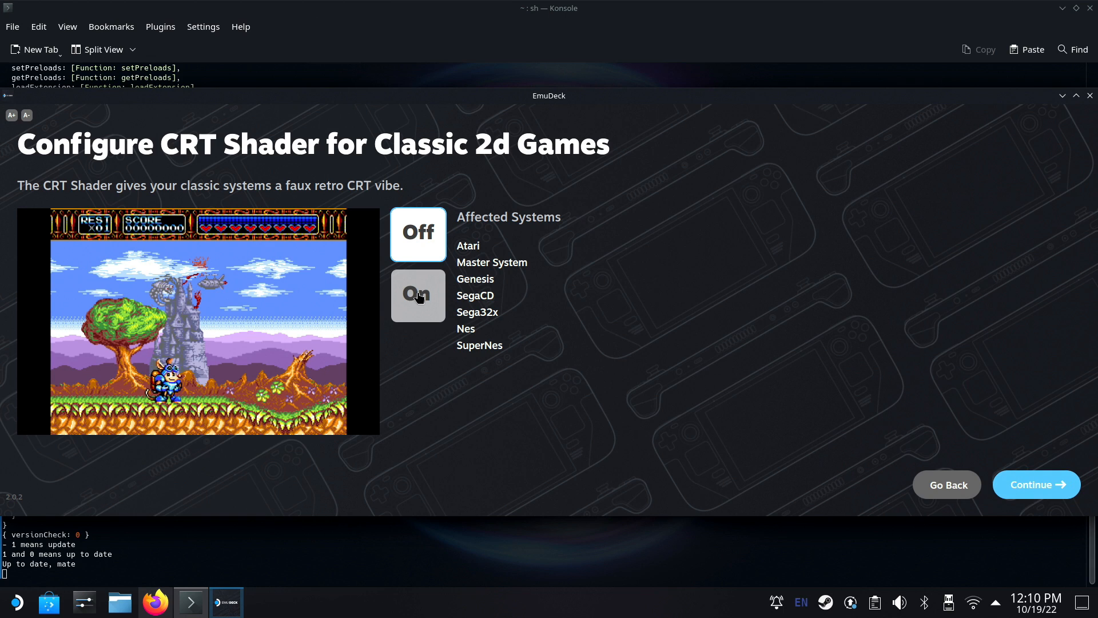
click(417, 232)
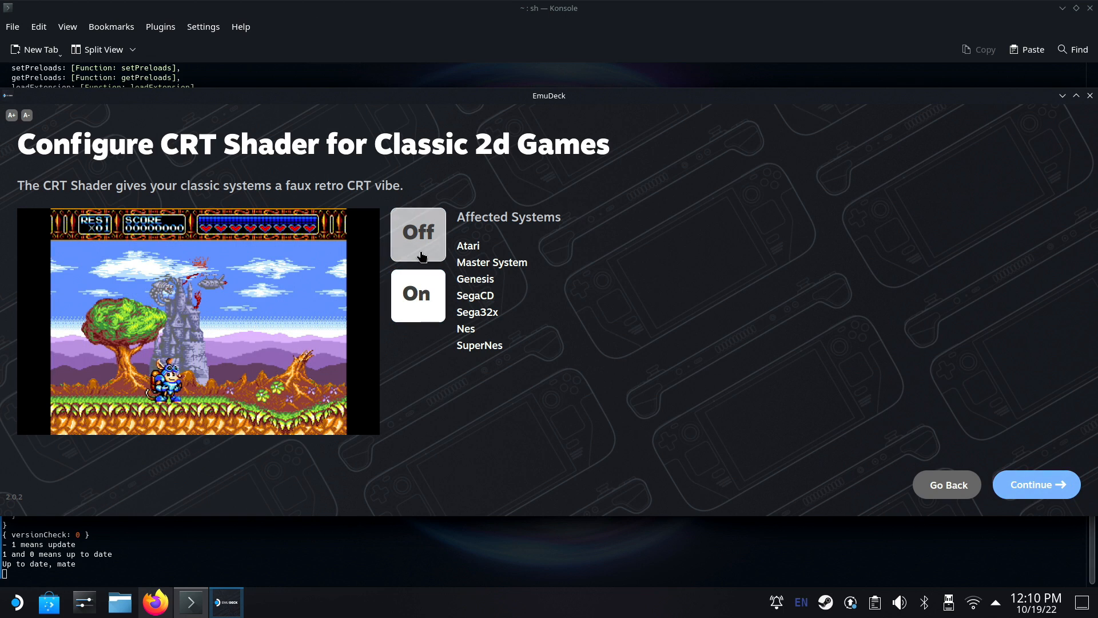
click(417, 233)
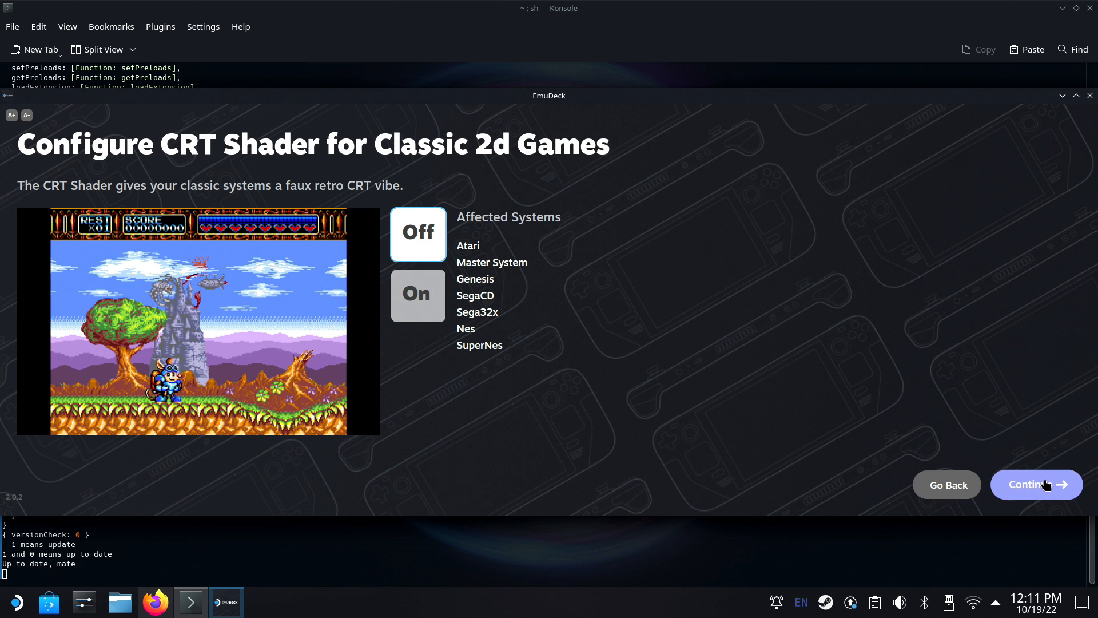
click(1035, 483)
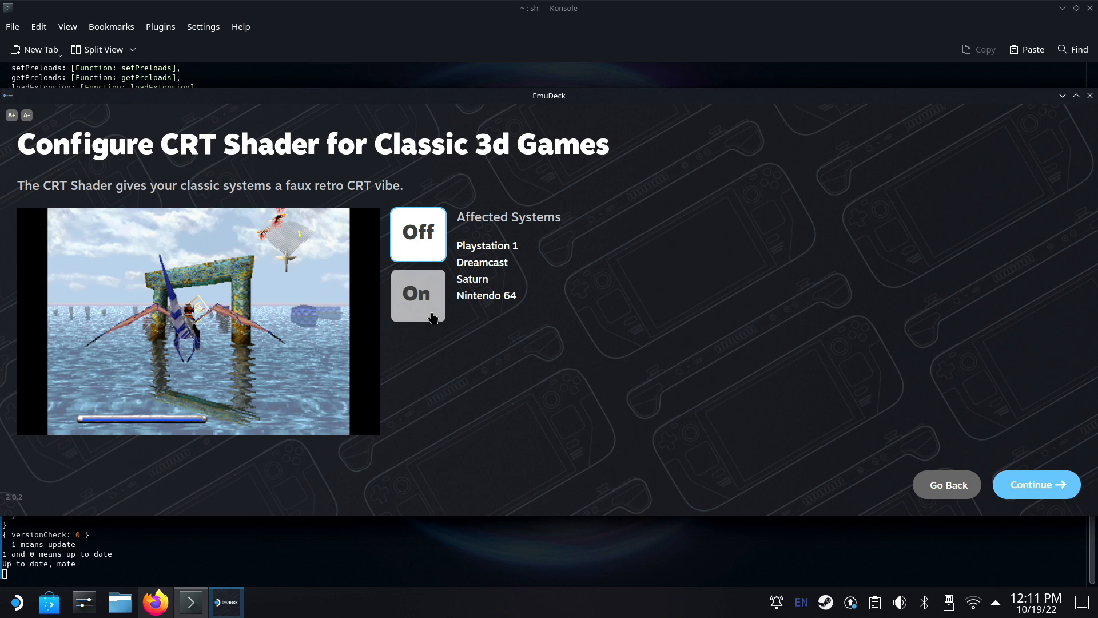
Leave the 3D classic games CRT shader Off after trying On and continue to the theme choice
click(417, 295)
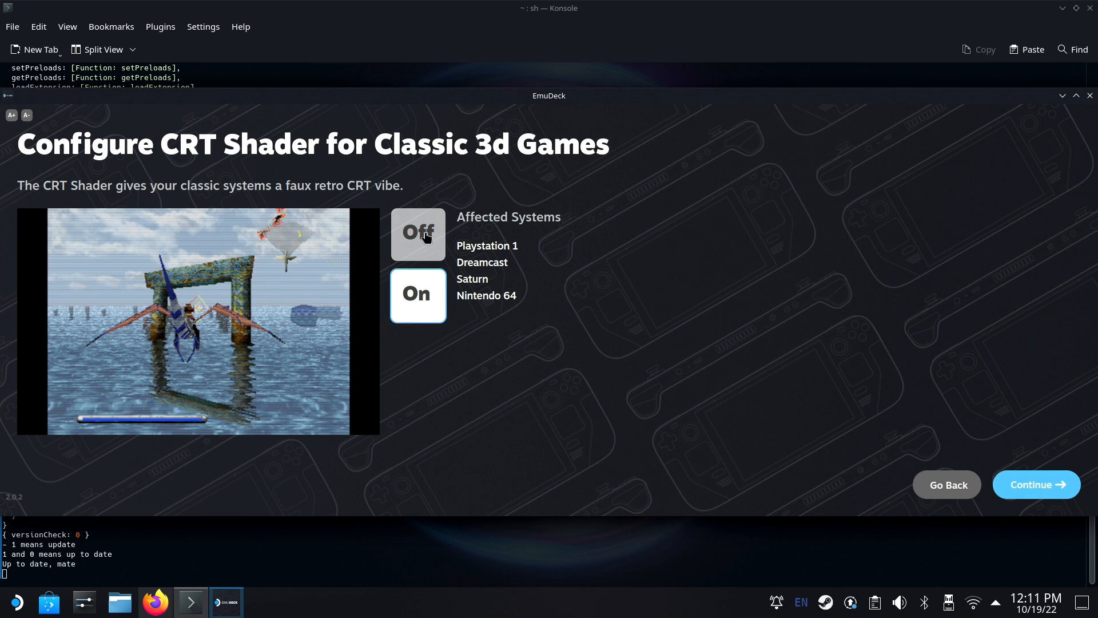
click(418, 233)
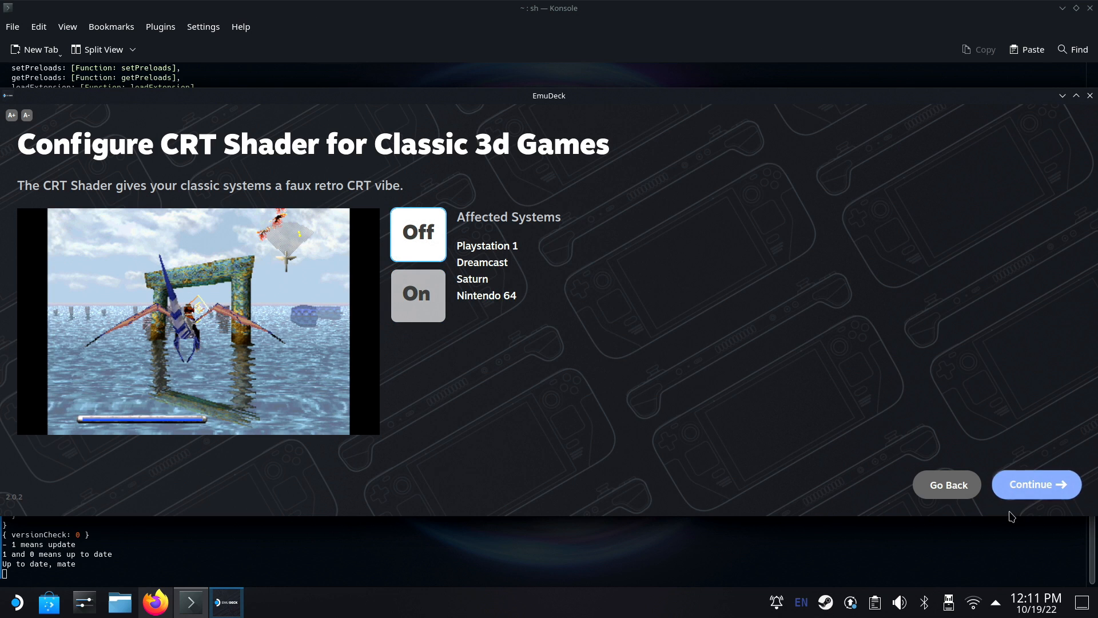
click(1035, 484)
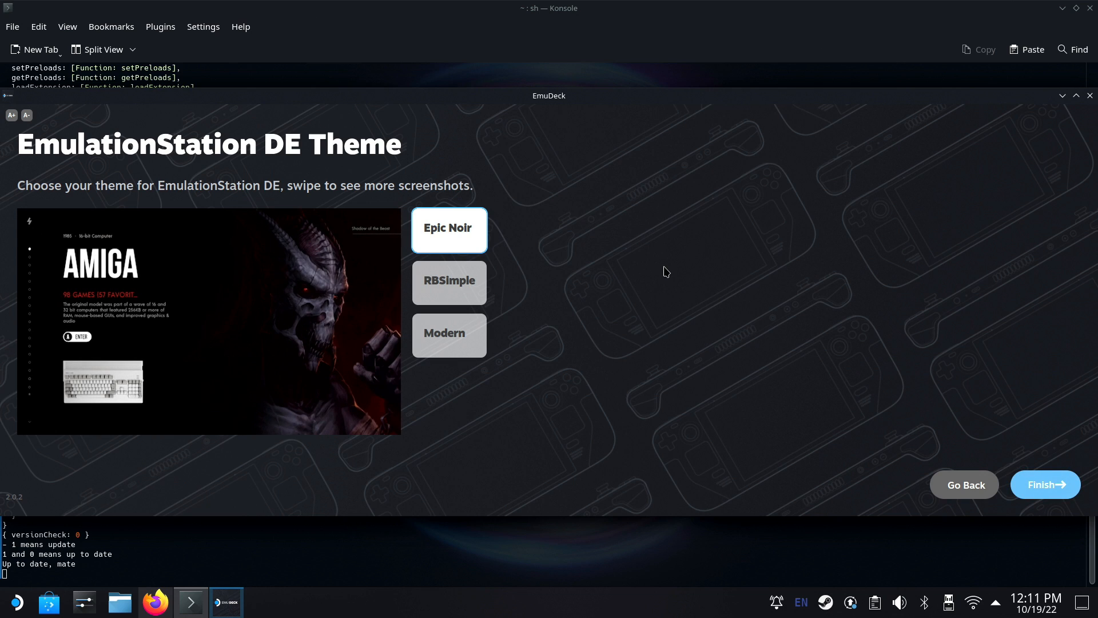
mouse_move(273, 344)
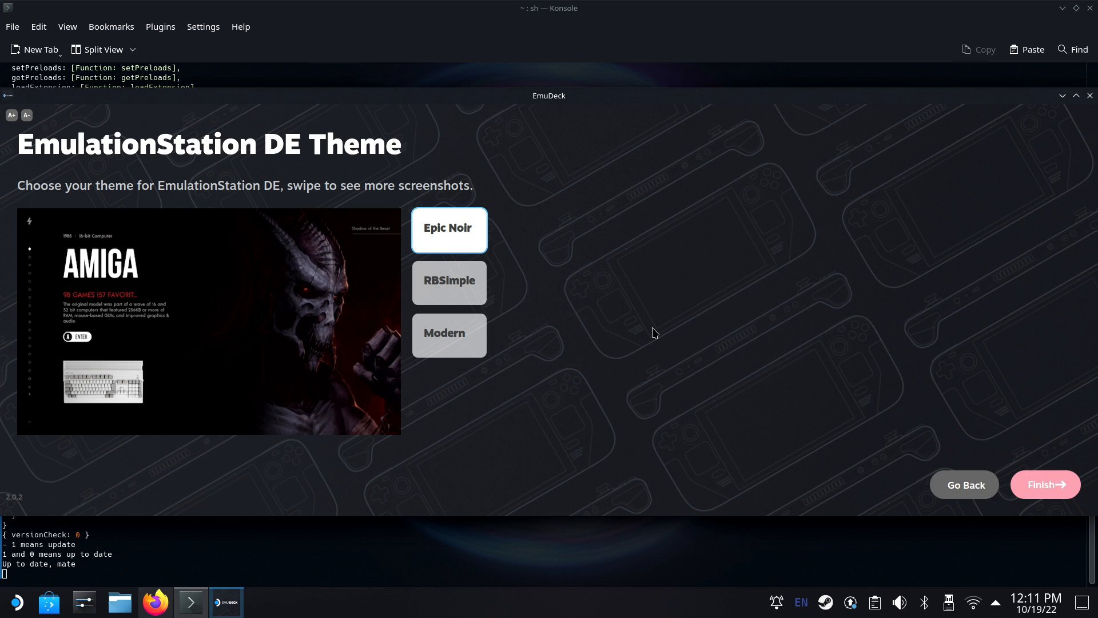
mouse_move(560, 287)
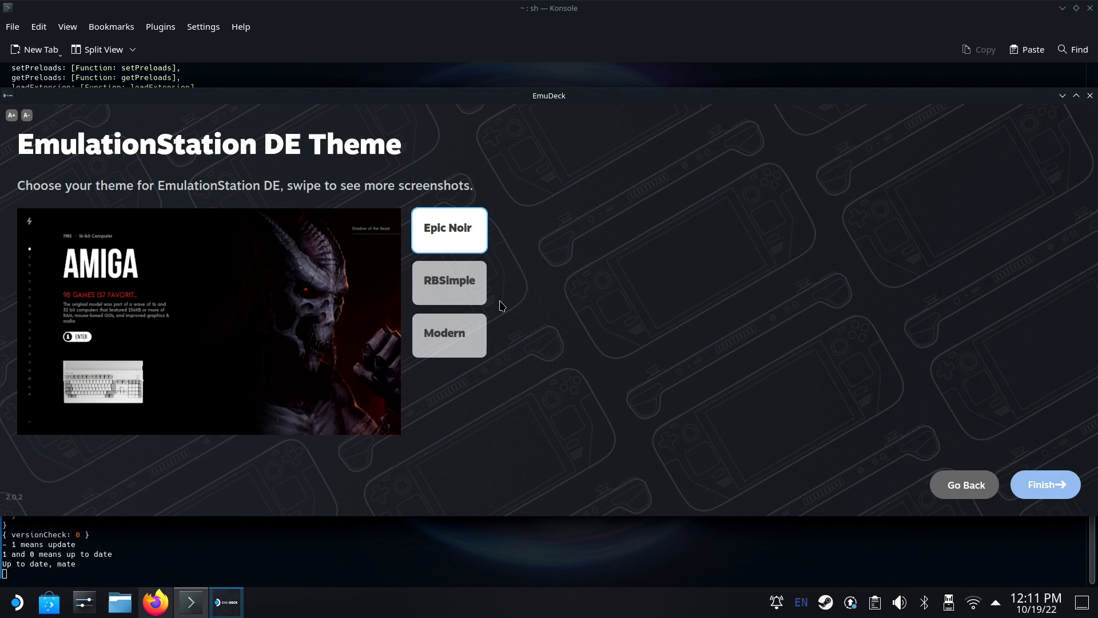
Preview RBSimple and Modern, keep Epic Noir as the EmulationStation DE theme and finish the installation
click(449, 282)
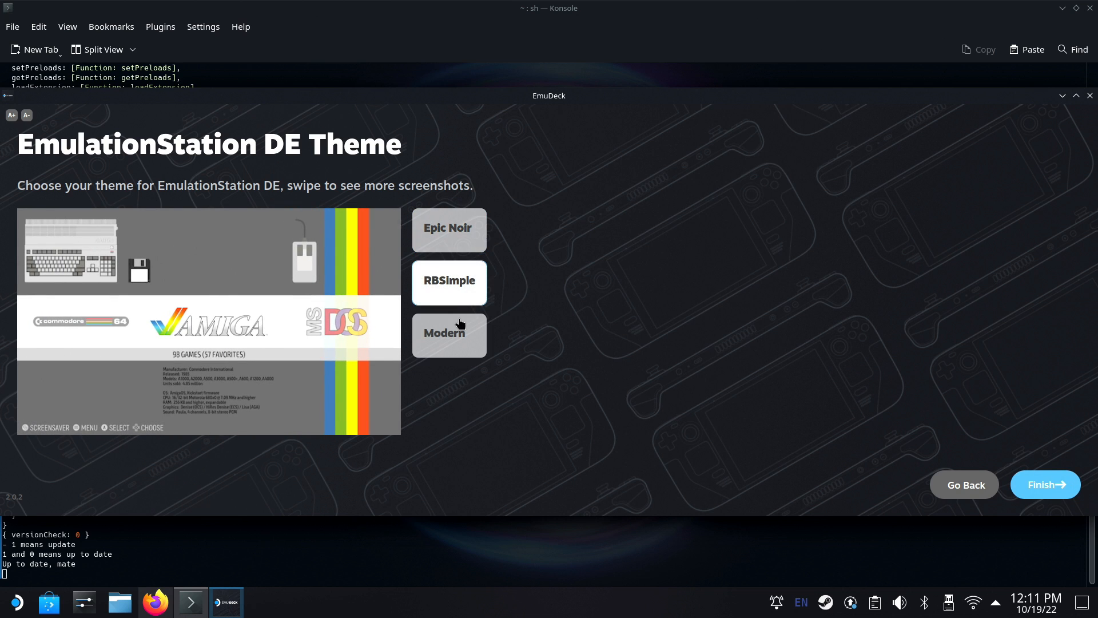
click(448, 334)
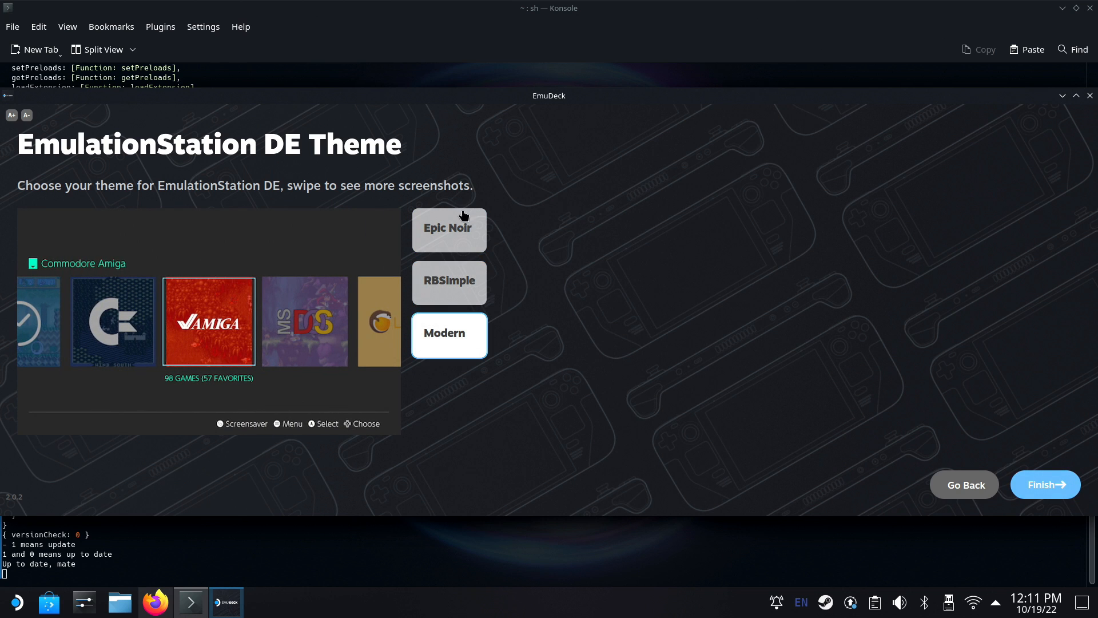
click(448, 229)
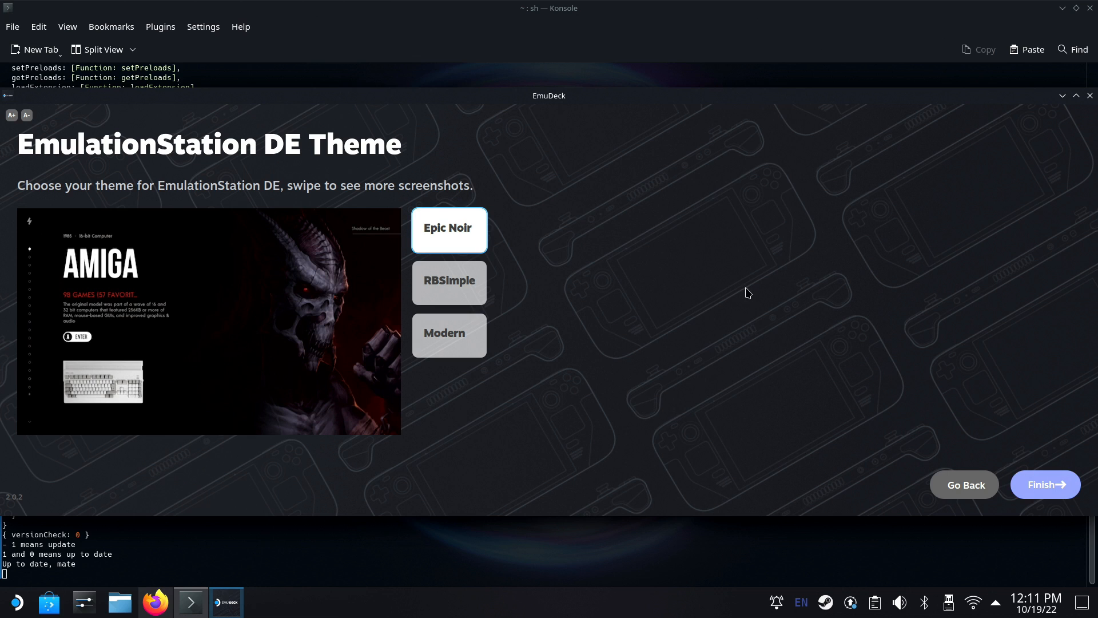
click(1043, 484)
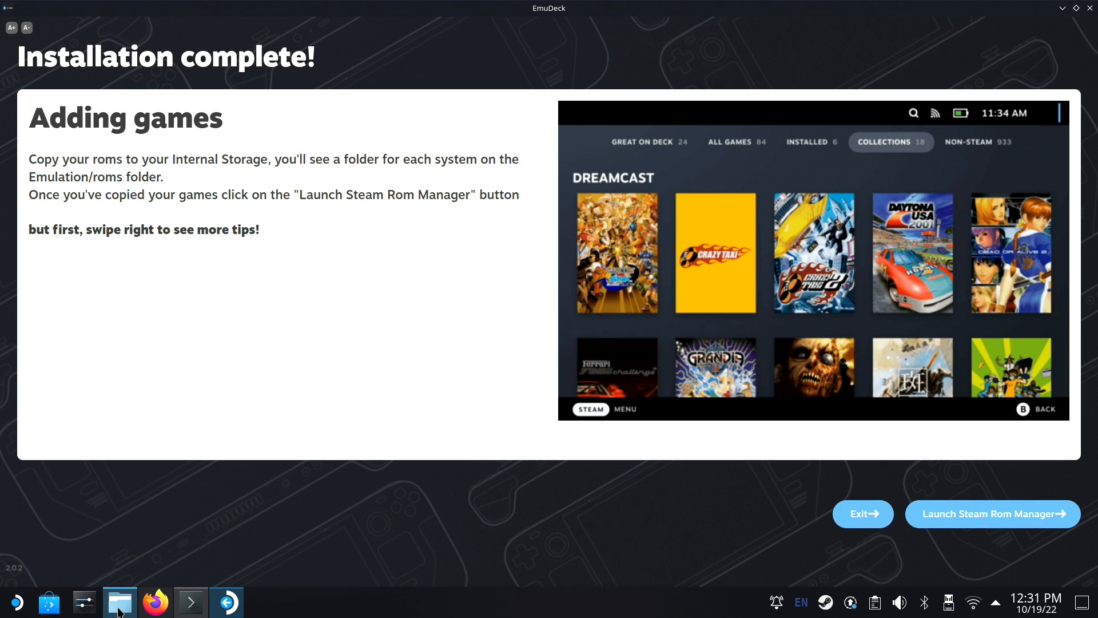
click(120, 602)
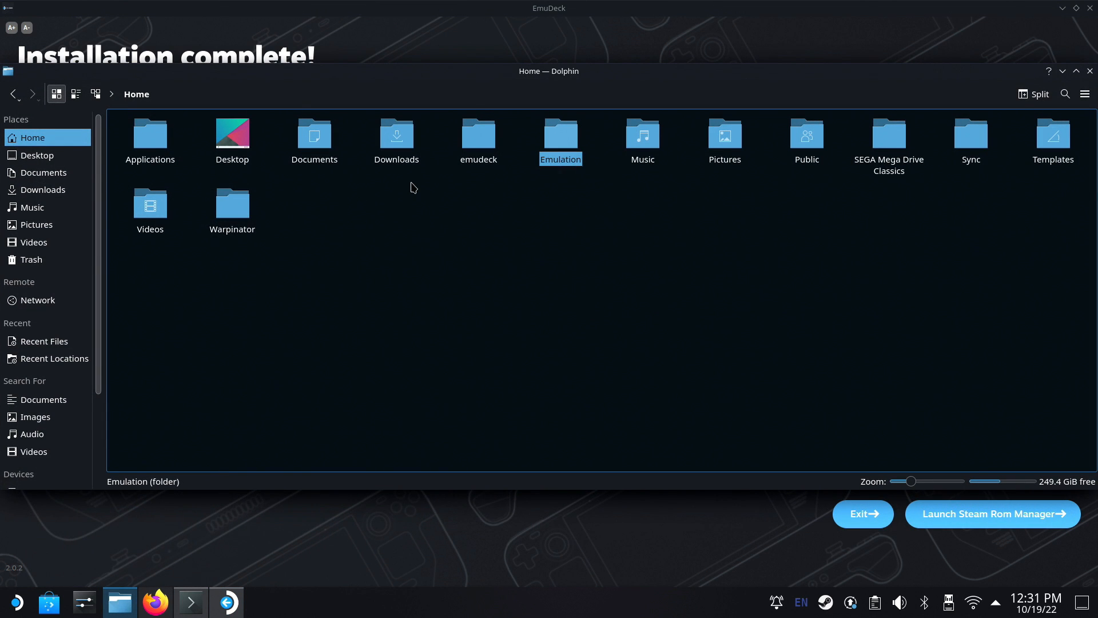
double_click(560, 133)
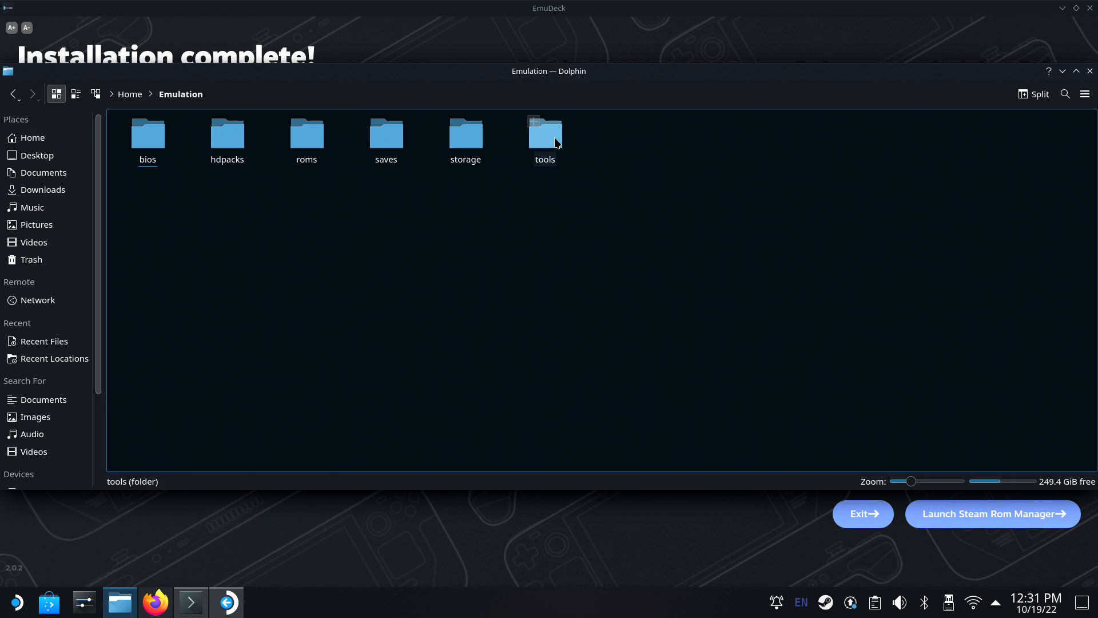
double_click(307, 133)
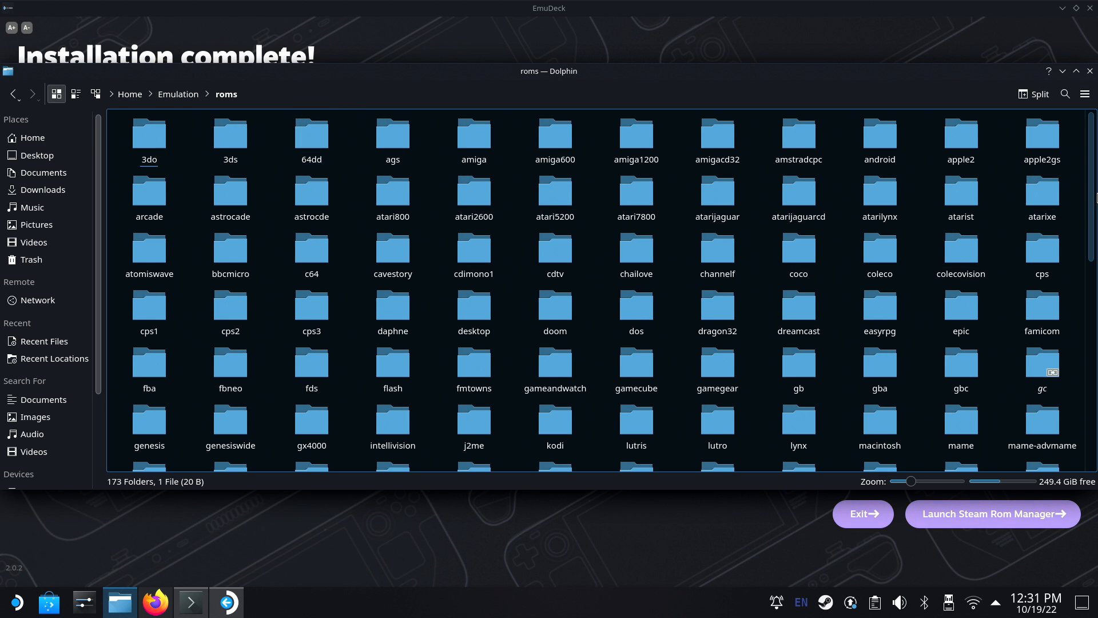
scroll(down, 3)
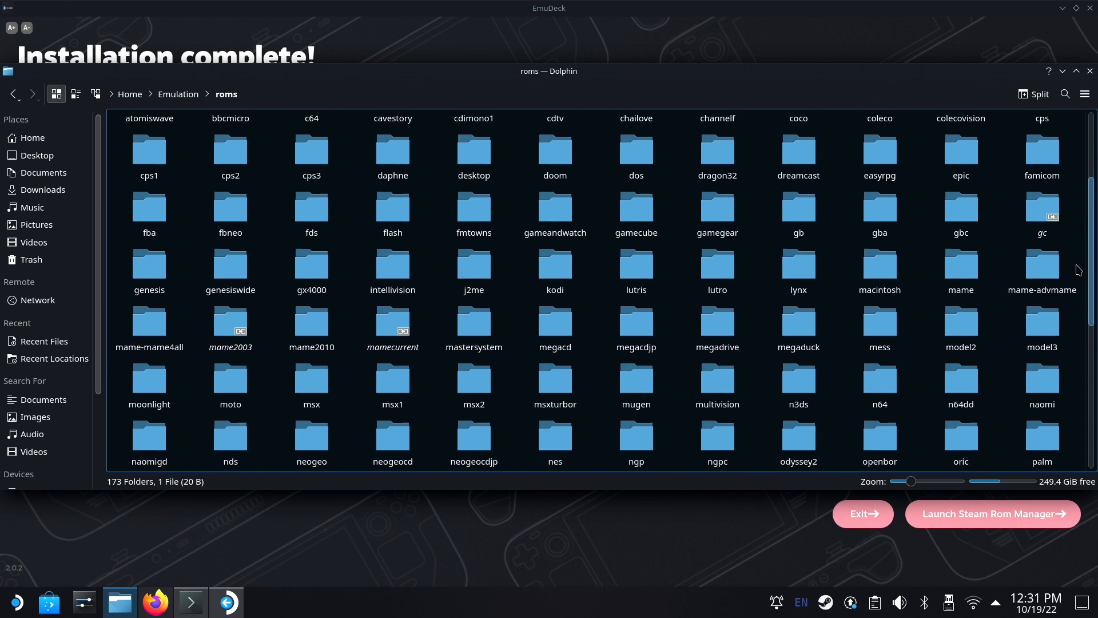
scroll(down, 3)
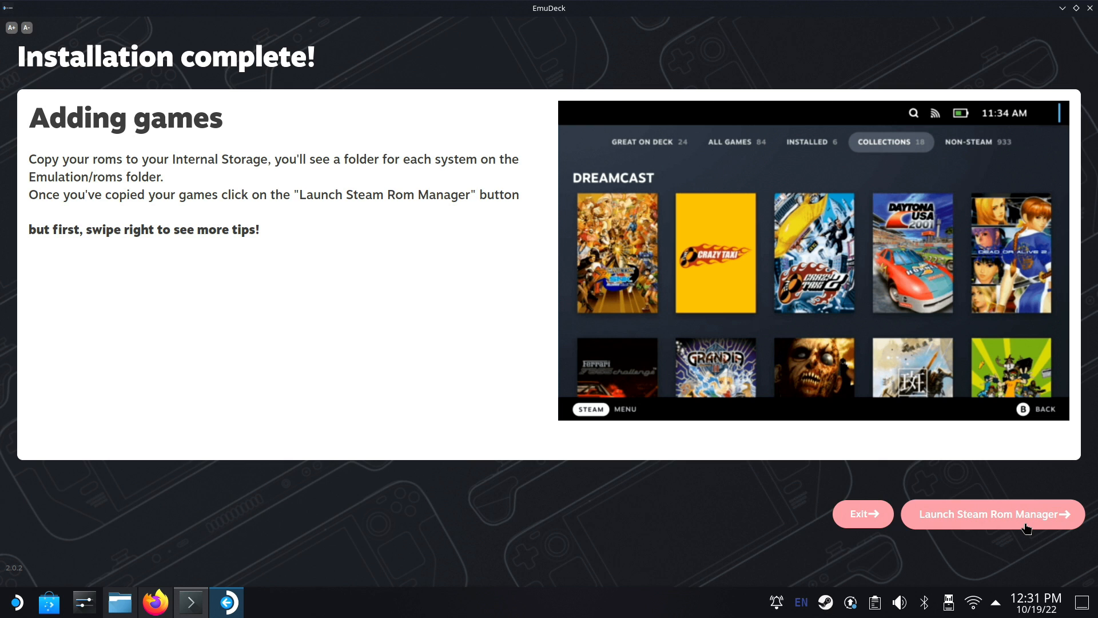
Relaunch EmuDeck from its KDE desktop icon after it closed to the desktop
click(993, 513)
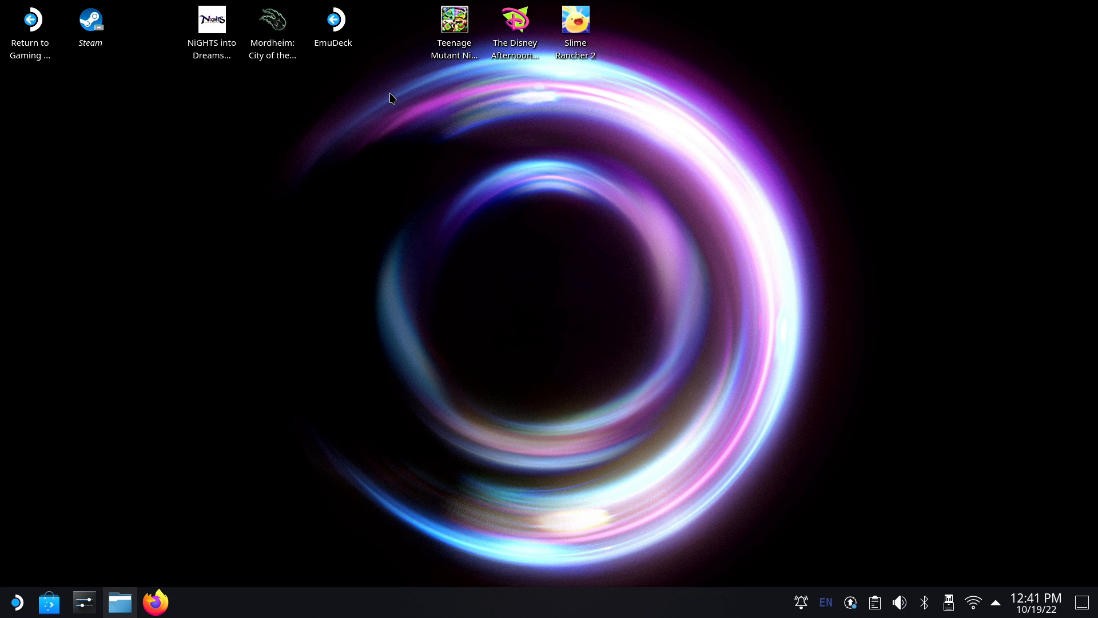
mouse_move(349, 86)
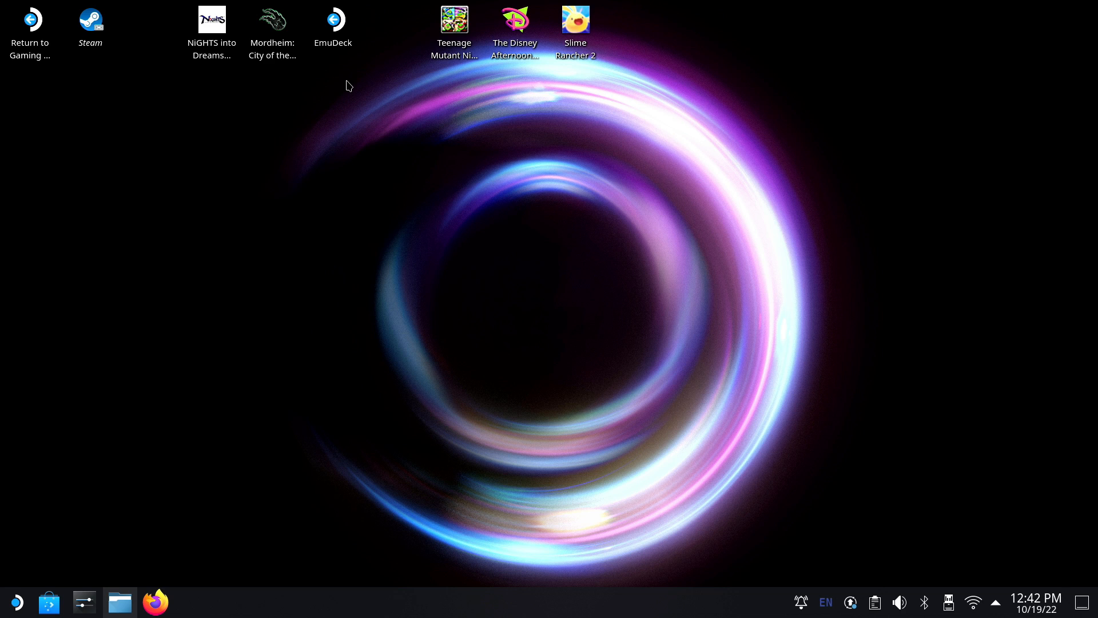
click(333, 26)
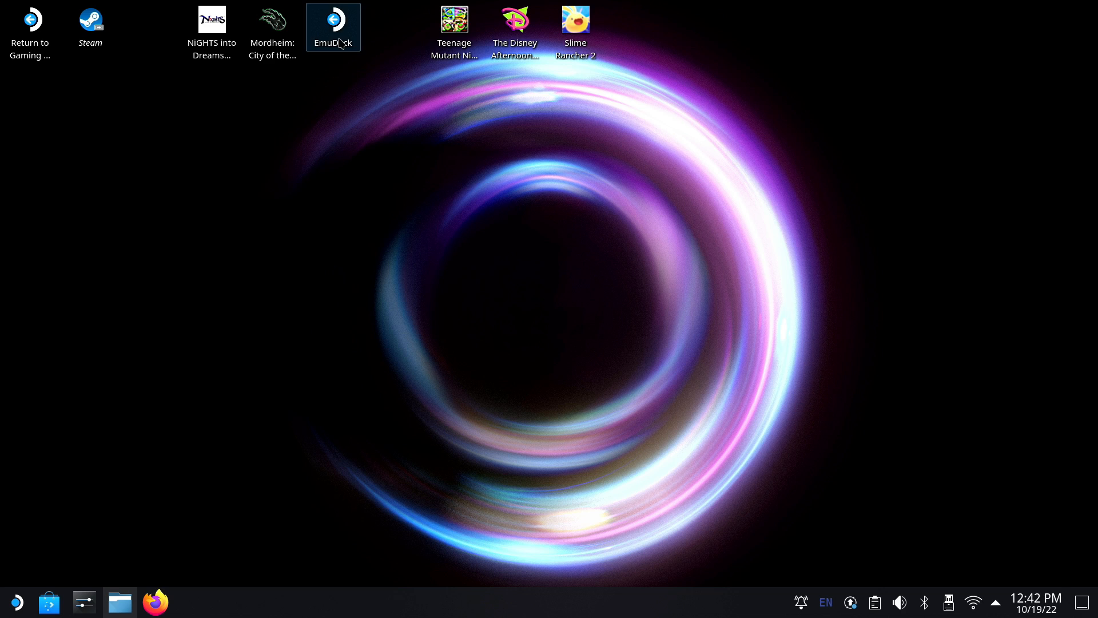
click(333, 23)
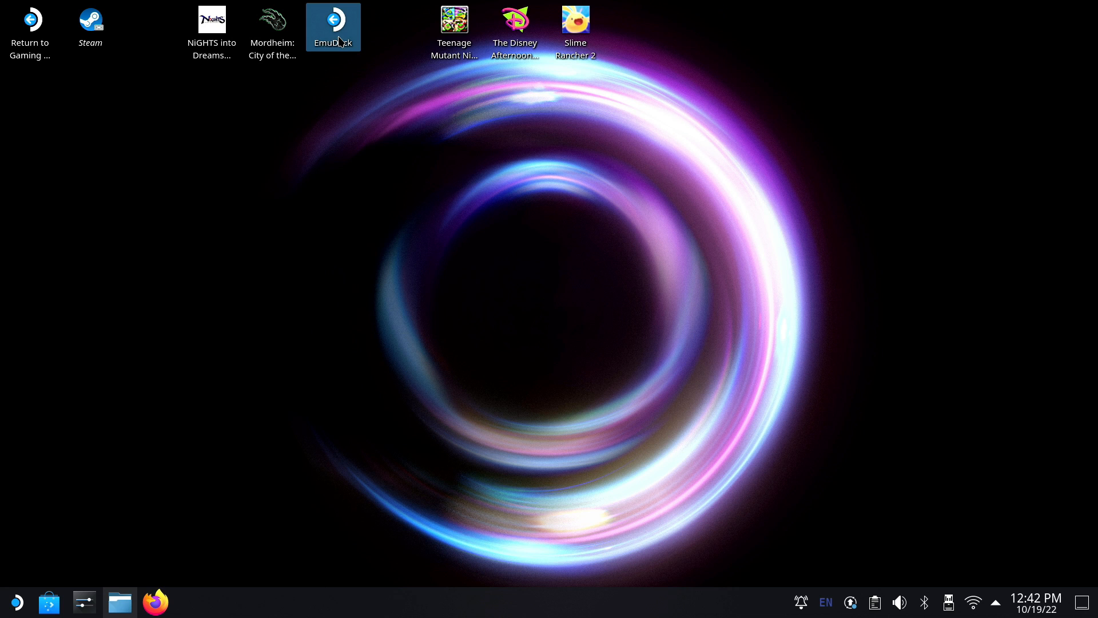
double_click(333, 19)
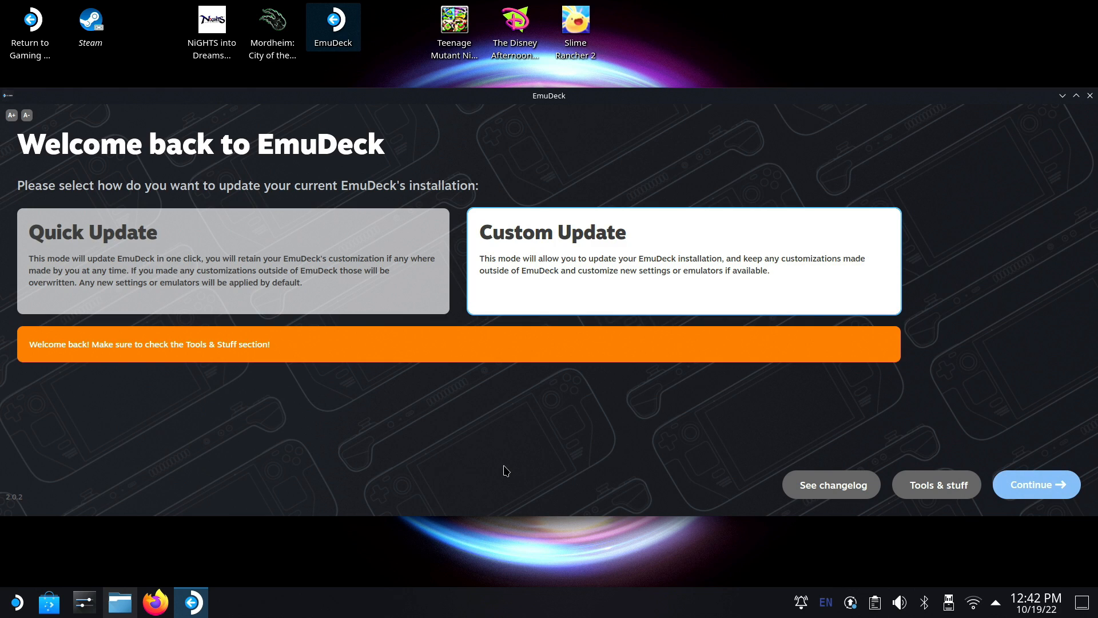
mouse_move(938, 448)
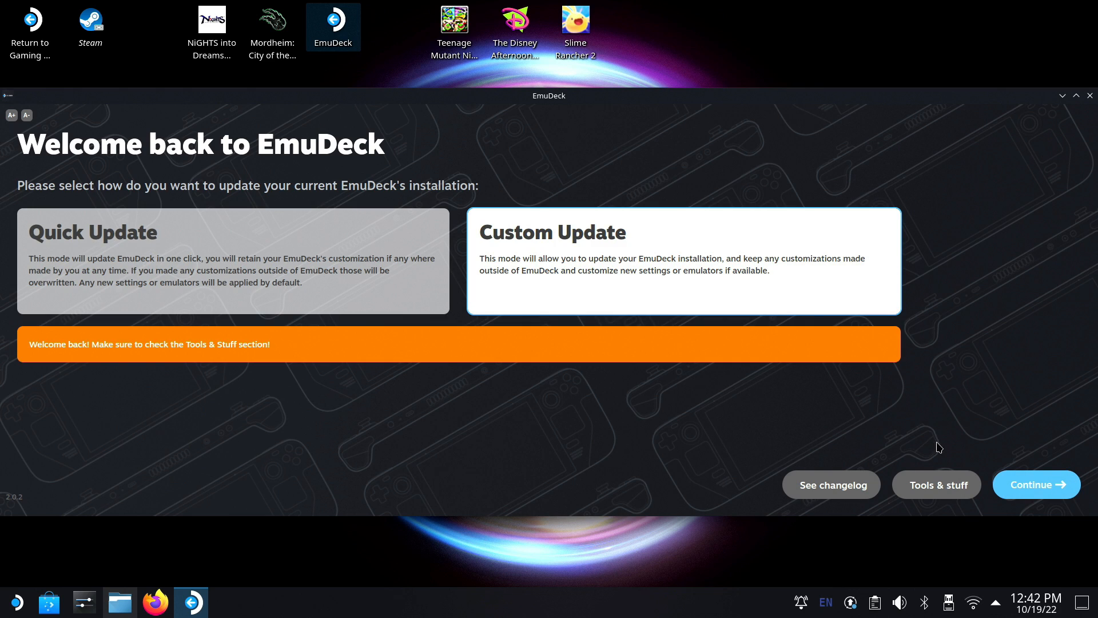
mouse_move(942, 491)
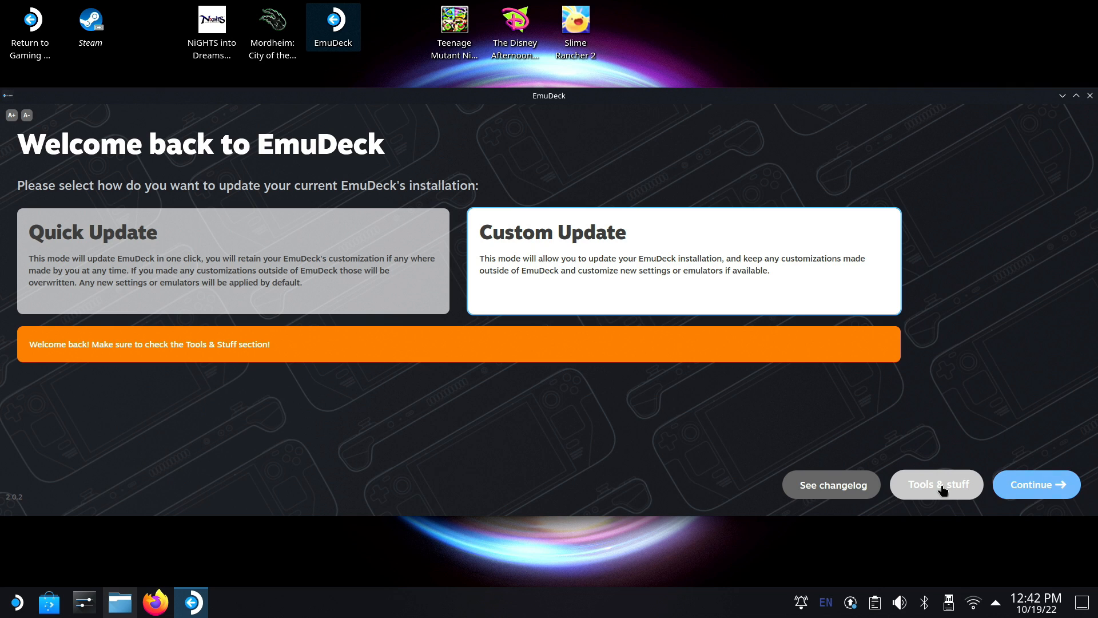
Enter the Tools & Stuff section from the Welcome back screen
click(936, 484)
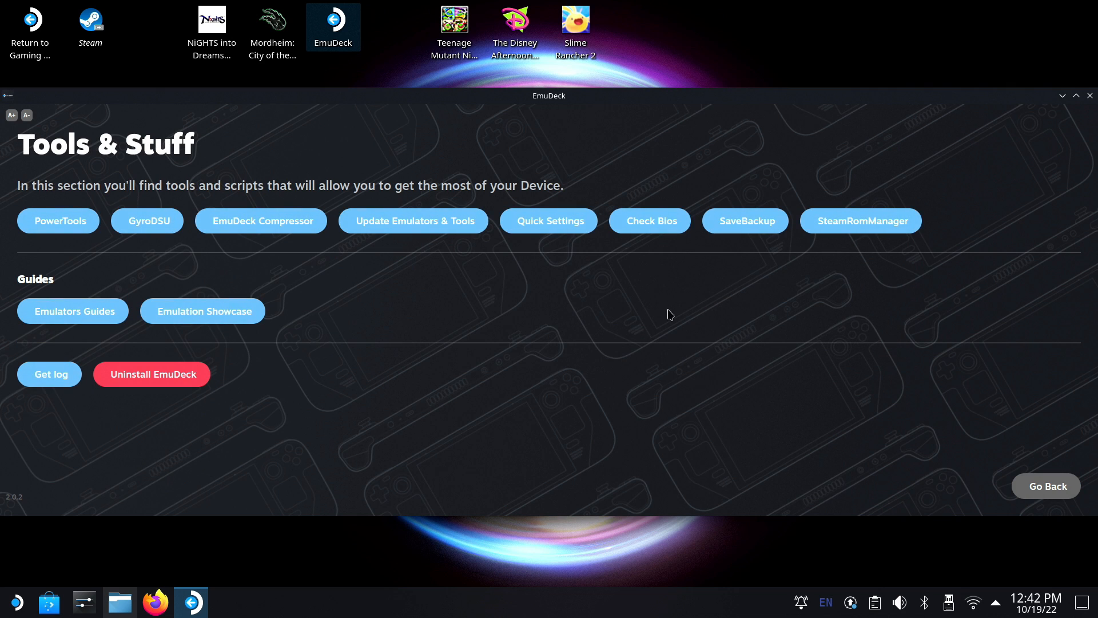
mouse_move(590, 378)
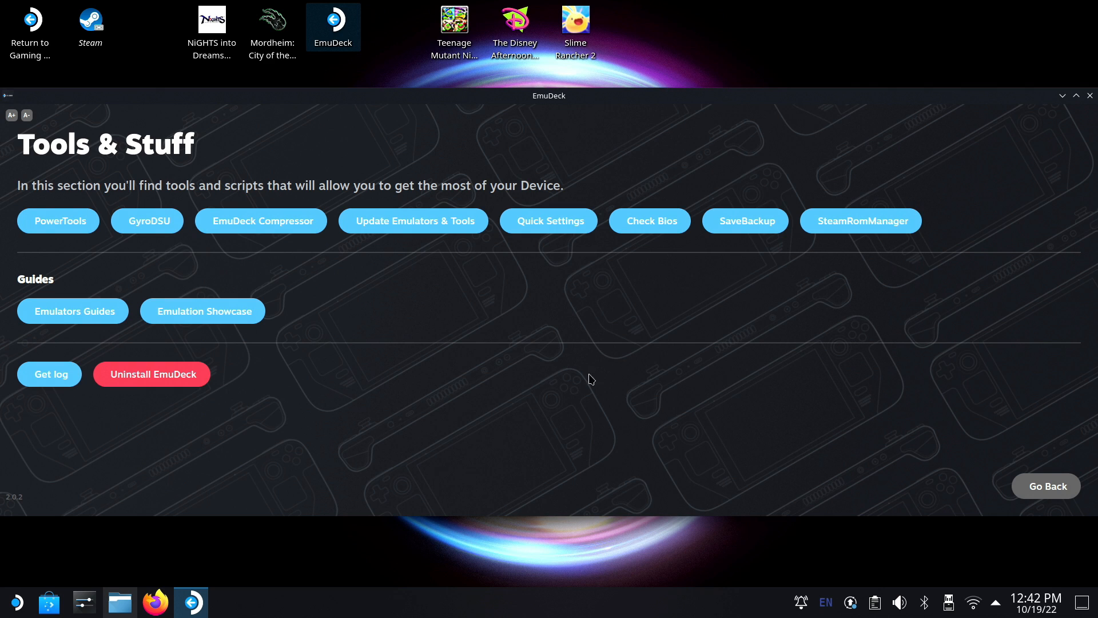
mouse_move(547, 401)
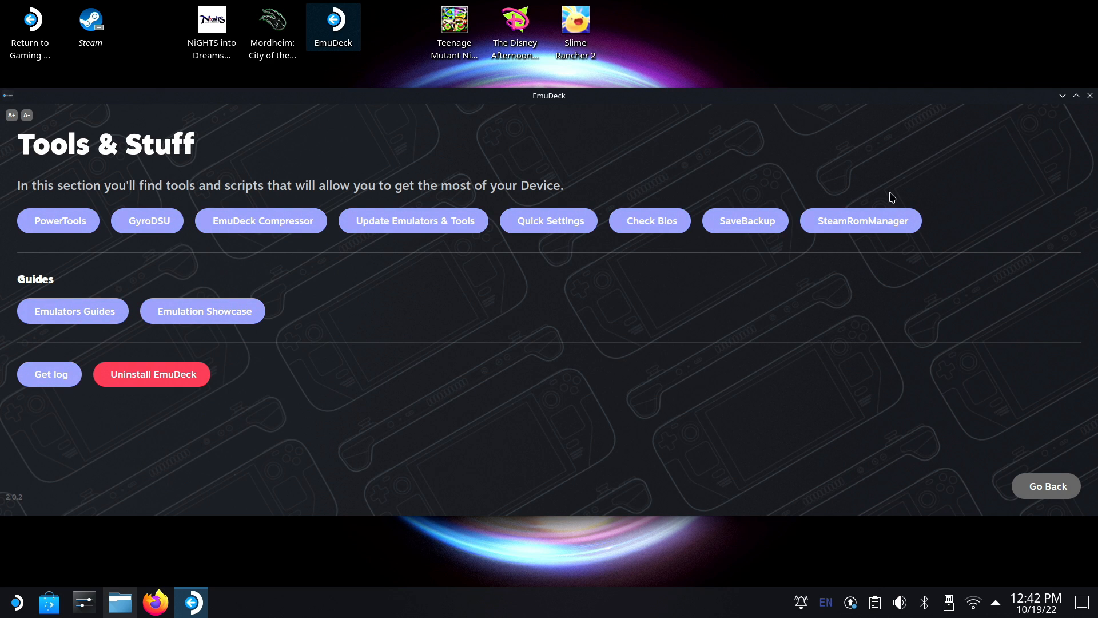
mouse_move(860, 219)
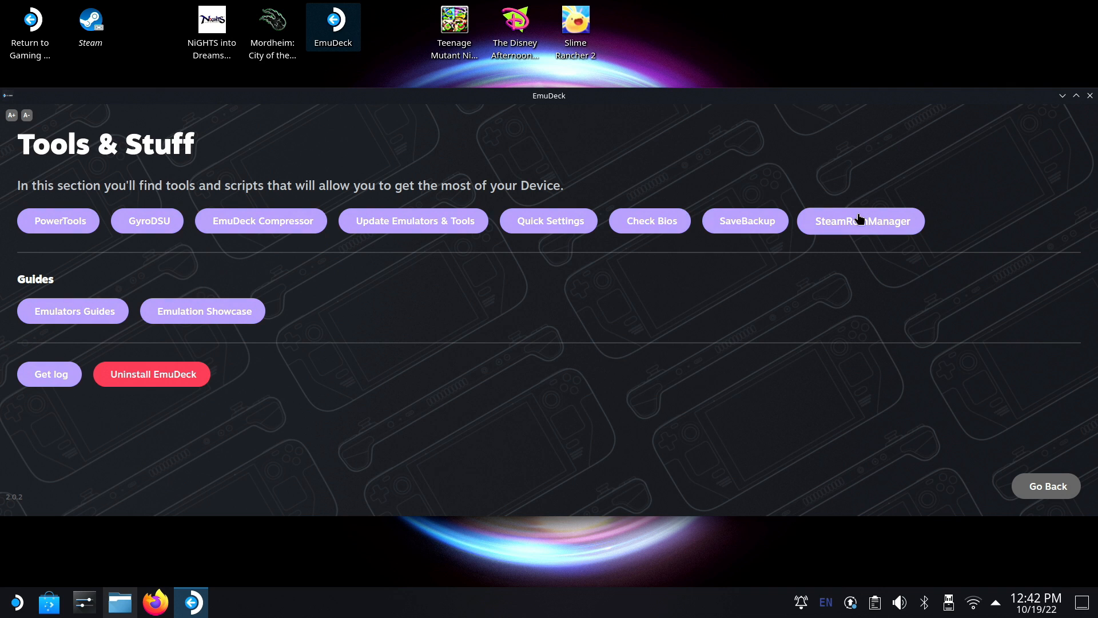
Launch SteamRomManager from Tools & Stuff, maximize it and show its Preview page
click(860, 220)
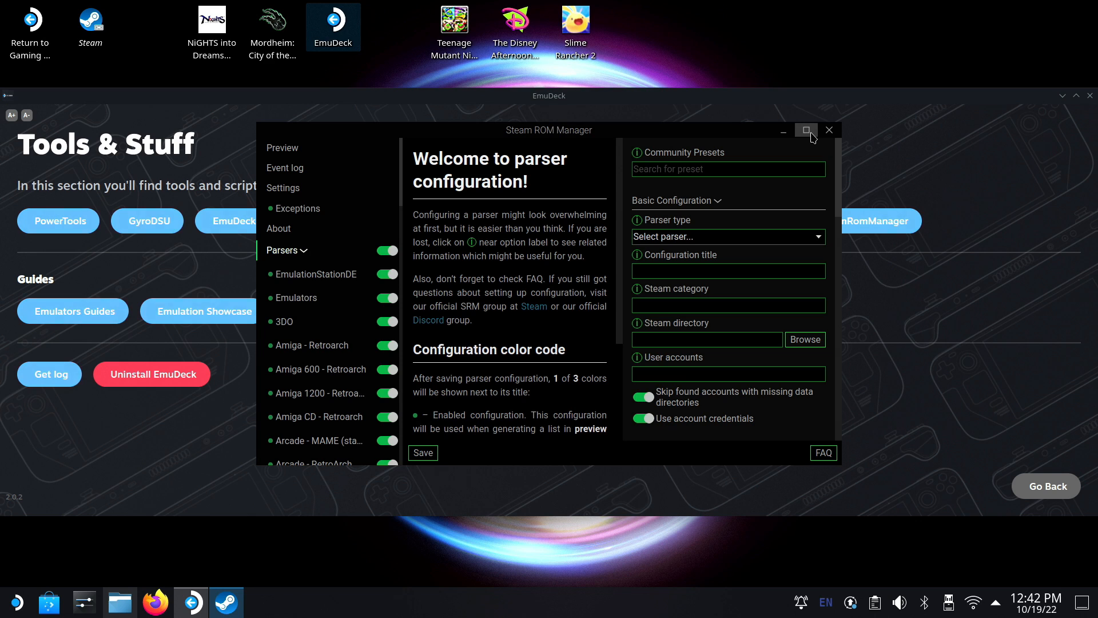
click(806, 131)
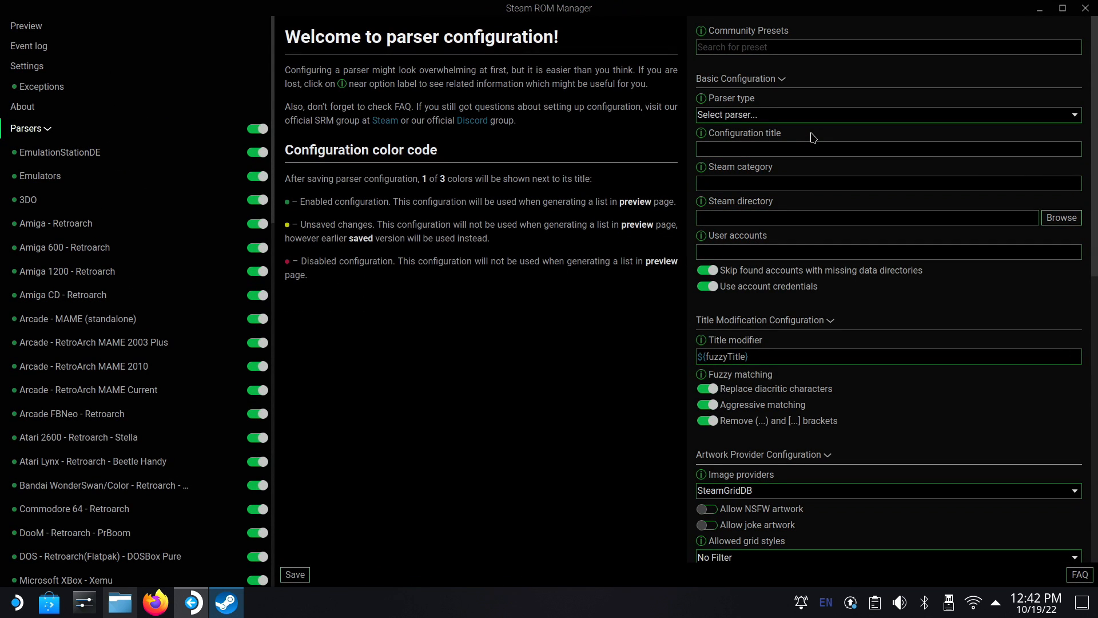
mouse_move(274, 140)
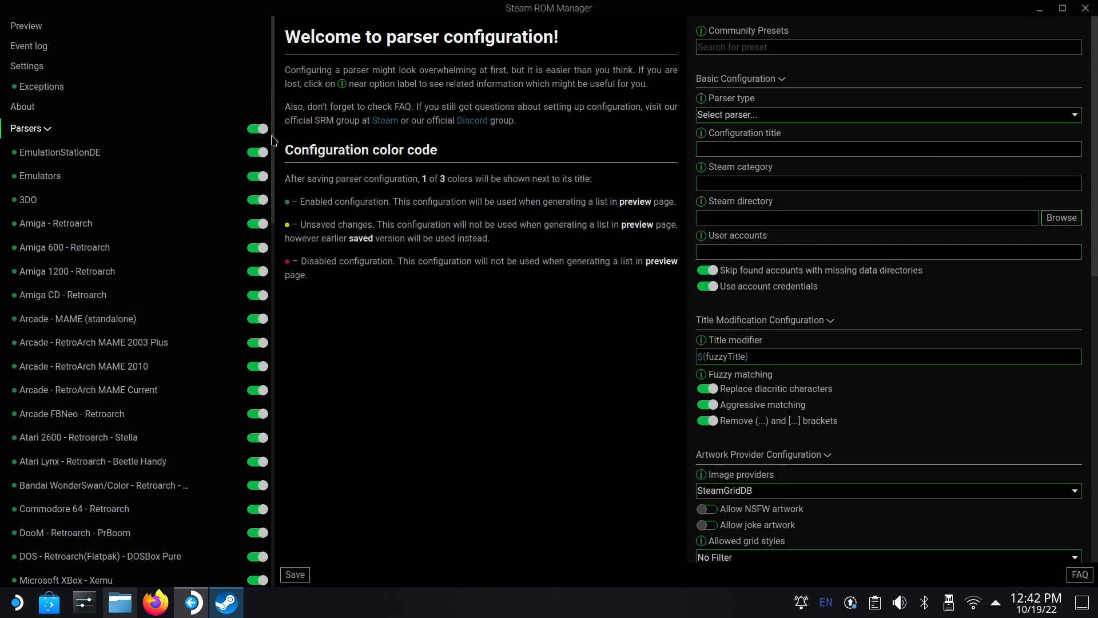
mouse_move(113, 452)
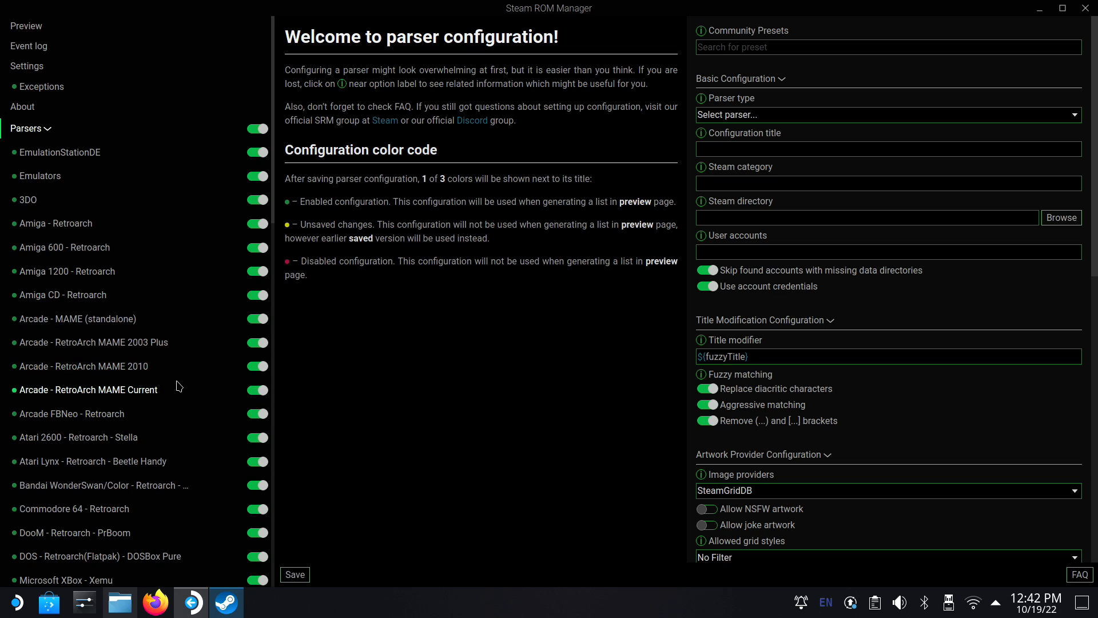
mouse_move(272, 98)
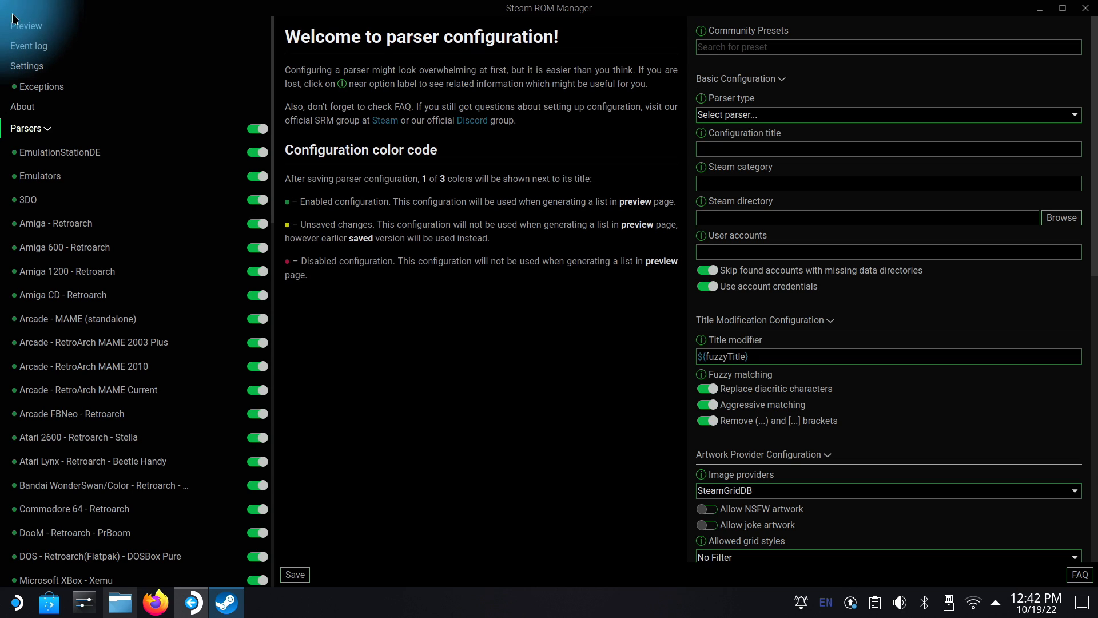
click(26, 27)
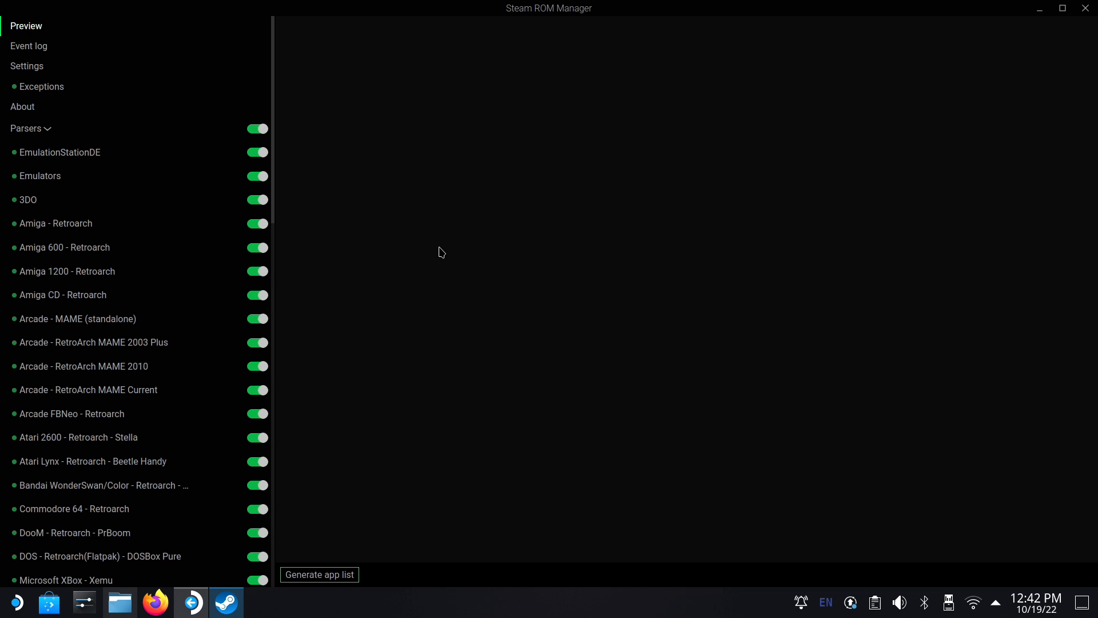
mouse_move(352, 545)
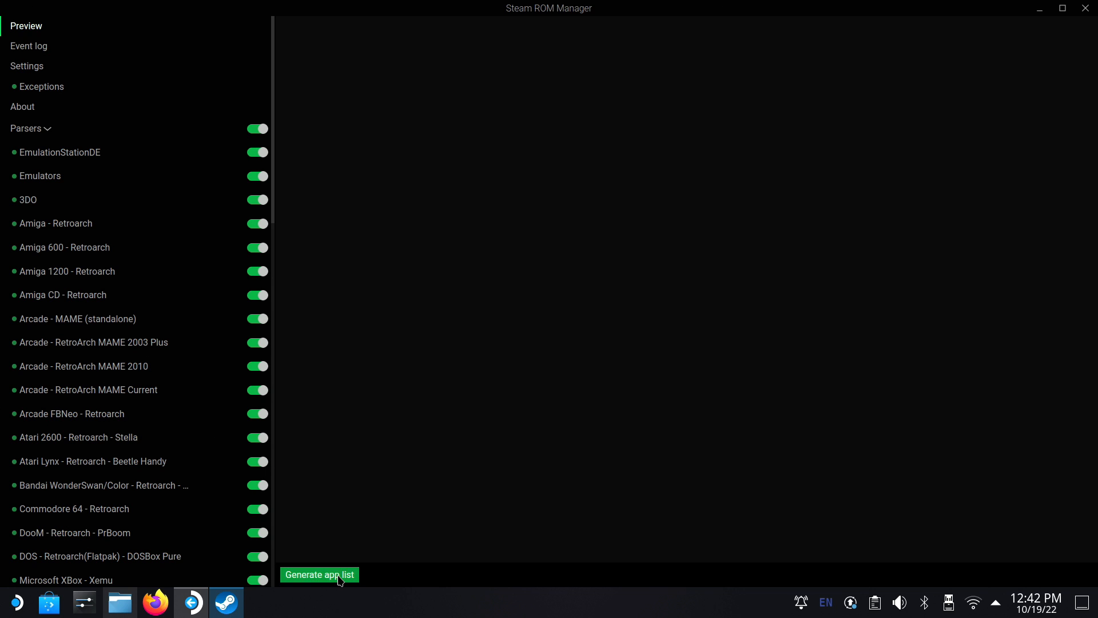
Generate the 245-title app list with artwork, save it into Steam and close Steam ROM Manager
click(319, 574)
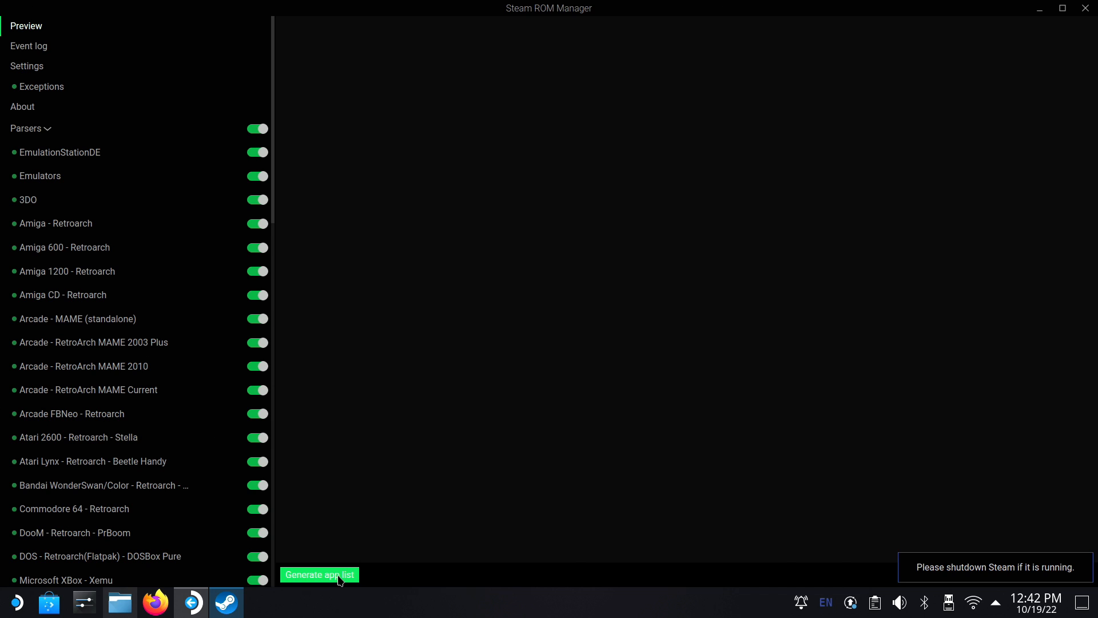
click(320, 574)
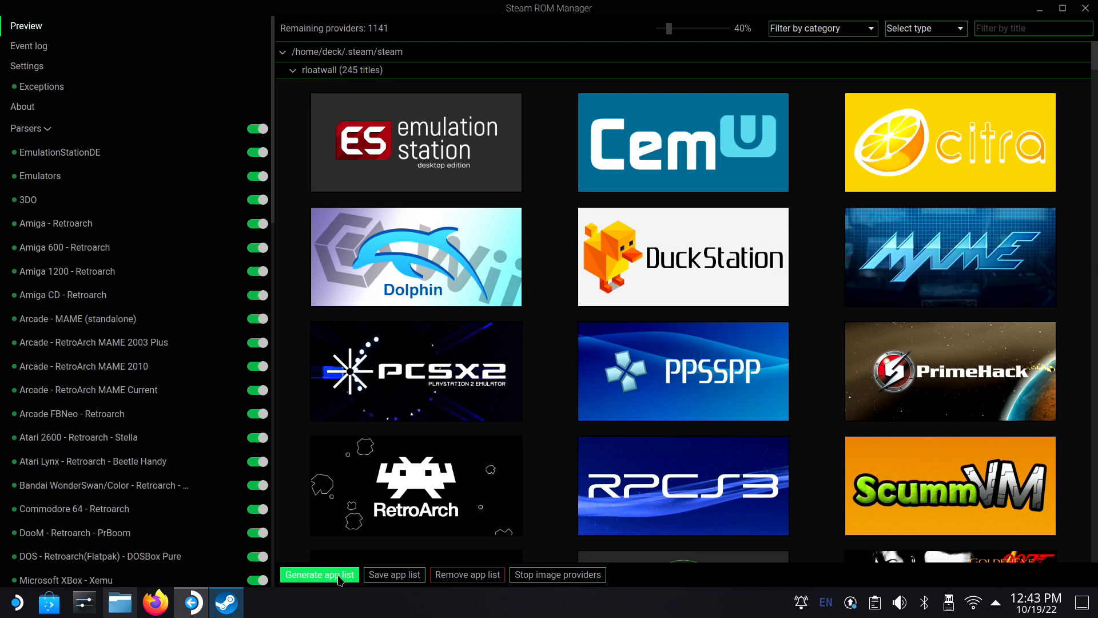
click(319, 574)
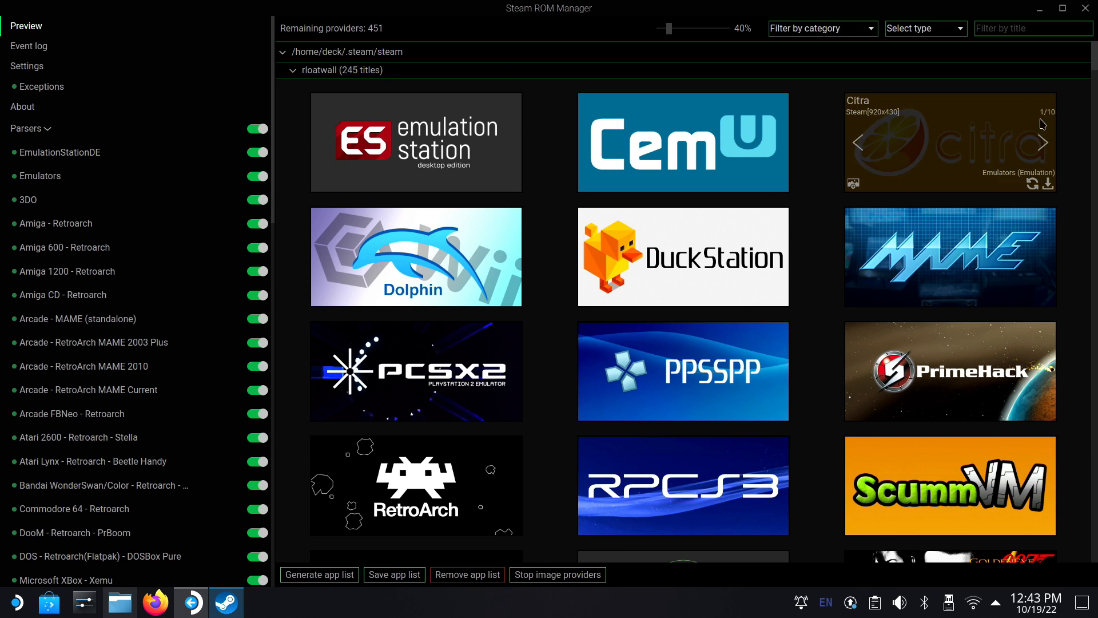
scroll(down, 3)
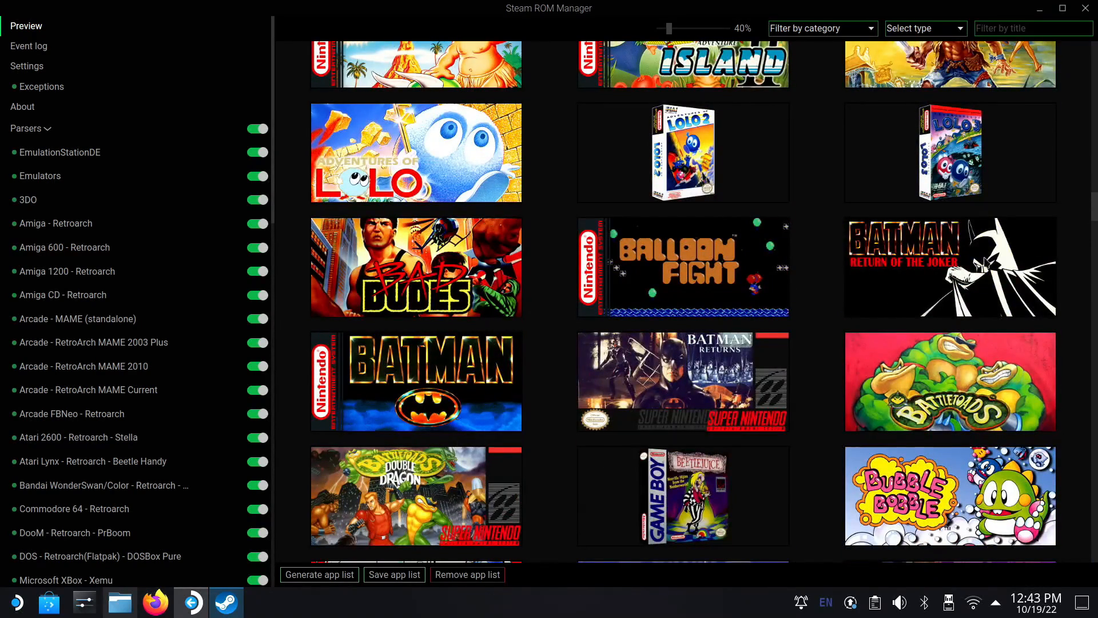
click(394, 574)
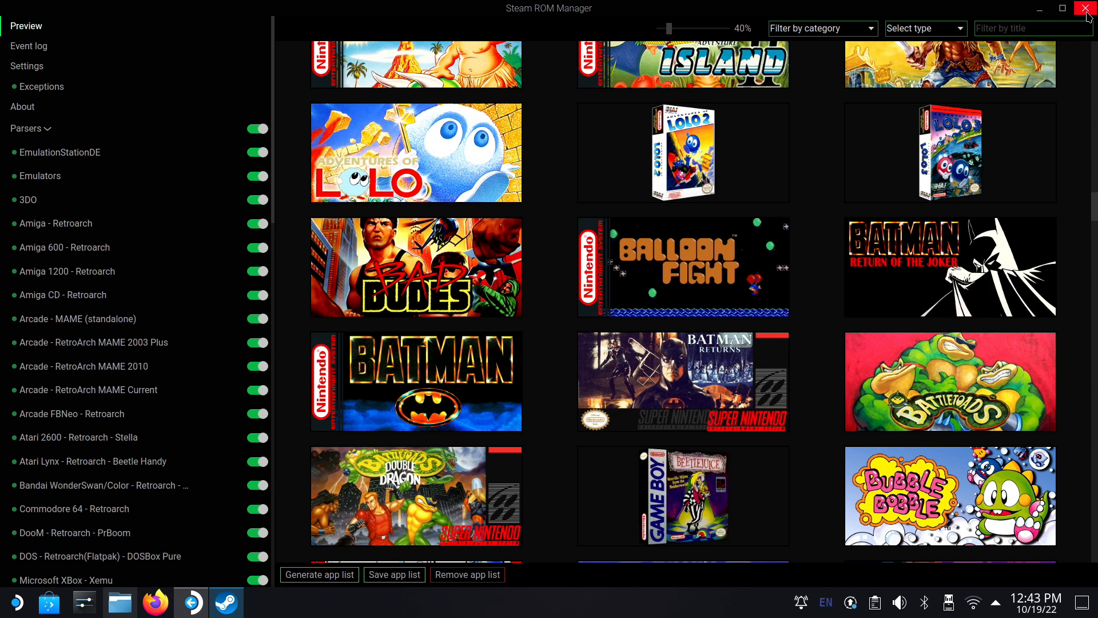
click(1087, 8)
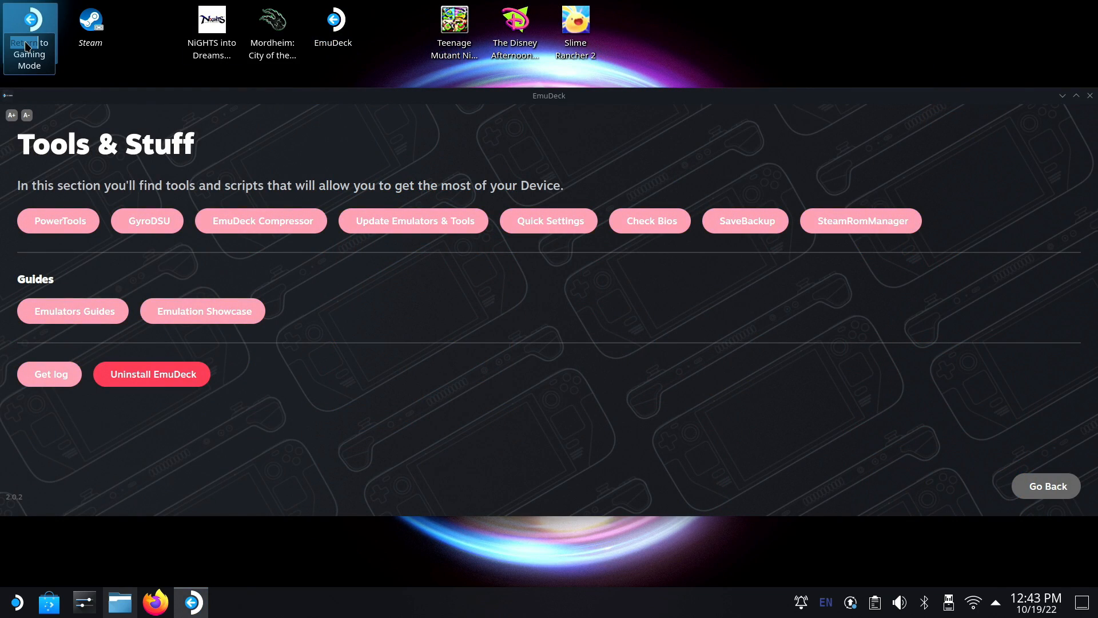
Return to Steam gaming mode and browse the Non-Steam library of 245 games with box art
click(30, 44)
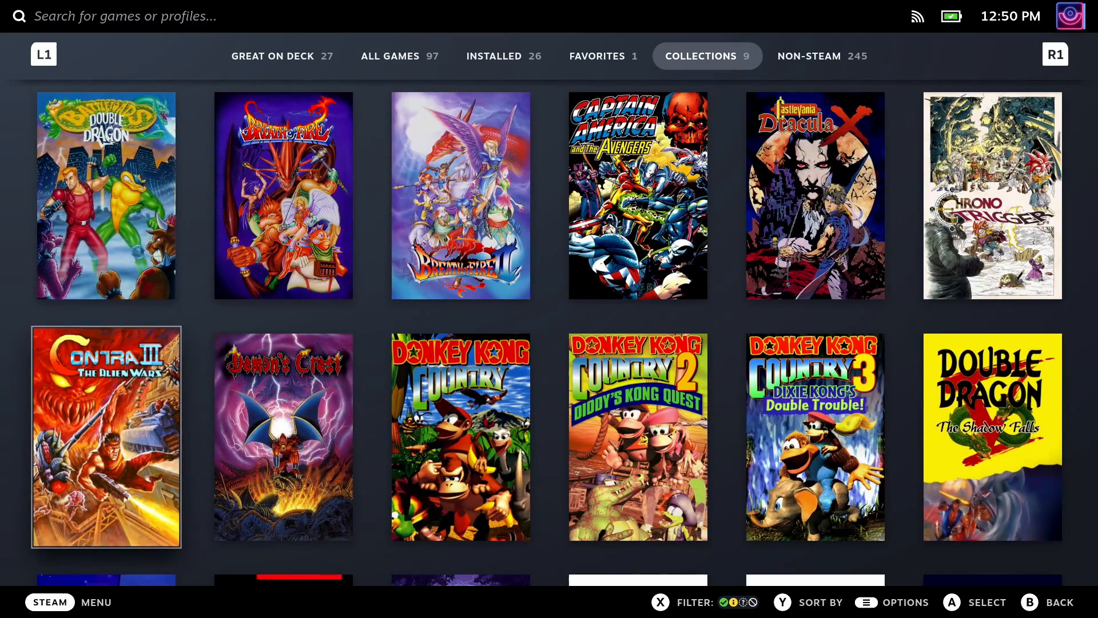
scroll(down, 3)
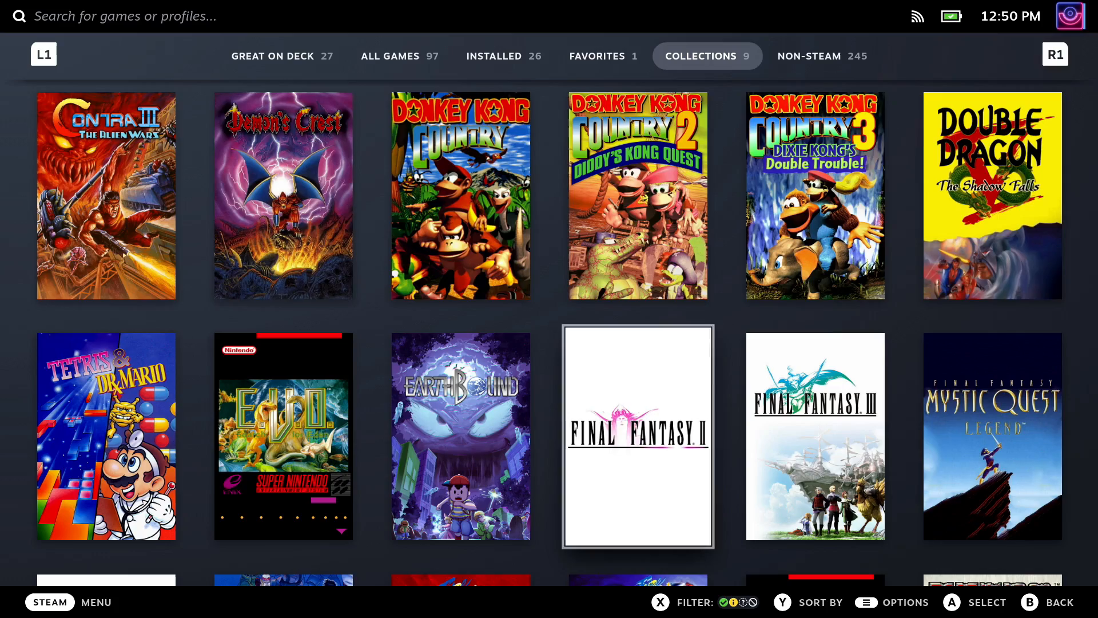
scroll(down, 3)
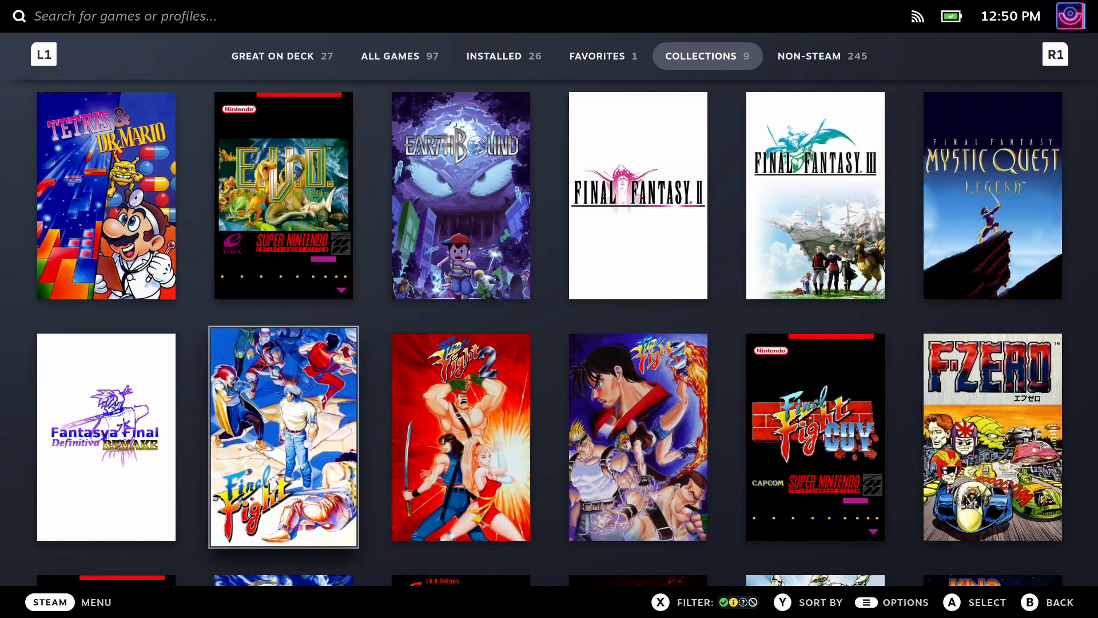
scroll(down, 3)
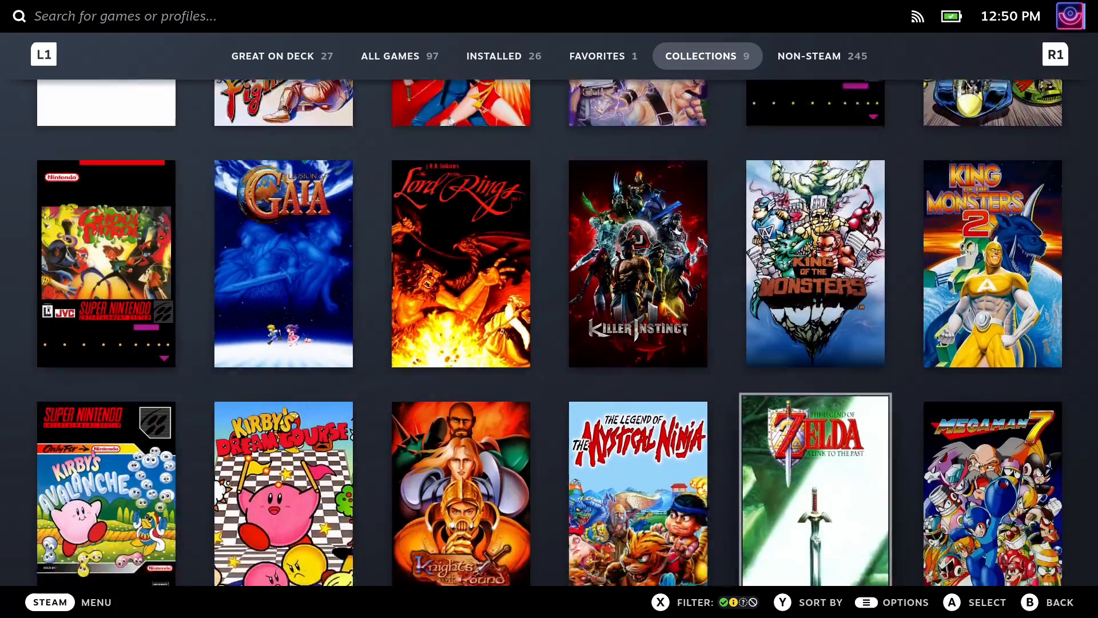
scroll(down, 3)
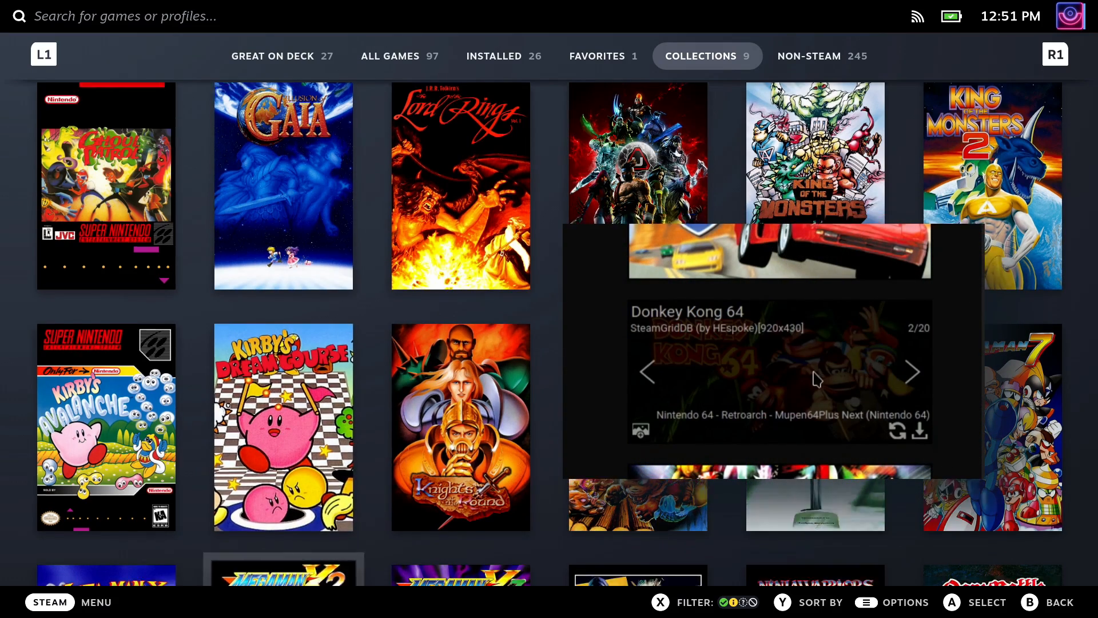
click(913, 372)
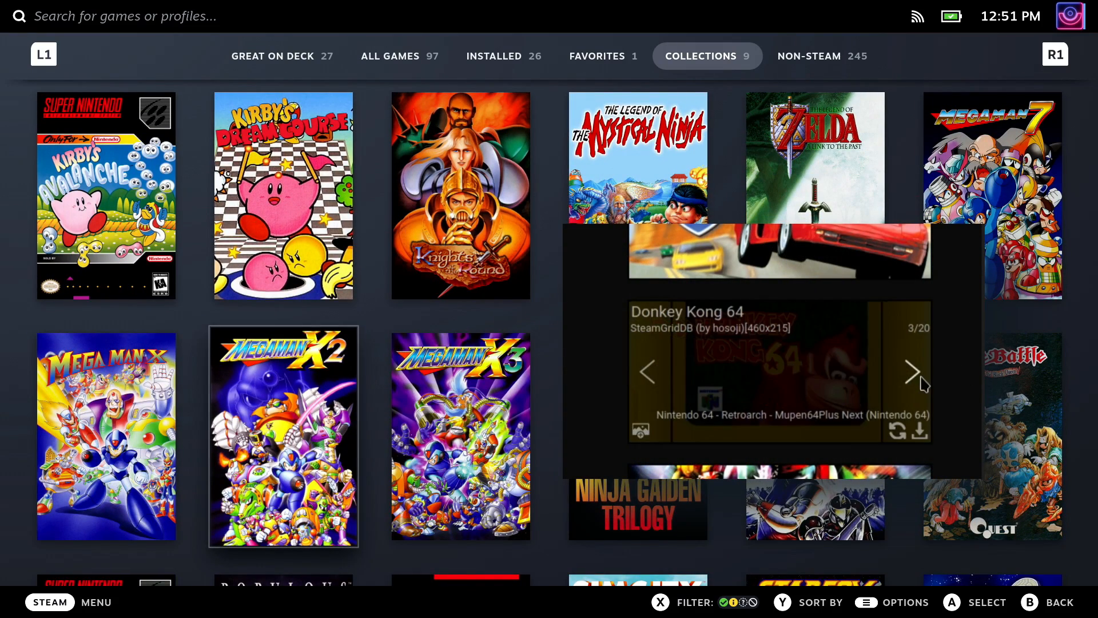
scroll(down, 3)
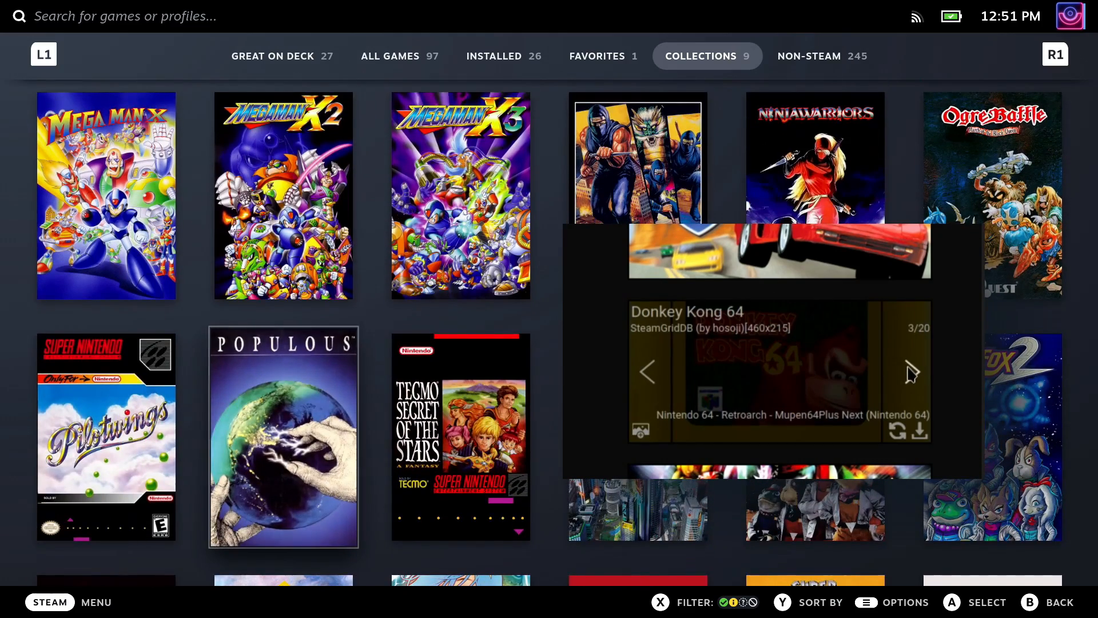